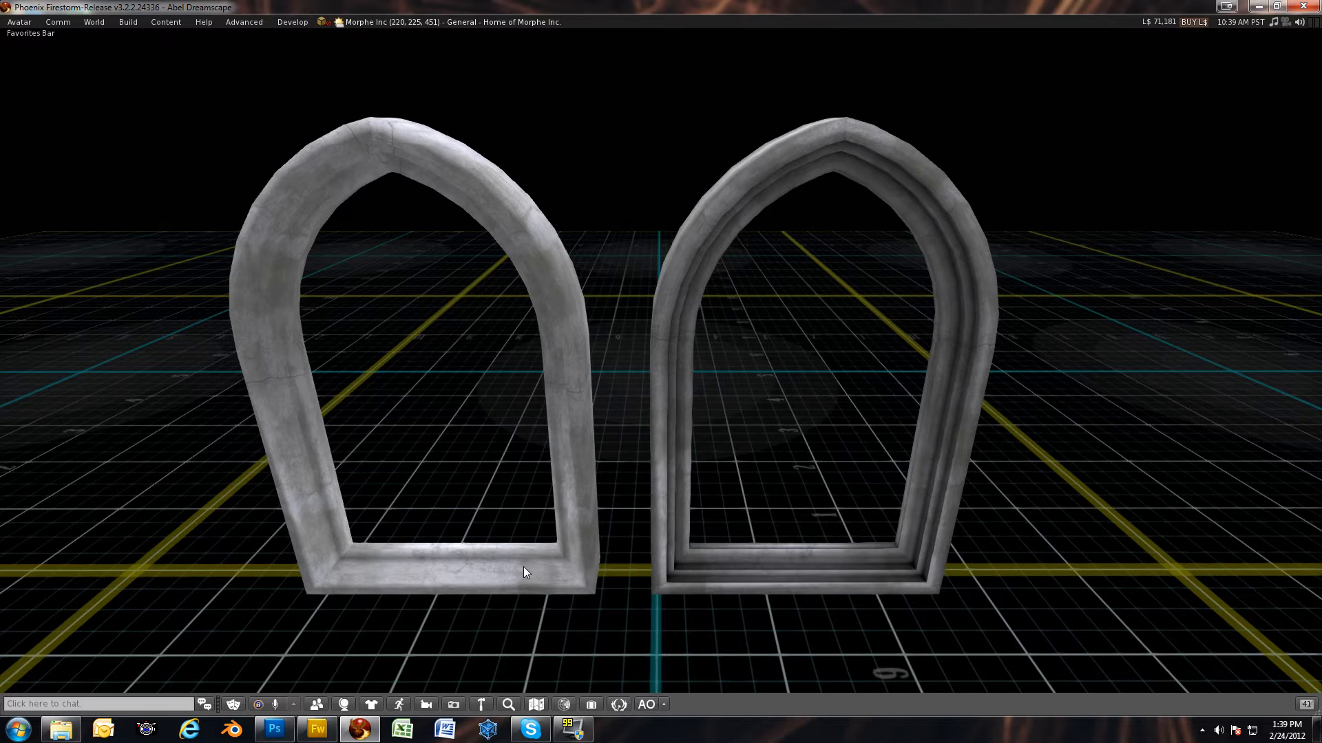
mouse_move(531, 559)
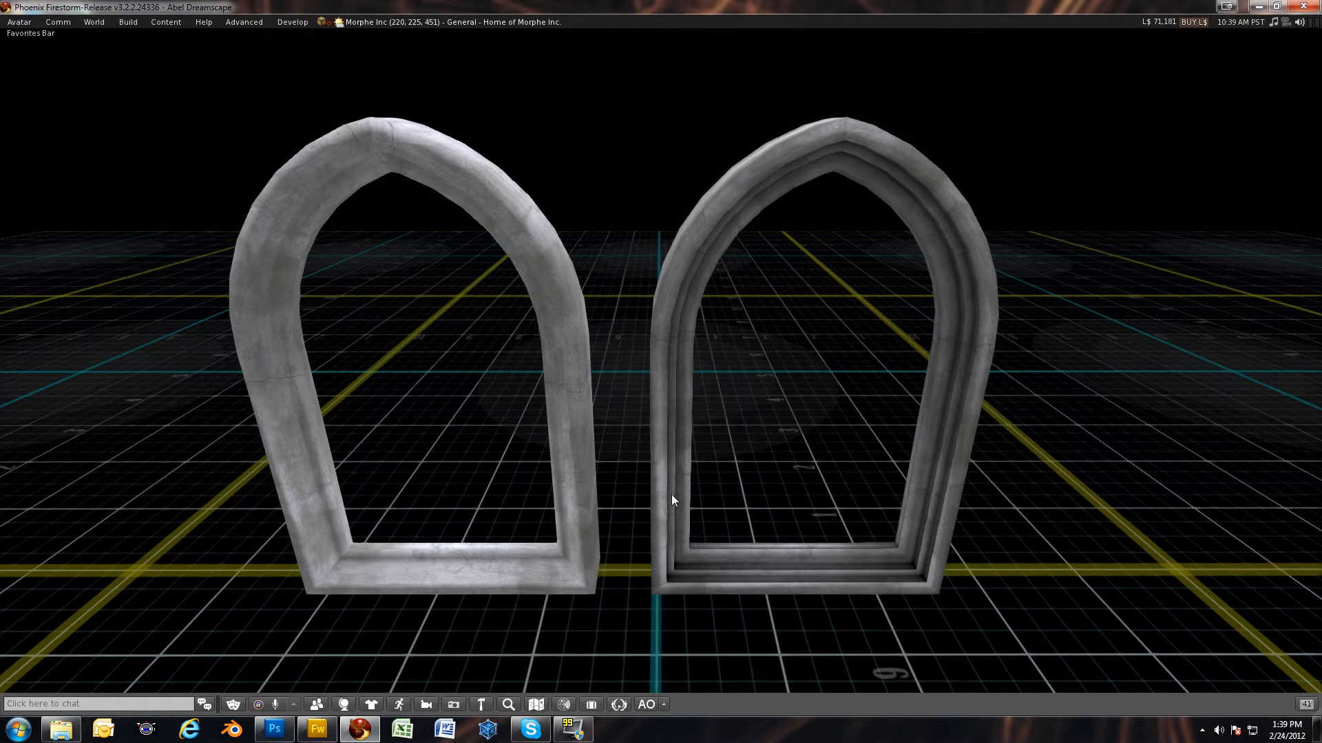
mouse_move(702, 514)
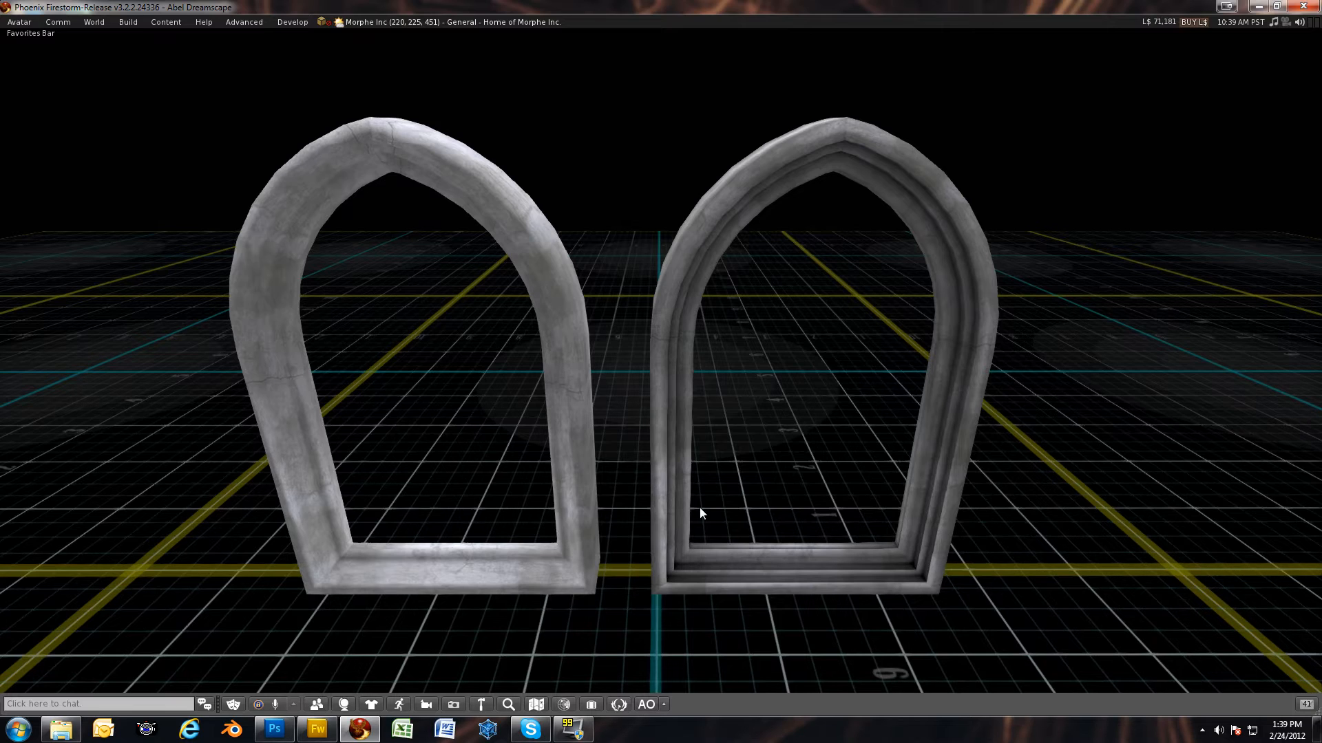
mouse_move(643, 525)
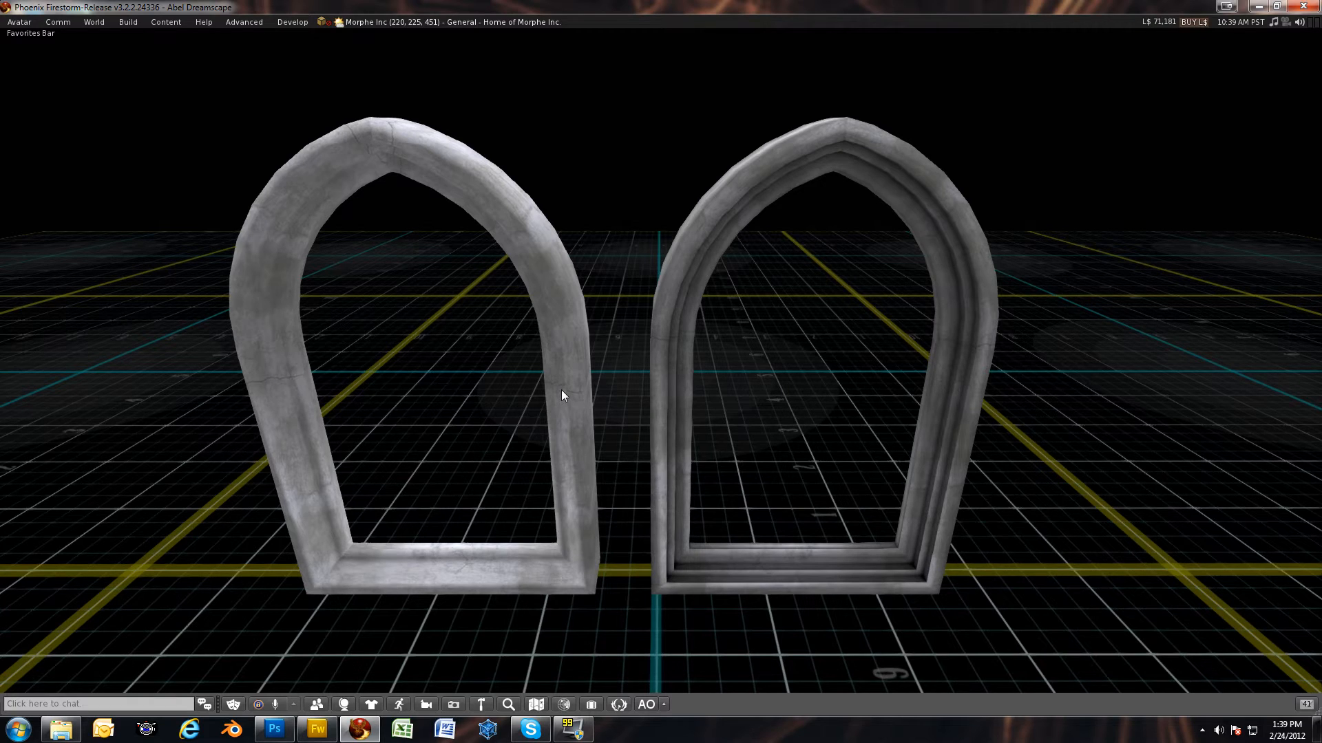
mouse_move(248, 323)
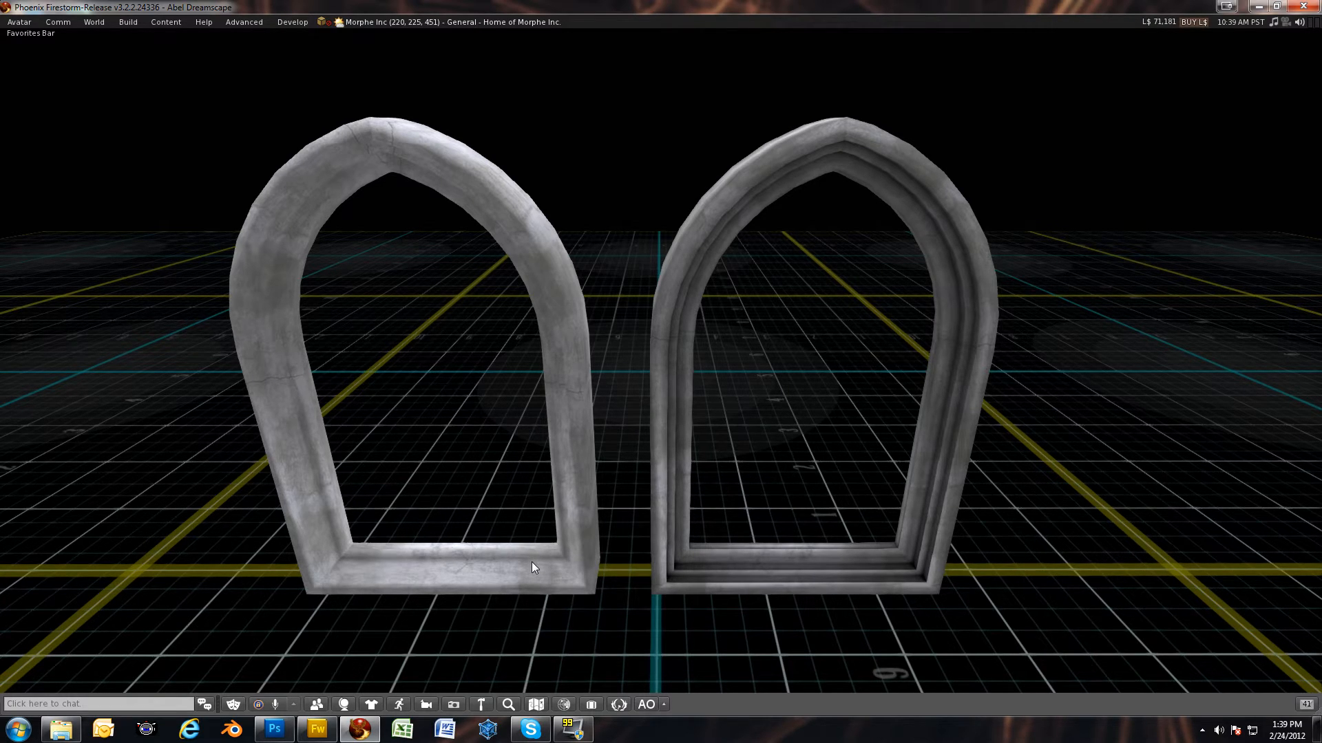
mouse_move(567, 597)
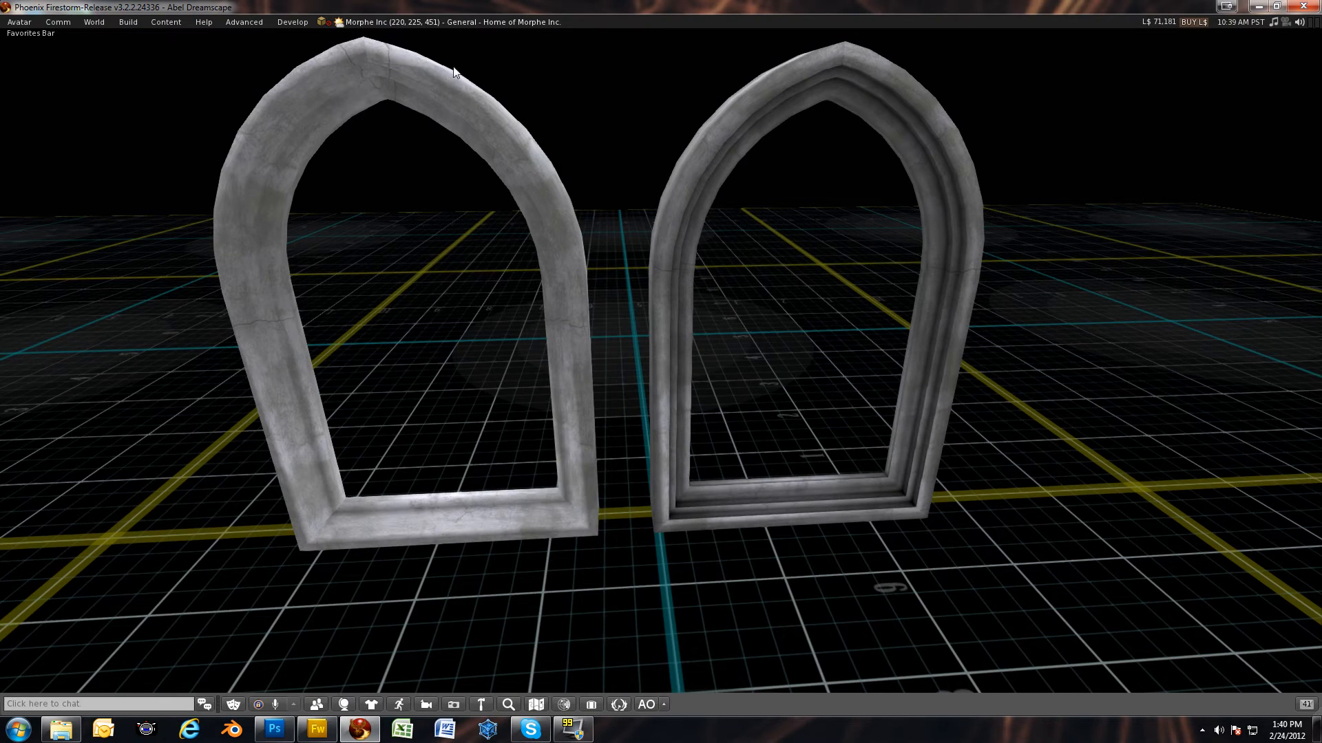
mouse_move(954, 295)
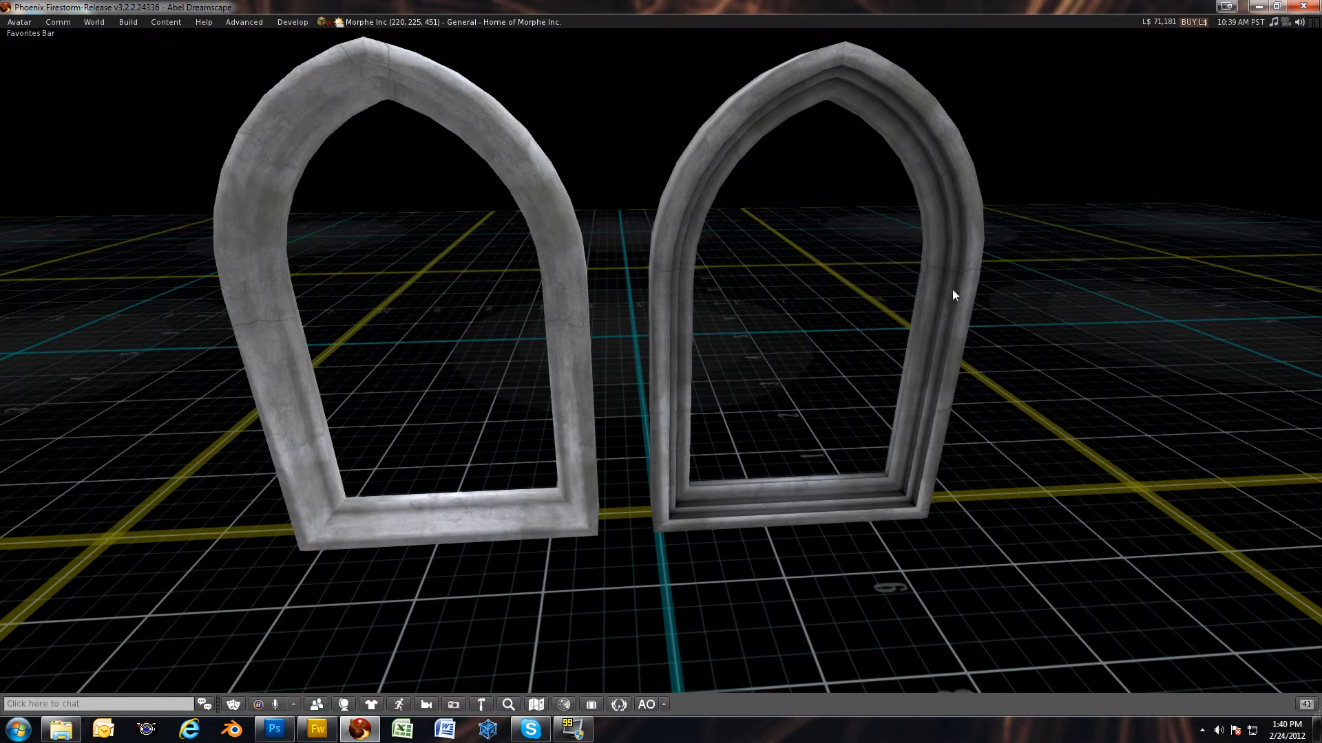
mouse_move(666, 412)
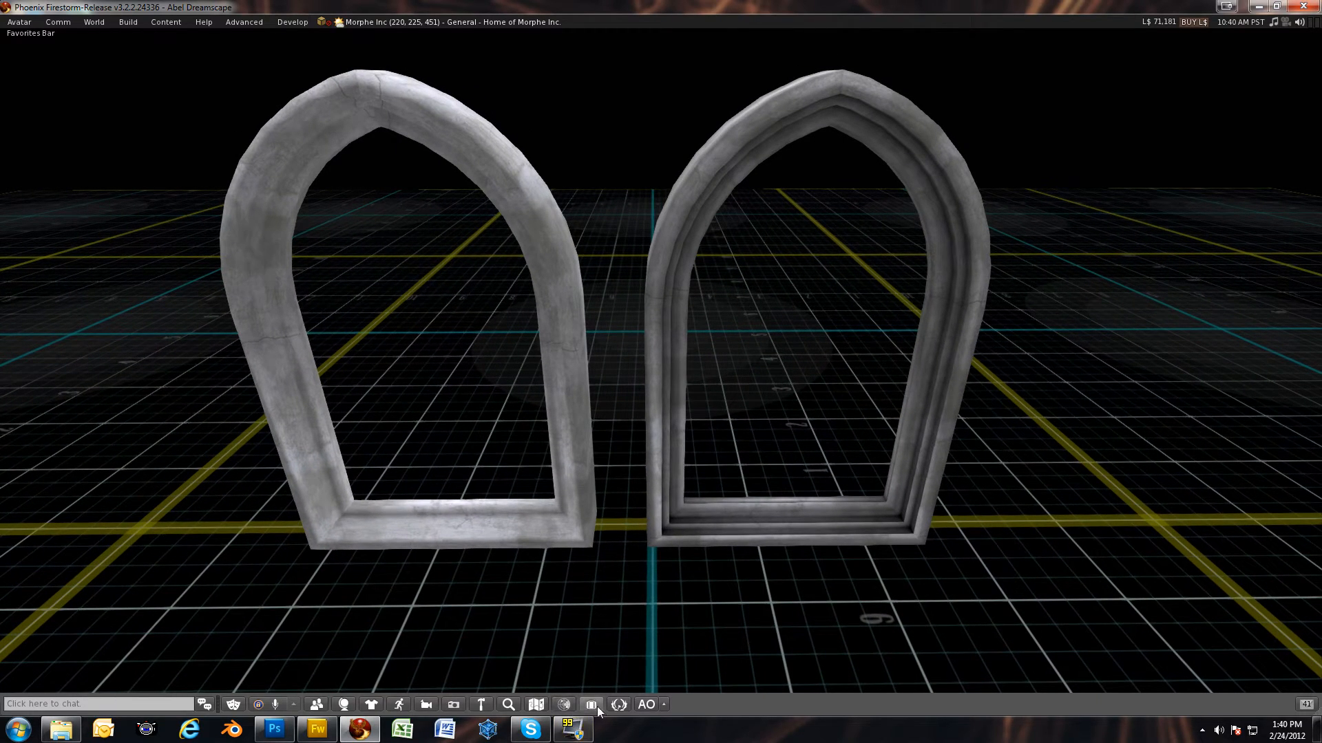
Open the inventory and expand PRODUCTS > MESH SETS > Classic Goth Arch windows > Textures.
left_click(590, 703)
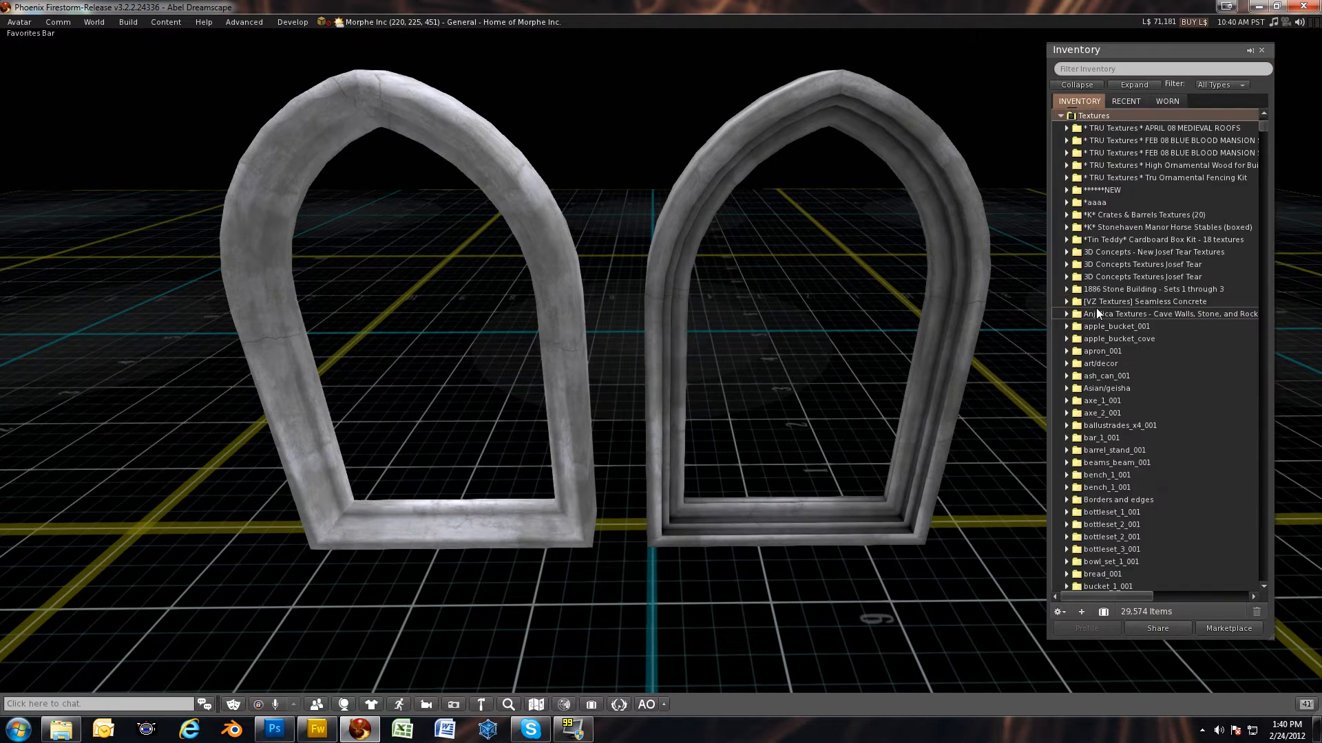
scroll("up", 3)
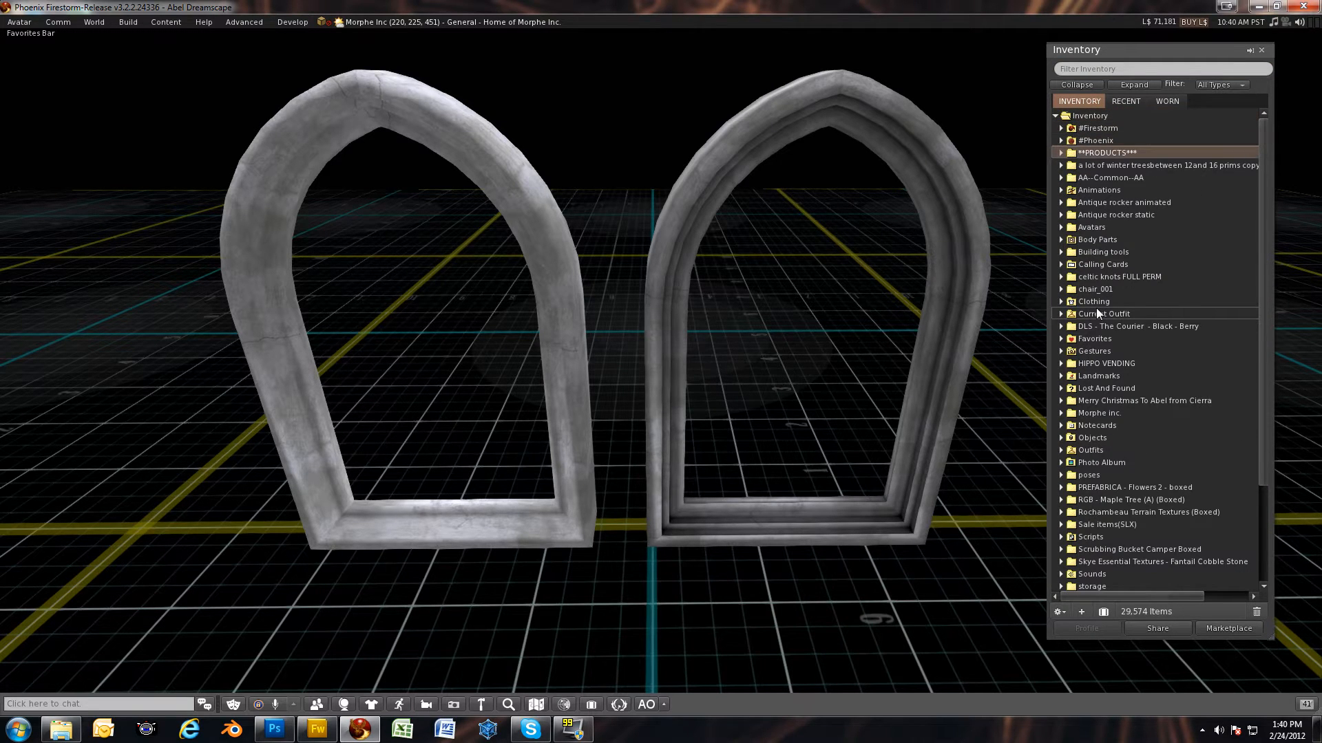
left_click(1062, 153)
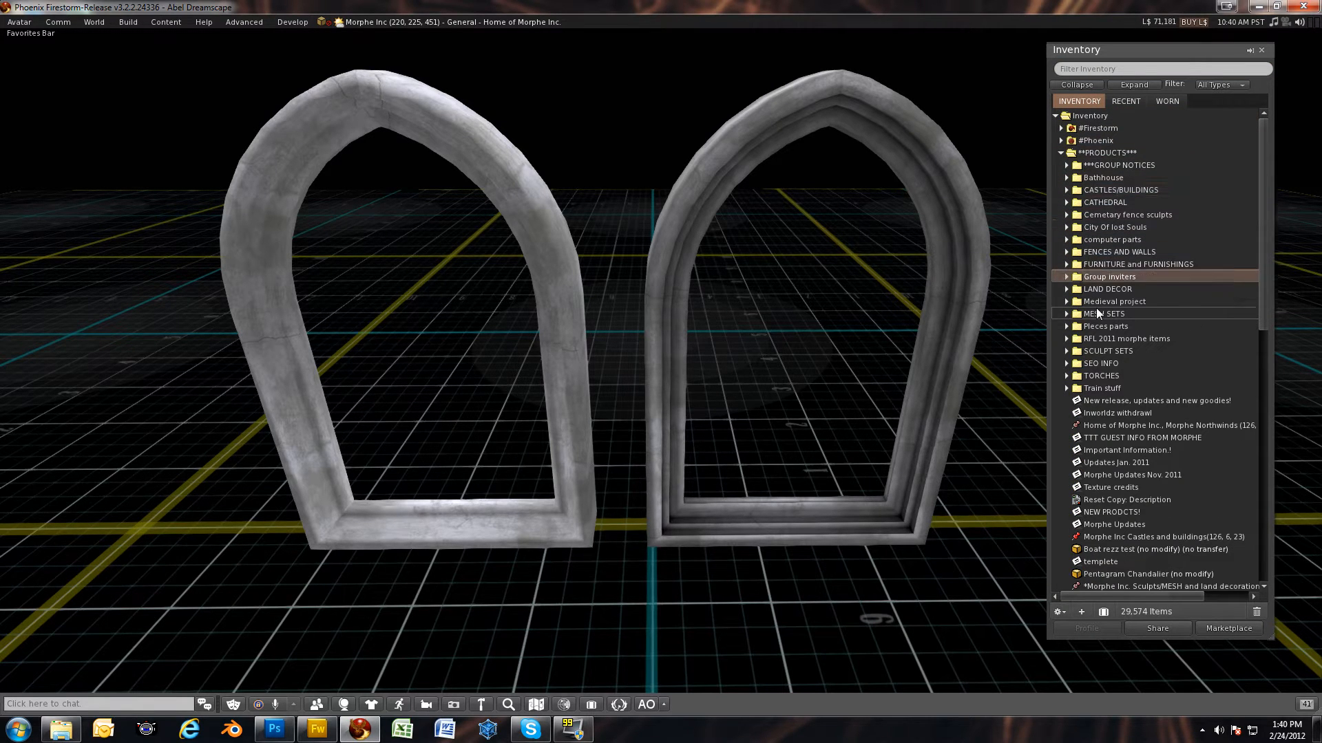
left_click(1069, 314)
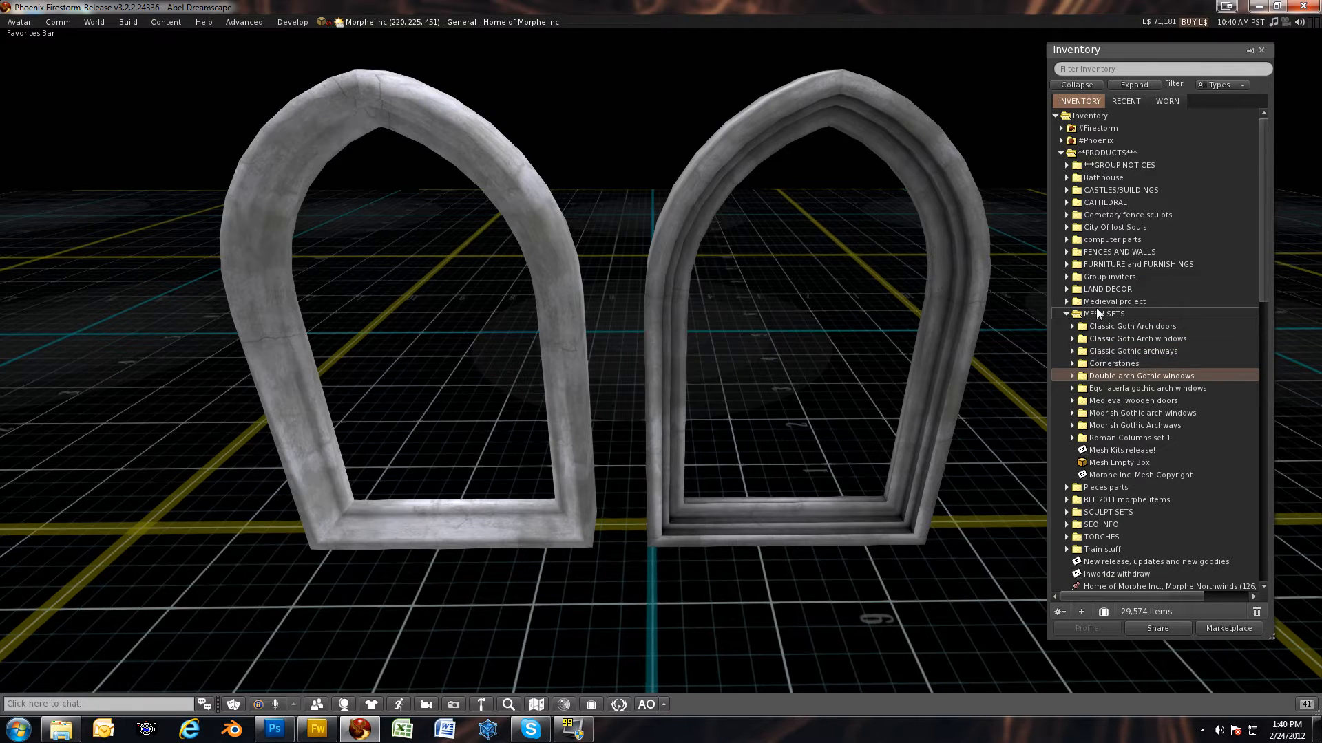
left_click(1136, 350)
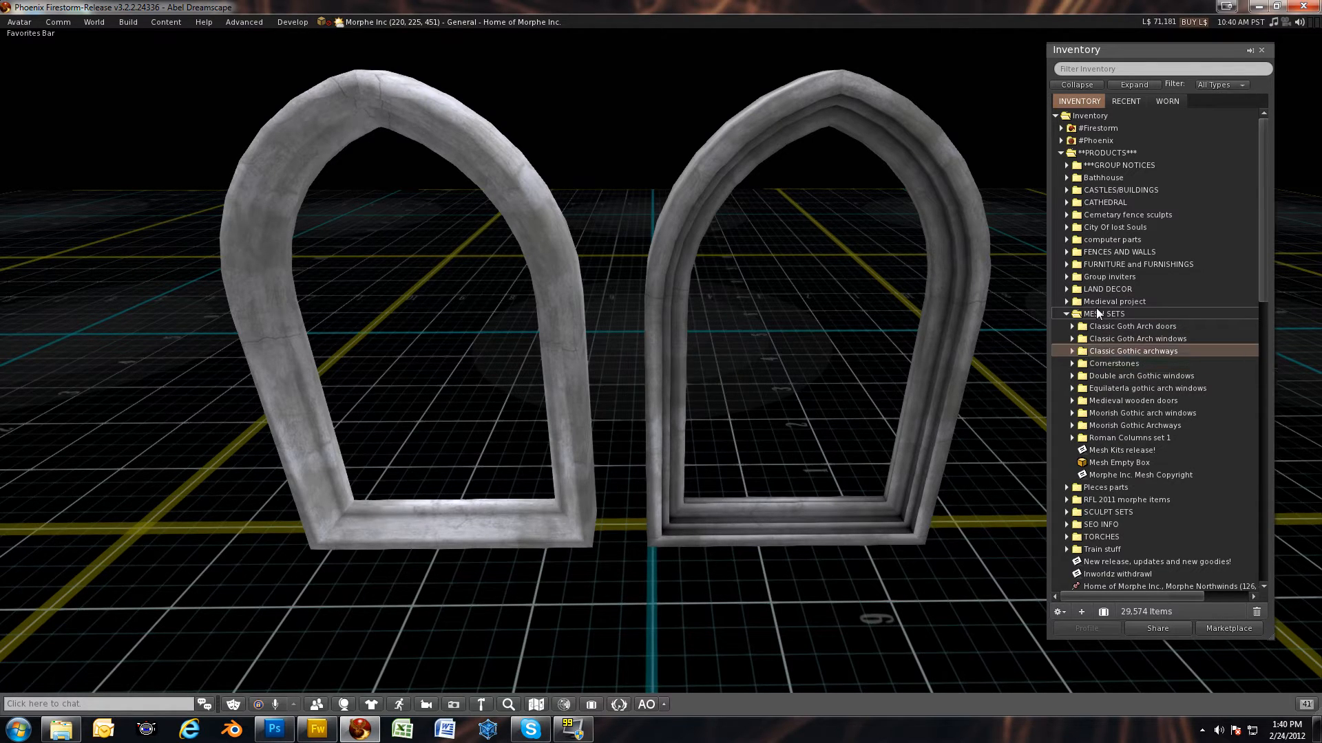
left_click(1137, 338)
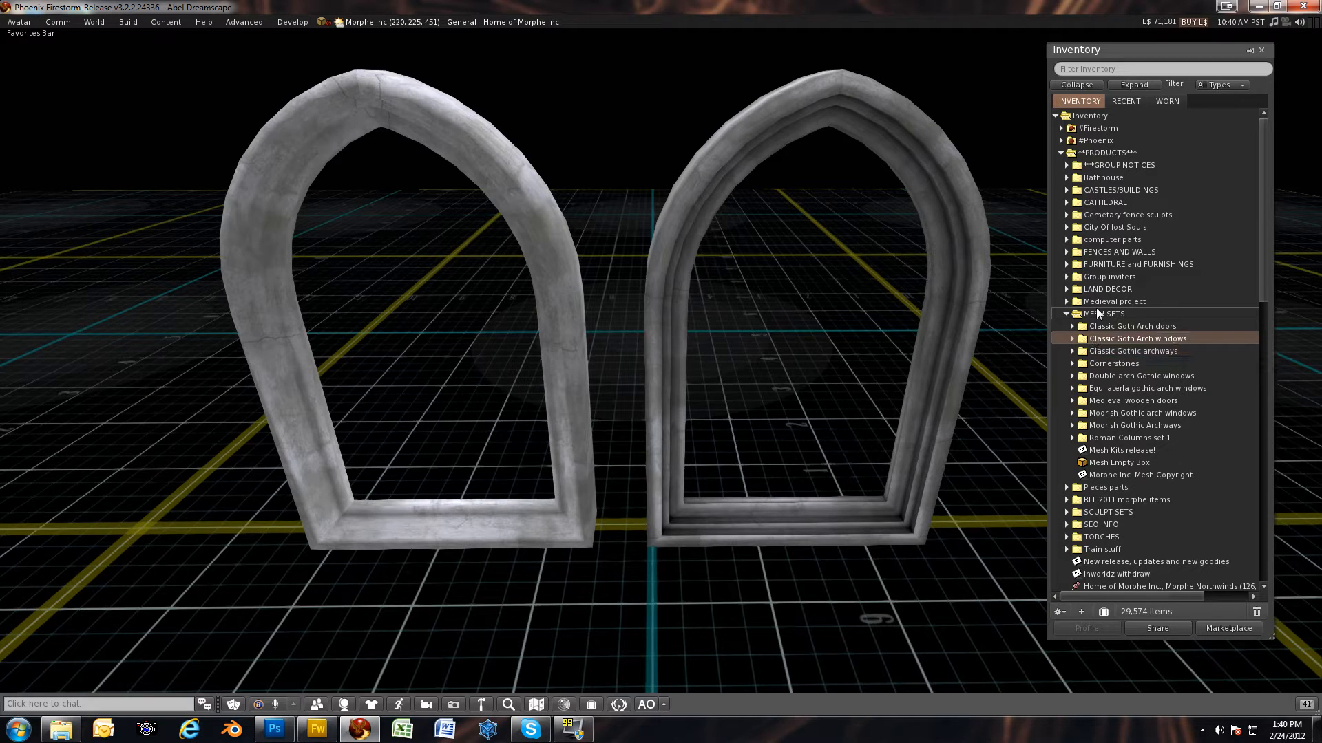
left_click(1071, 338)
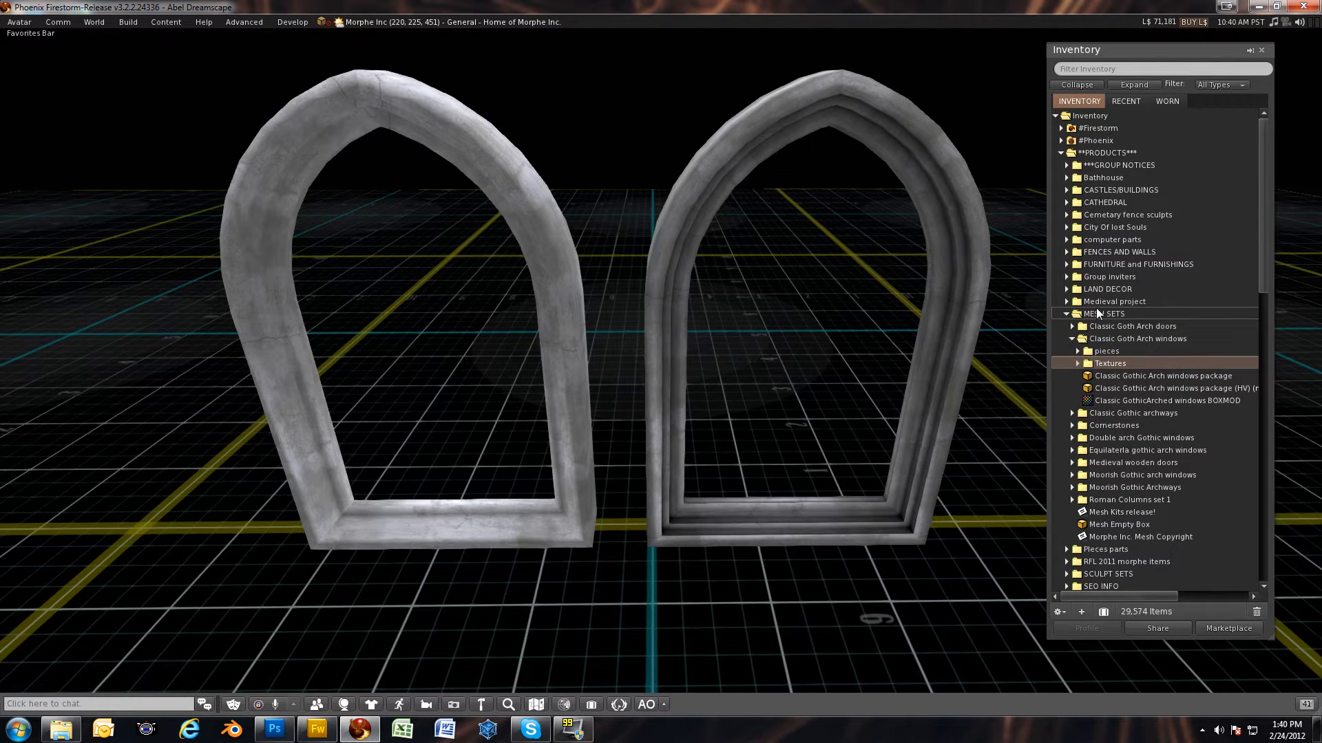
left_click(1110, 363)
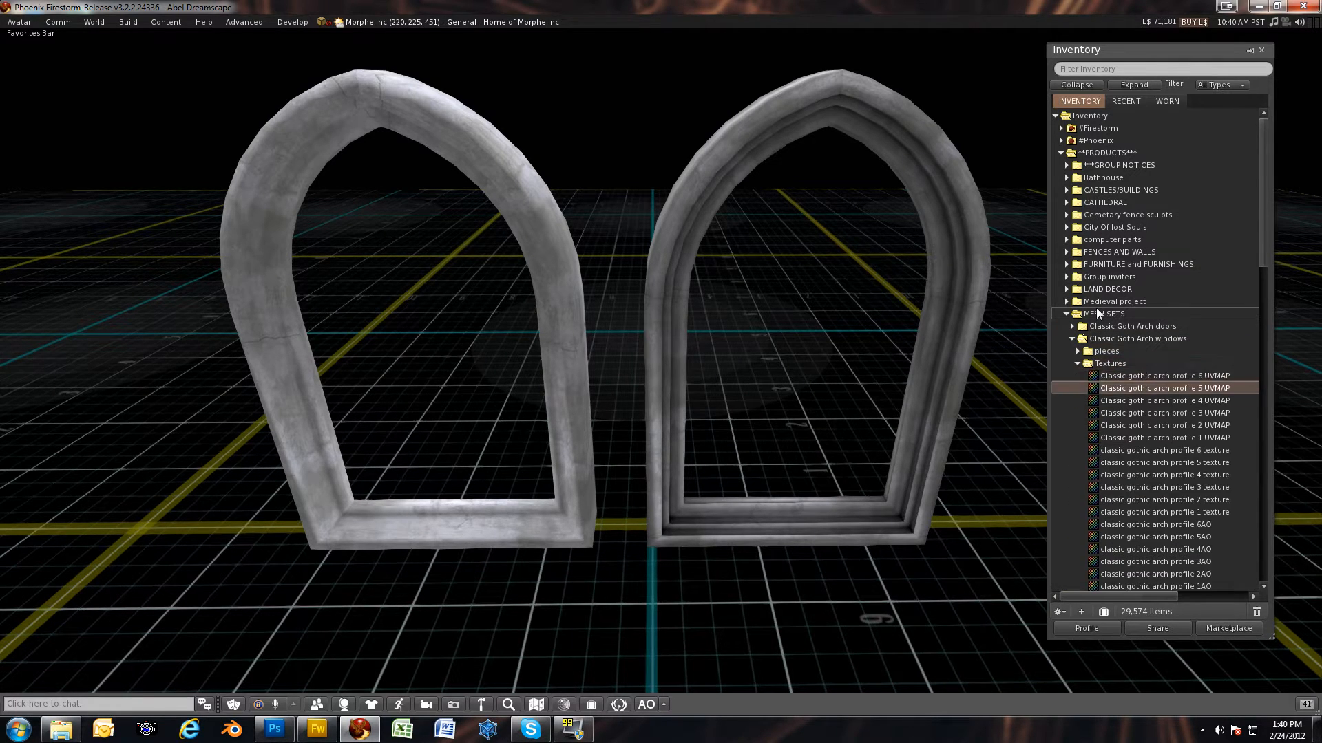
Find classic gothic arch profile 4AO in the Textures list and preview it.
left_click(1165, 375)
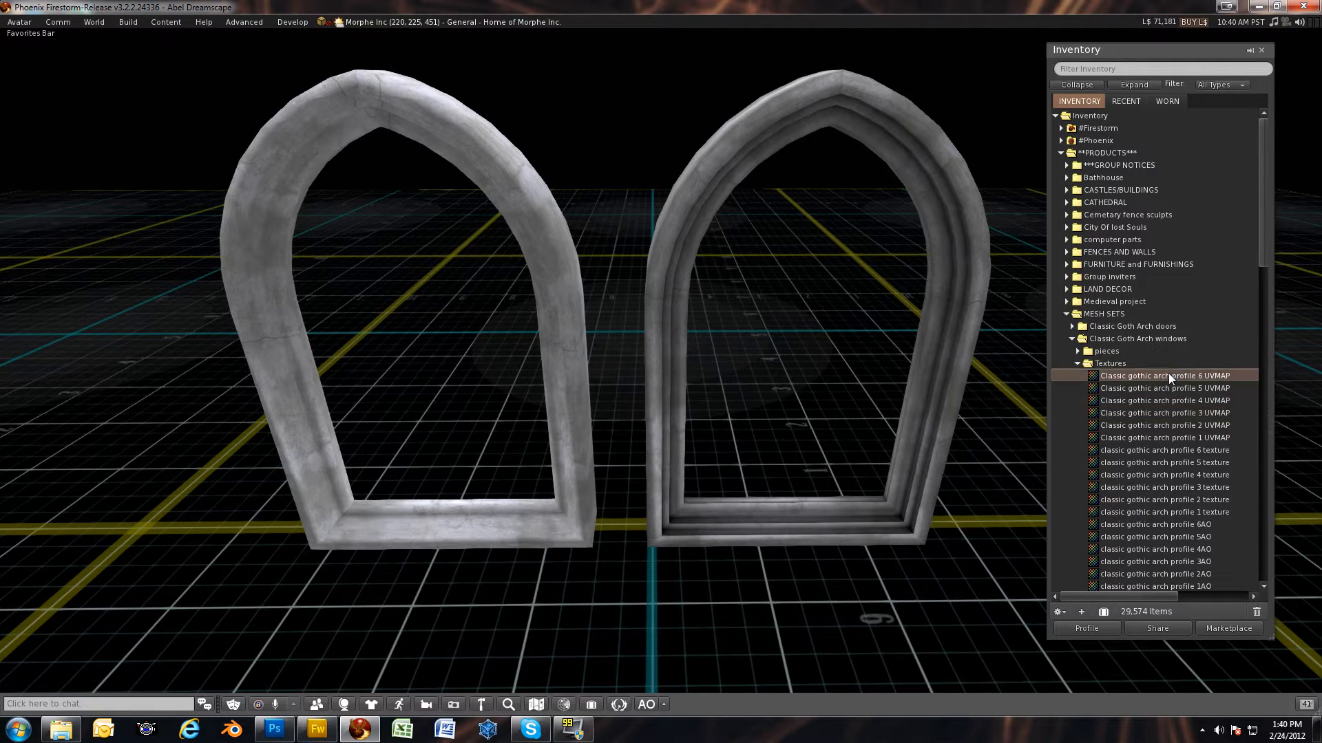
scroll("down", 3)
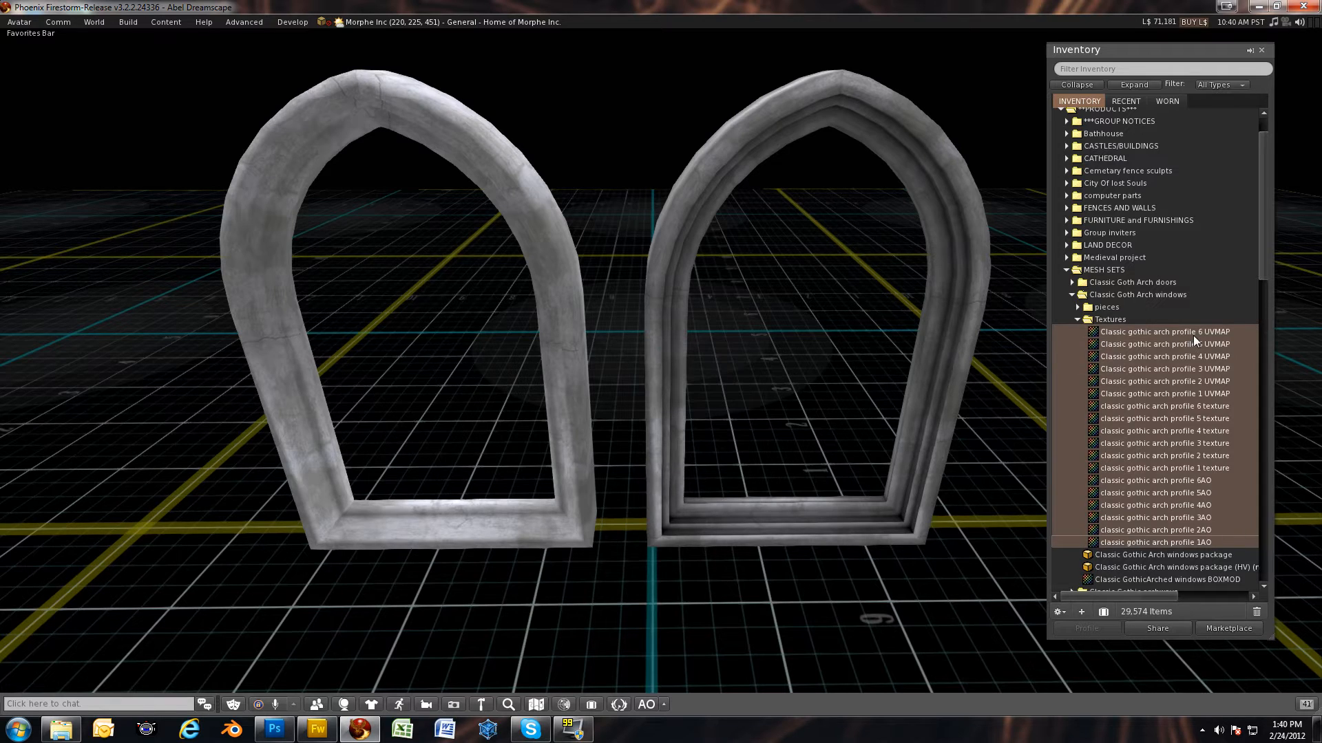
left_click(1165, 394)
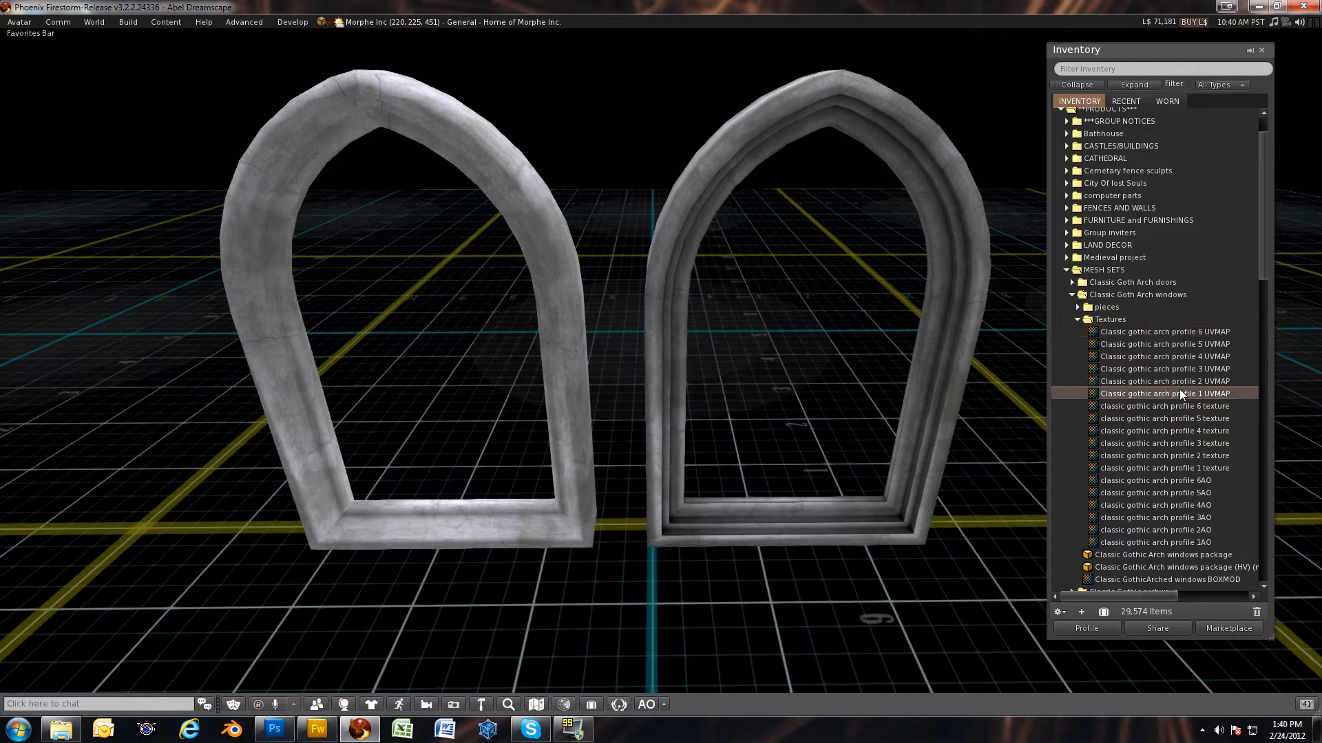
left_click(1164, 468)
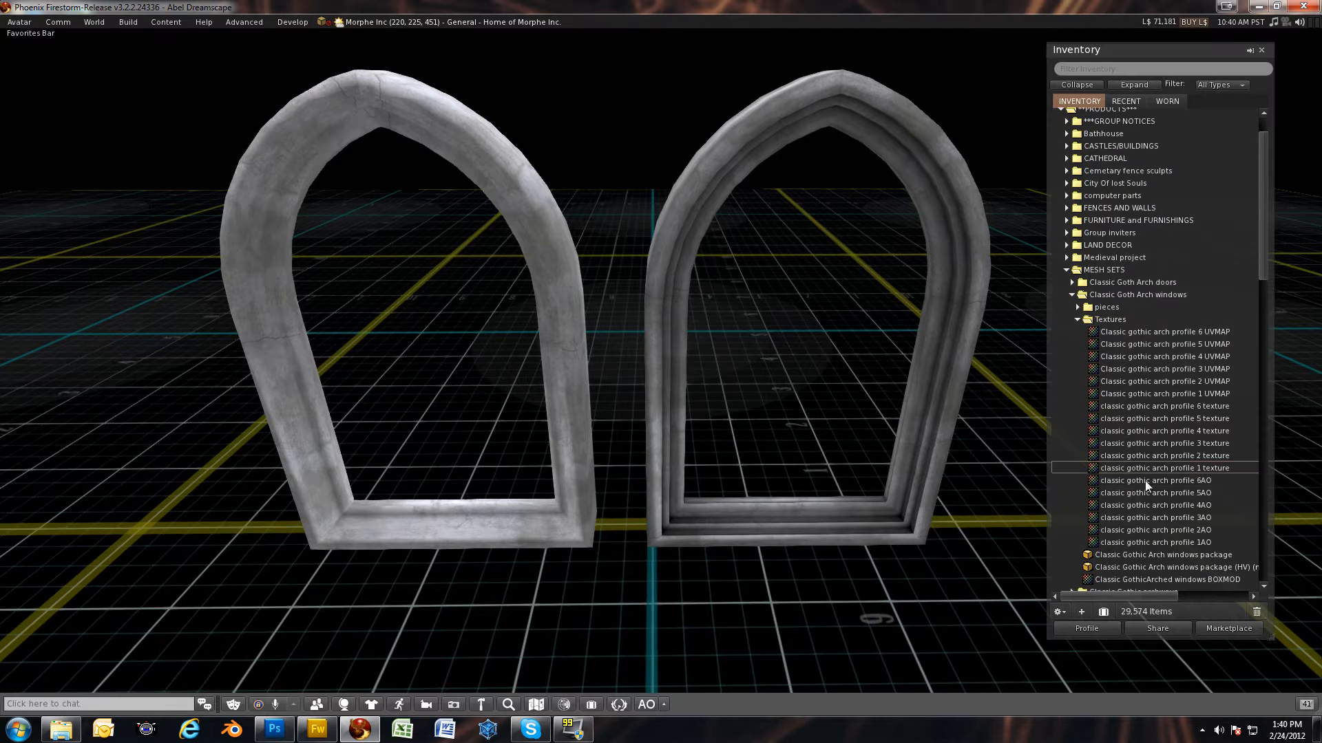
mouse_move(1155, 504)
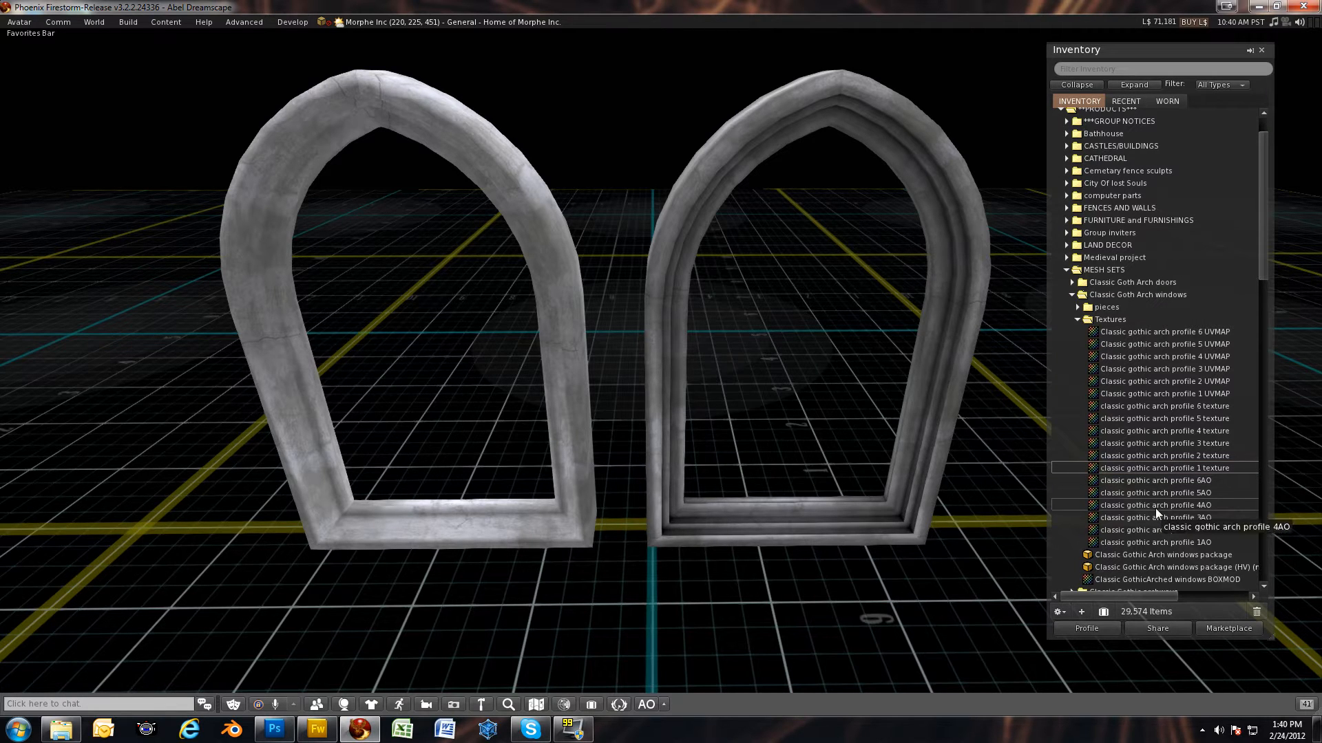
double_click(1156, 505)
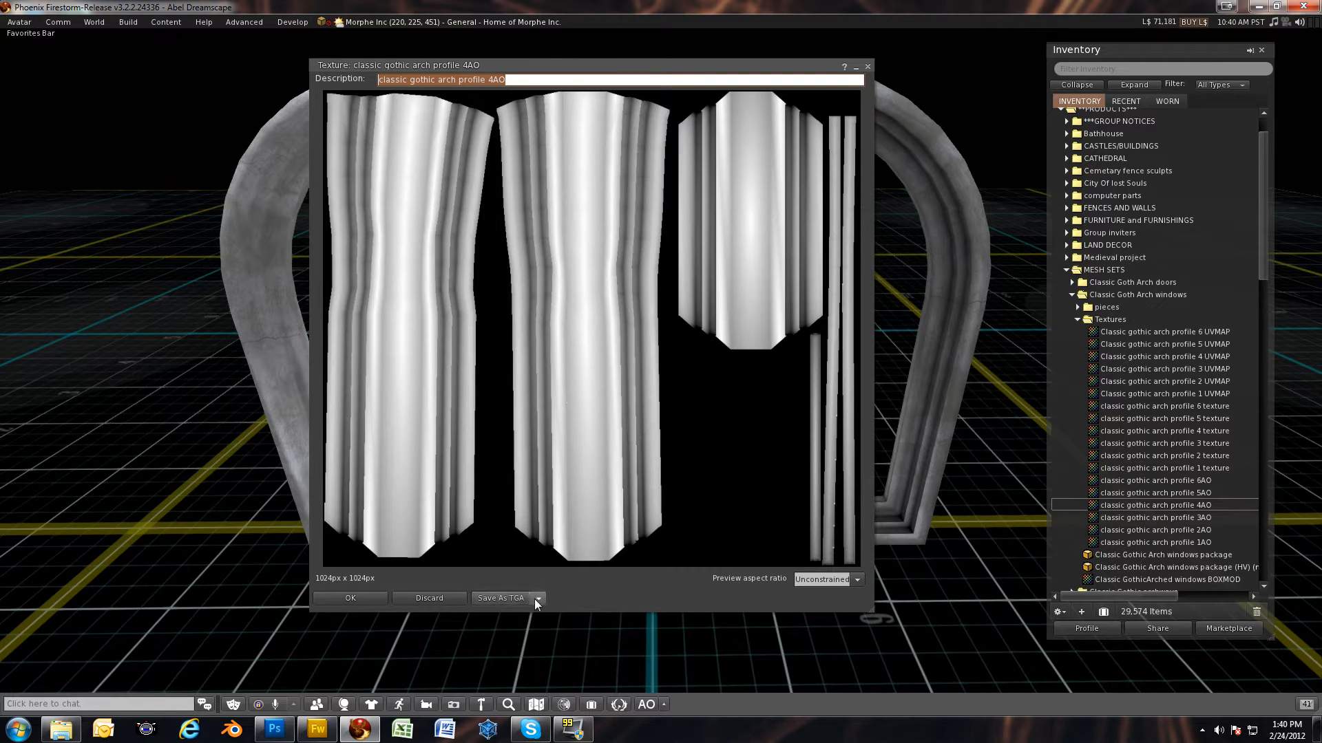
Save profile 4AO as PNG over the existing Tutorial file, then close the preview.
left_click(538, 599)
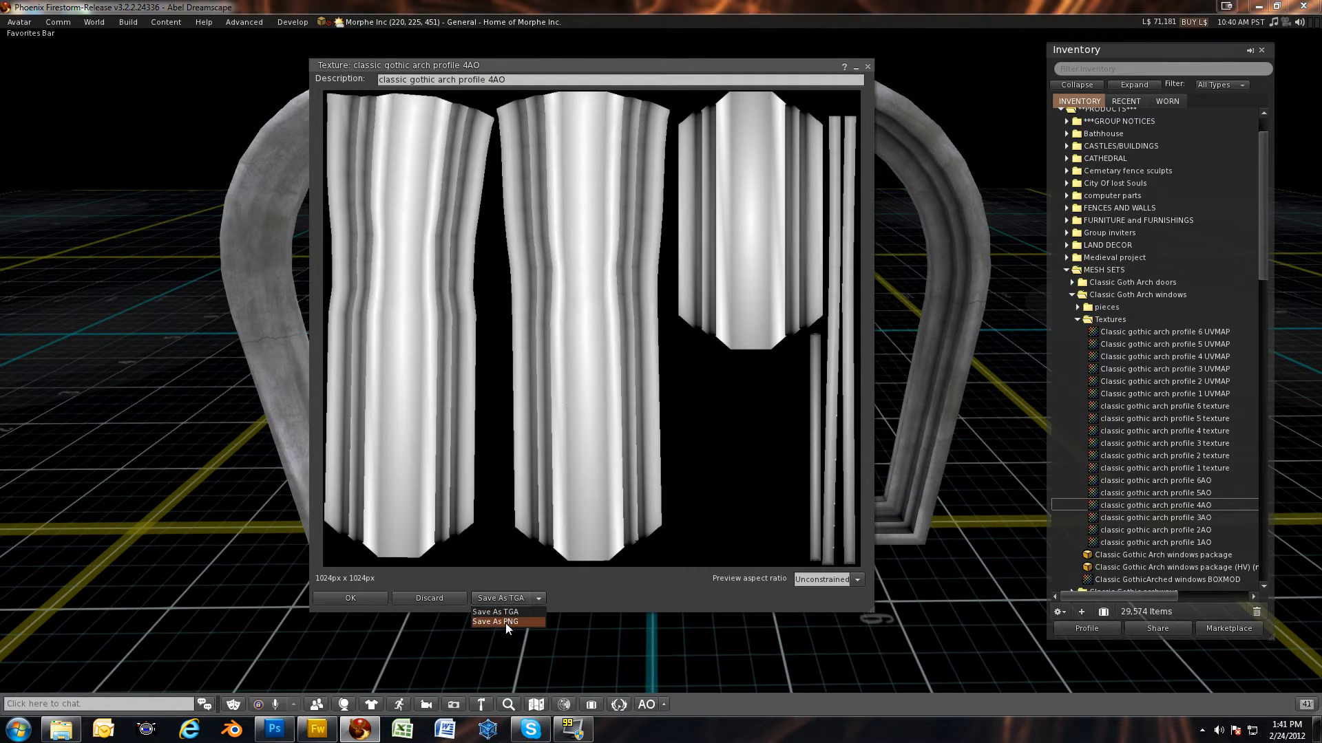
left_click(495, 621)
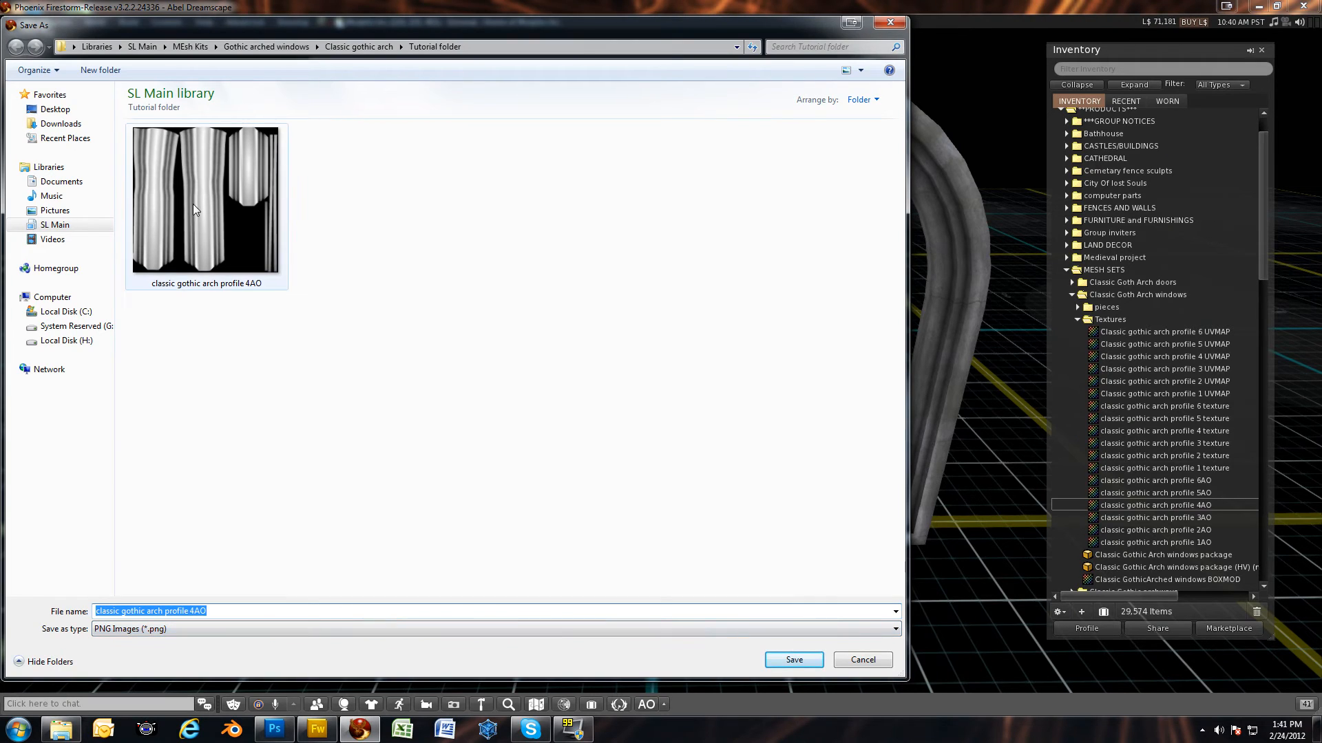
left_click(205, 198)
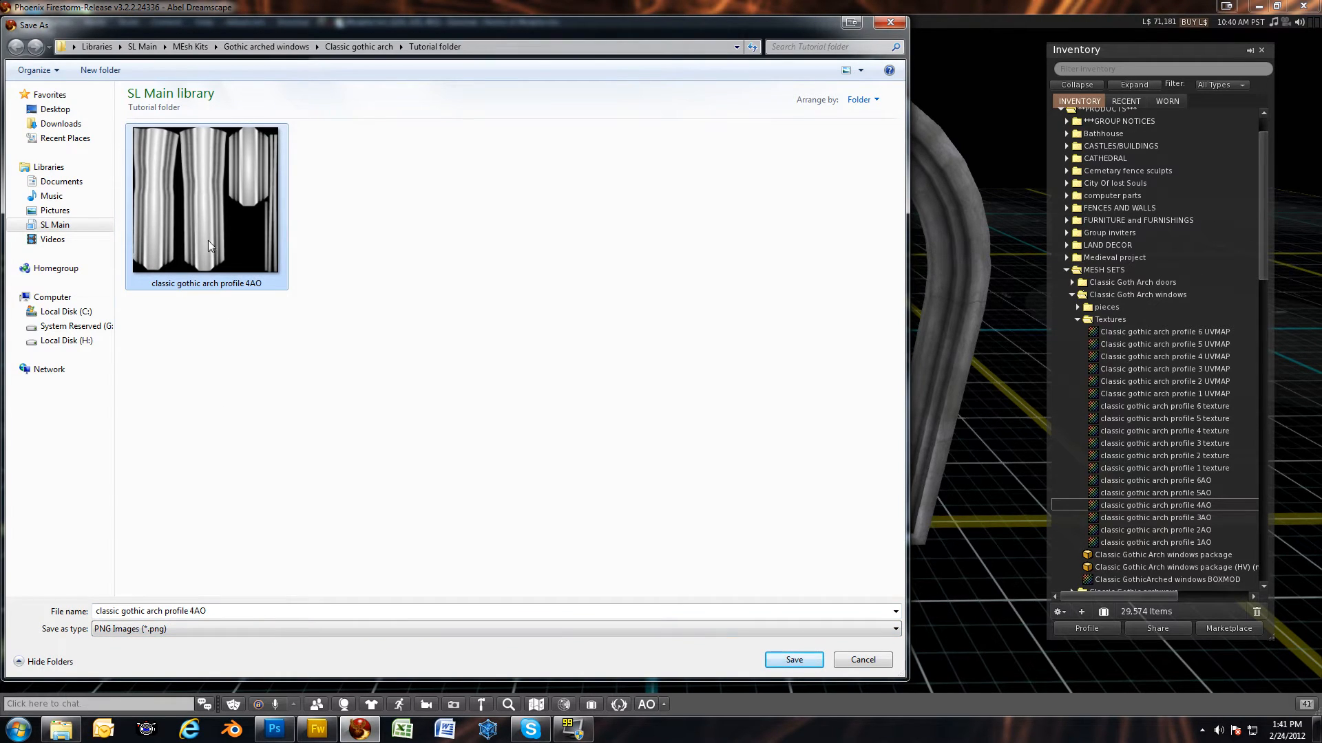
mouse_move(200, 469)
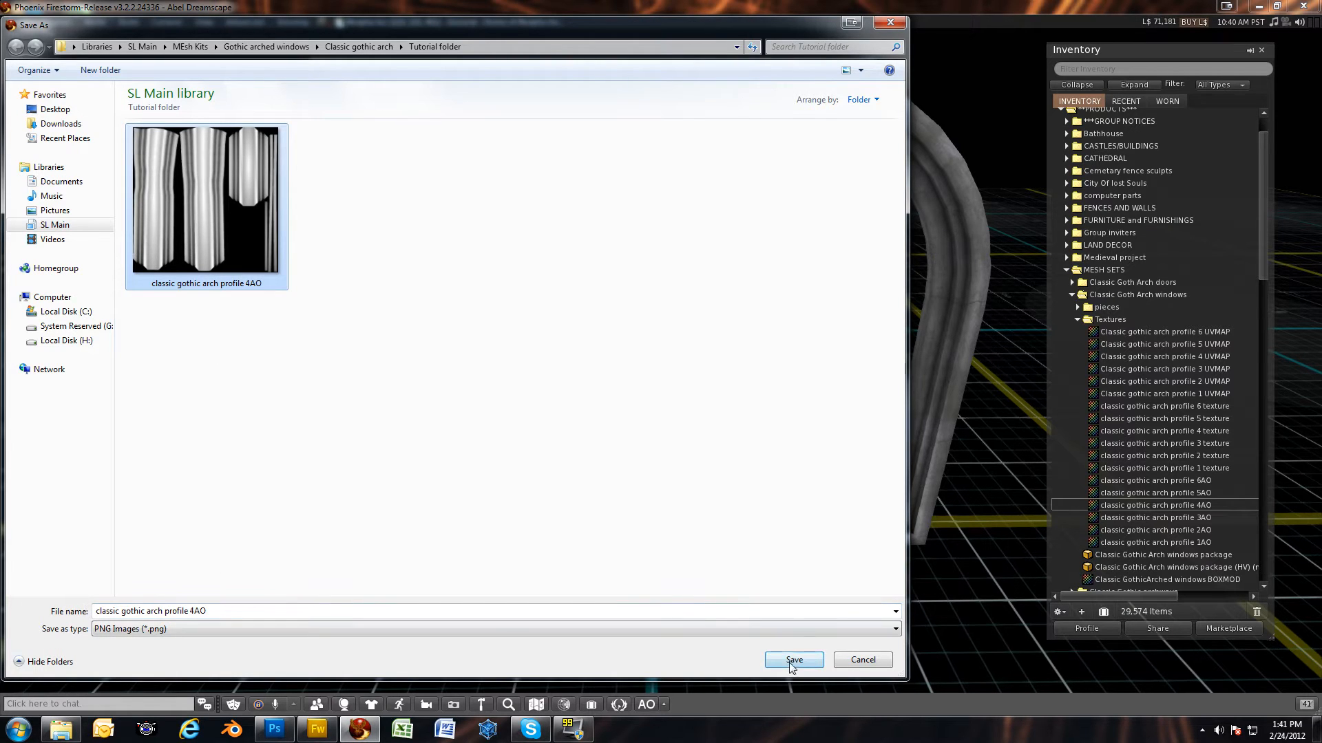
left_click(792, 660)
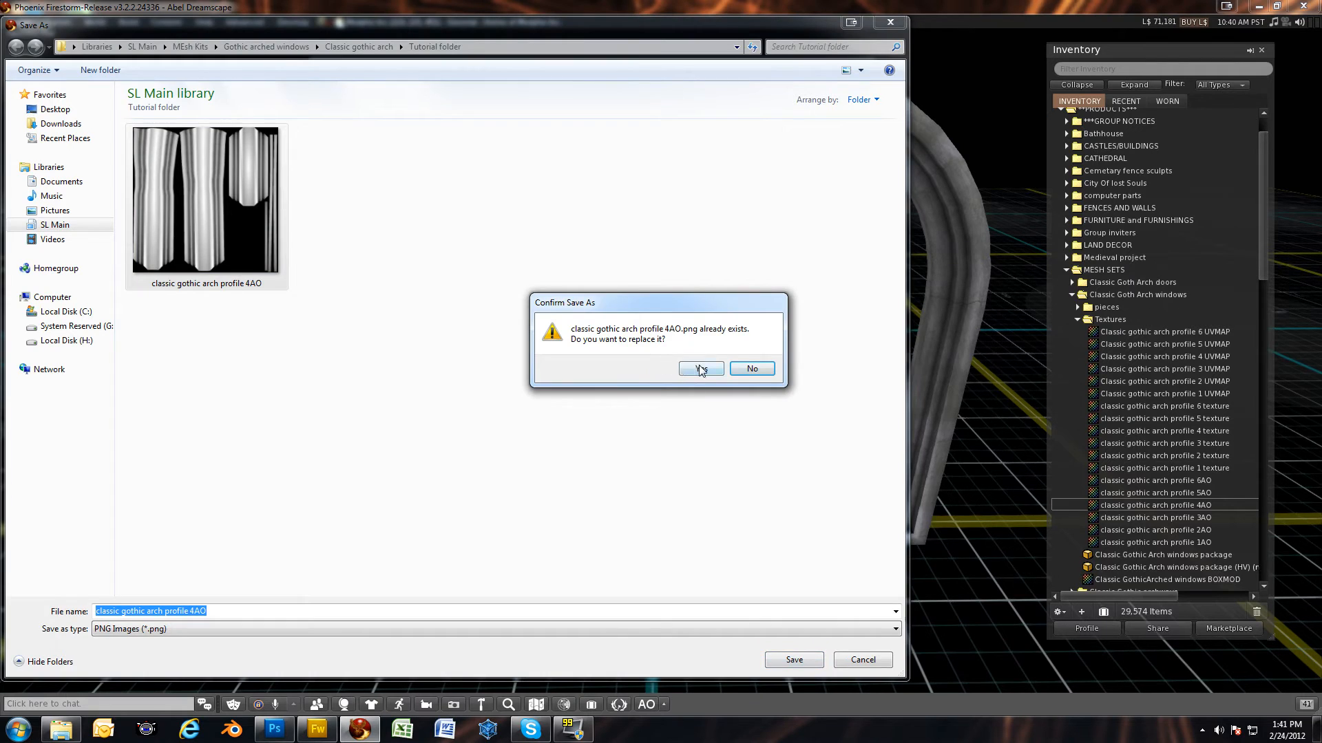
left_click(700, 368)
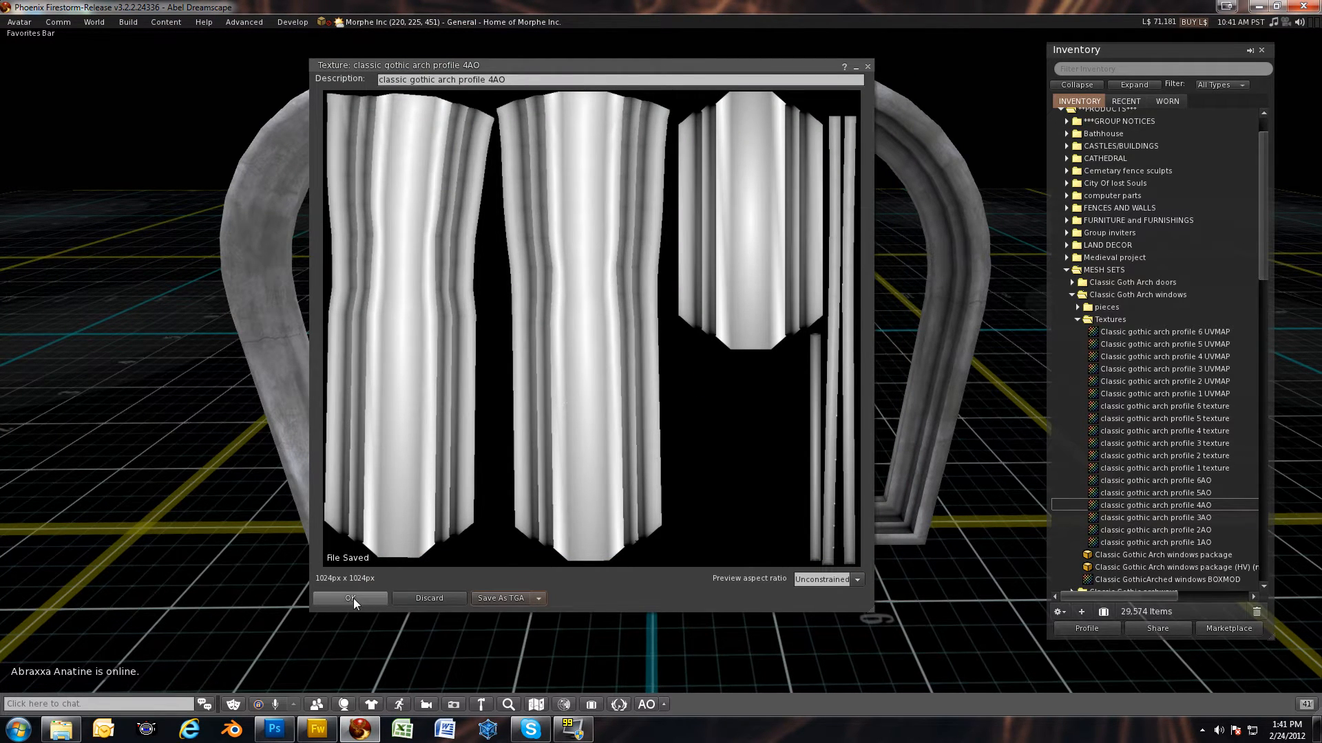
left_click(348, 598)
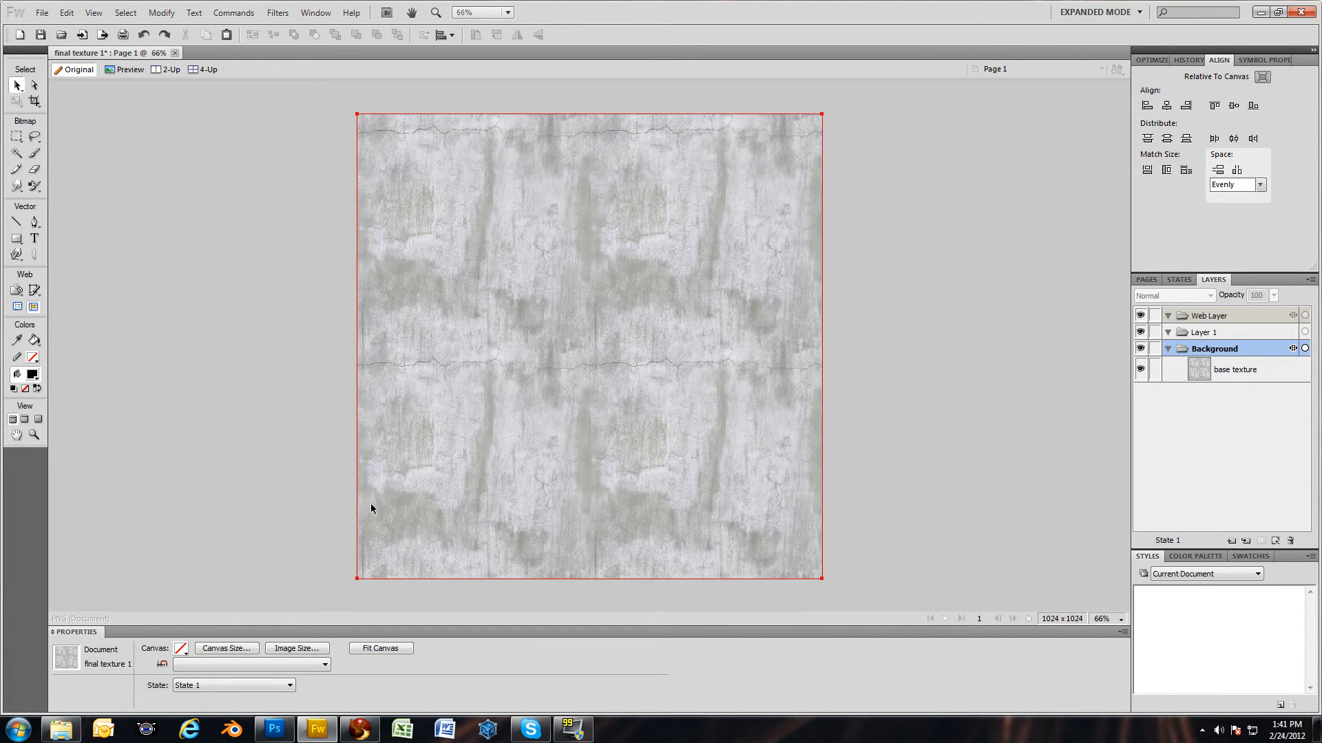
mouse_move(727, 263)
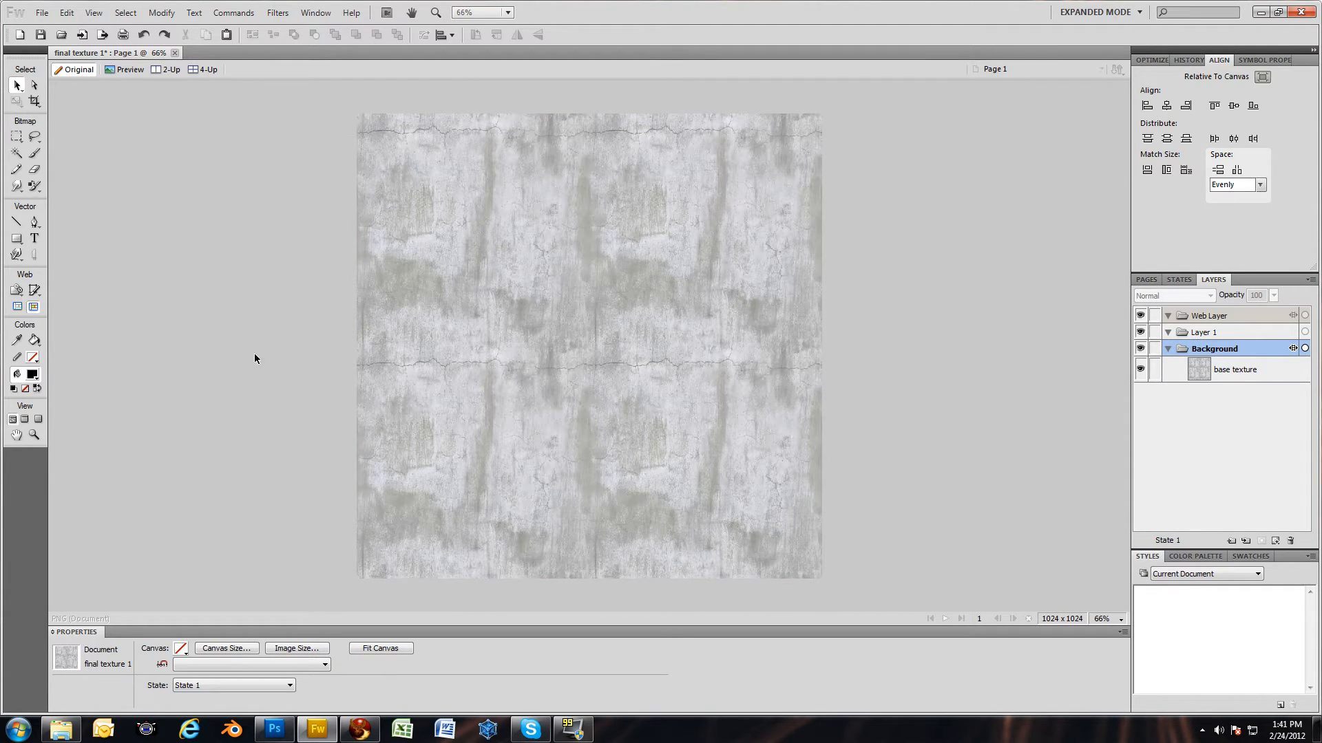
mouse_move(40, 13)
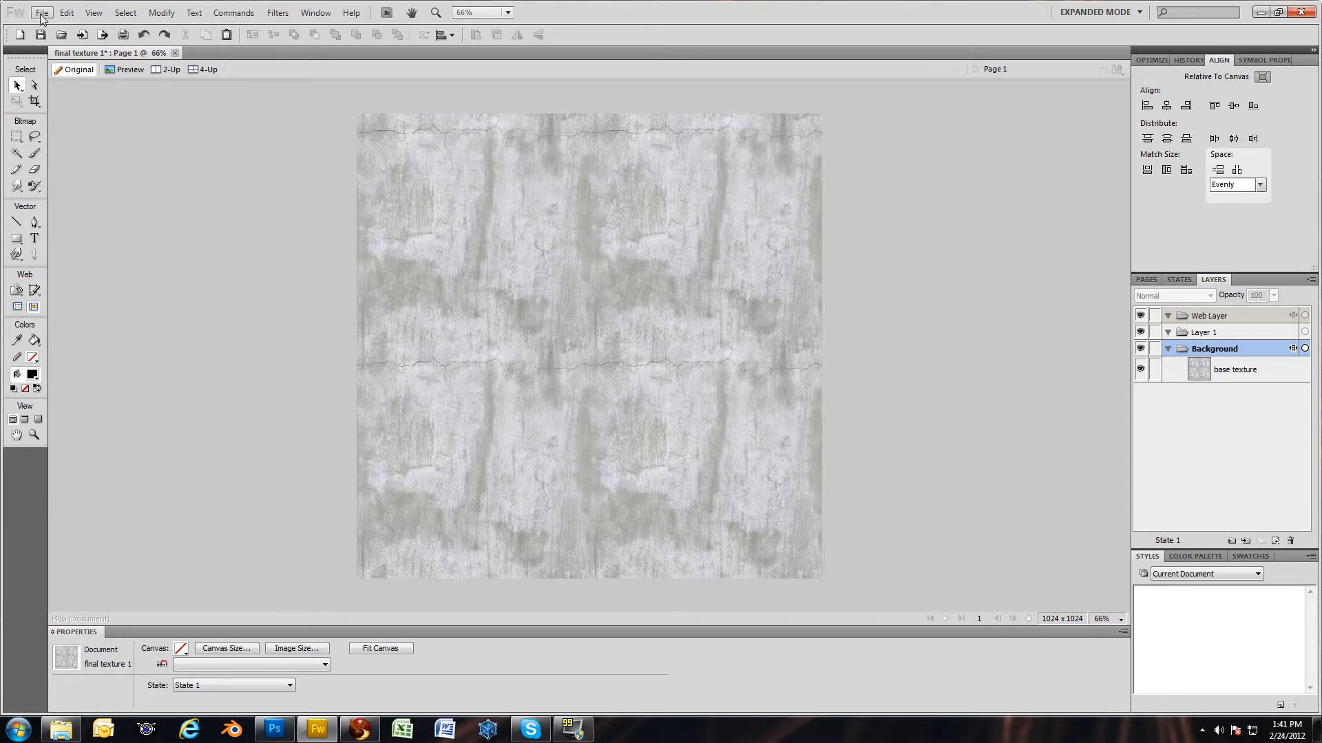
Open 'classic gothic arch profile 4AO' in Fireworks, zoom to 66%, and browse Filters.
left_click(41, 12)
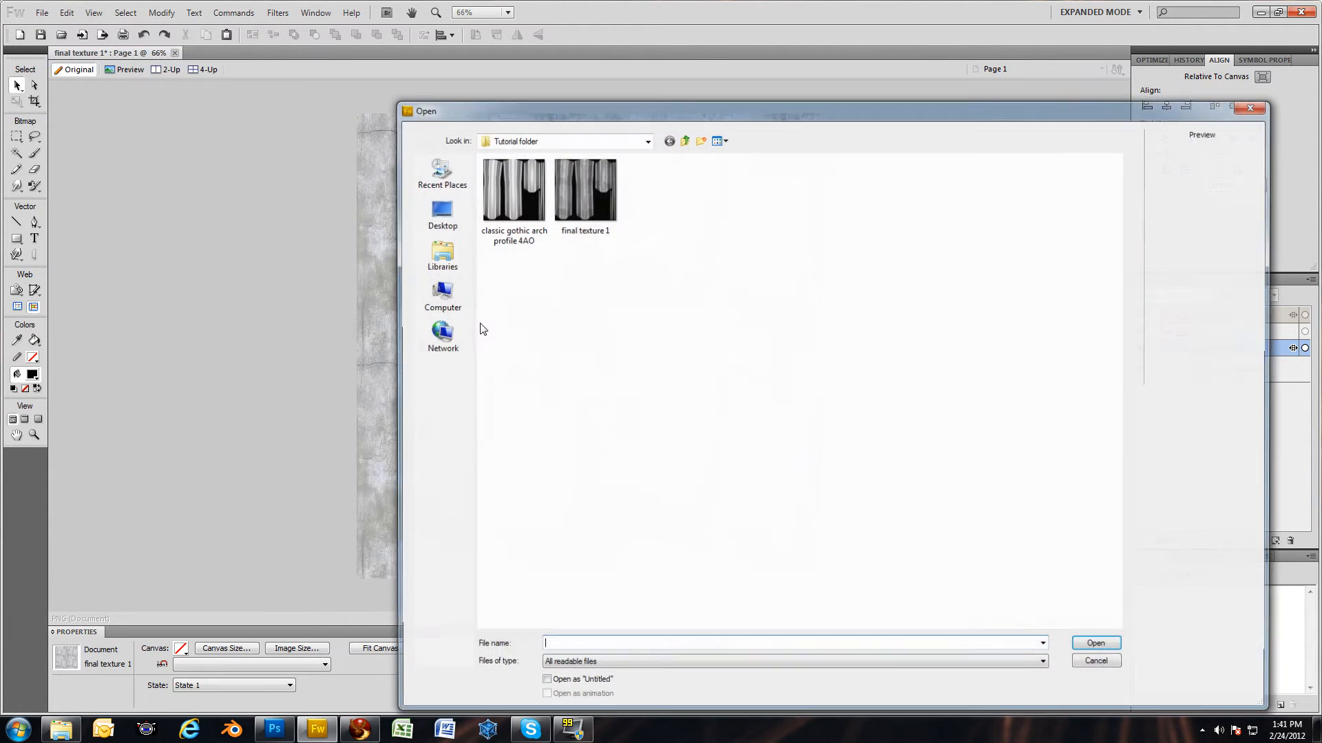
left_click(512, 187)
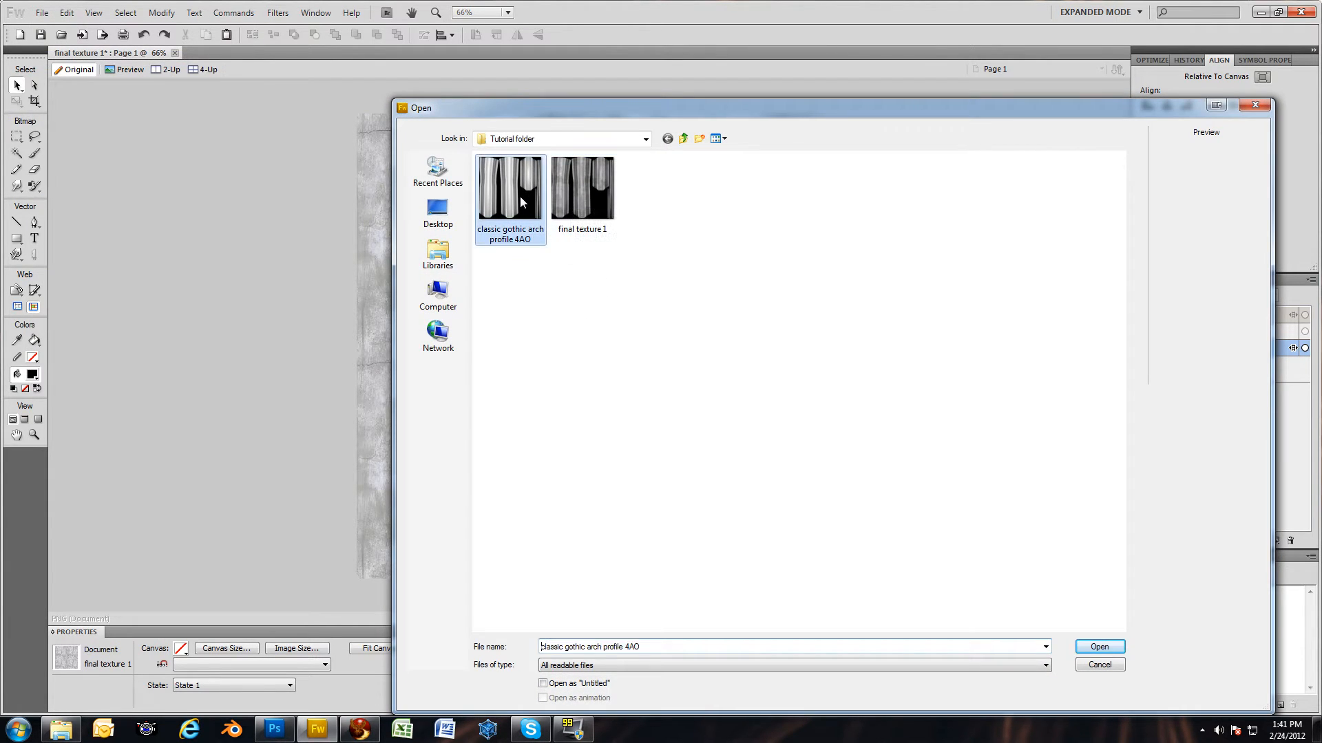
left_click(1099, 647)
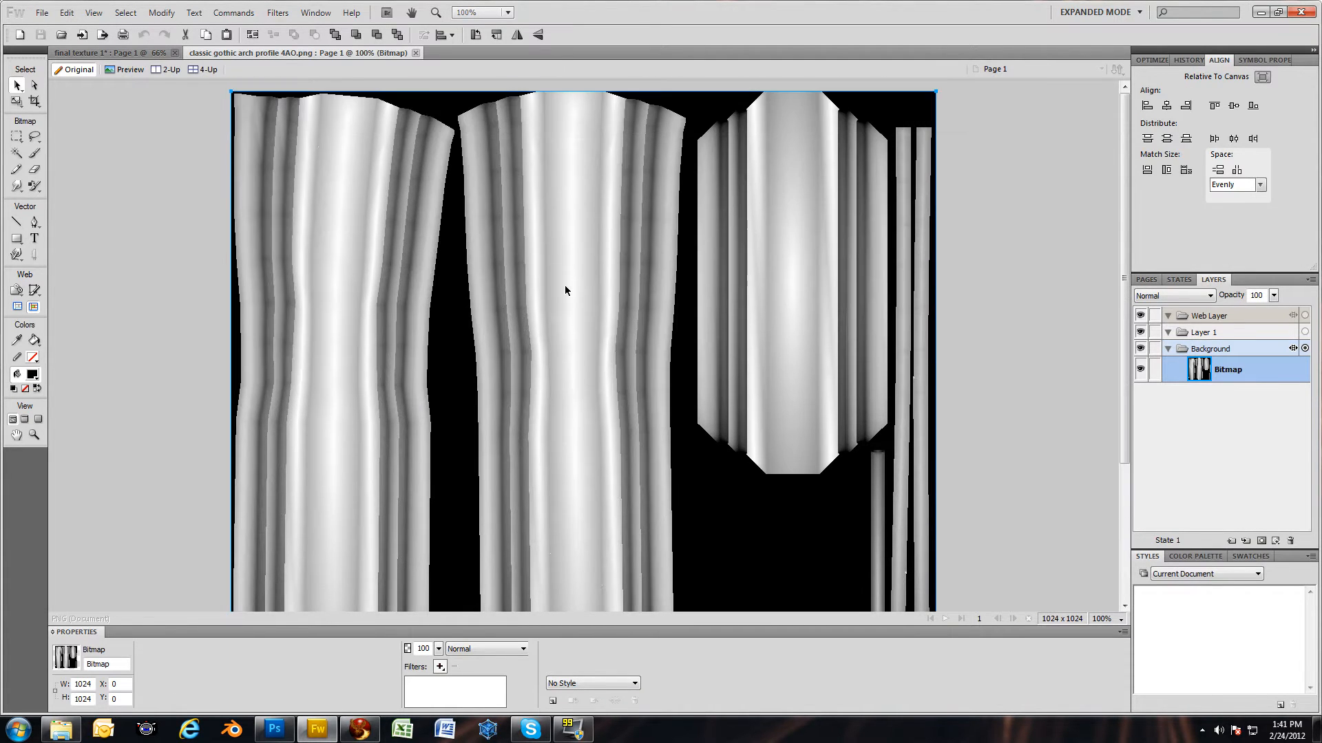
left_click(481, 12)
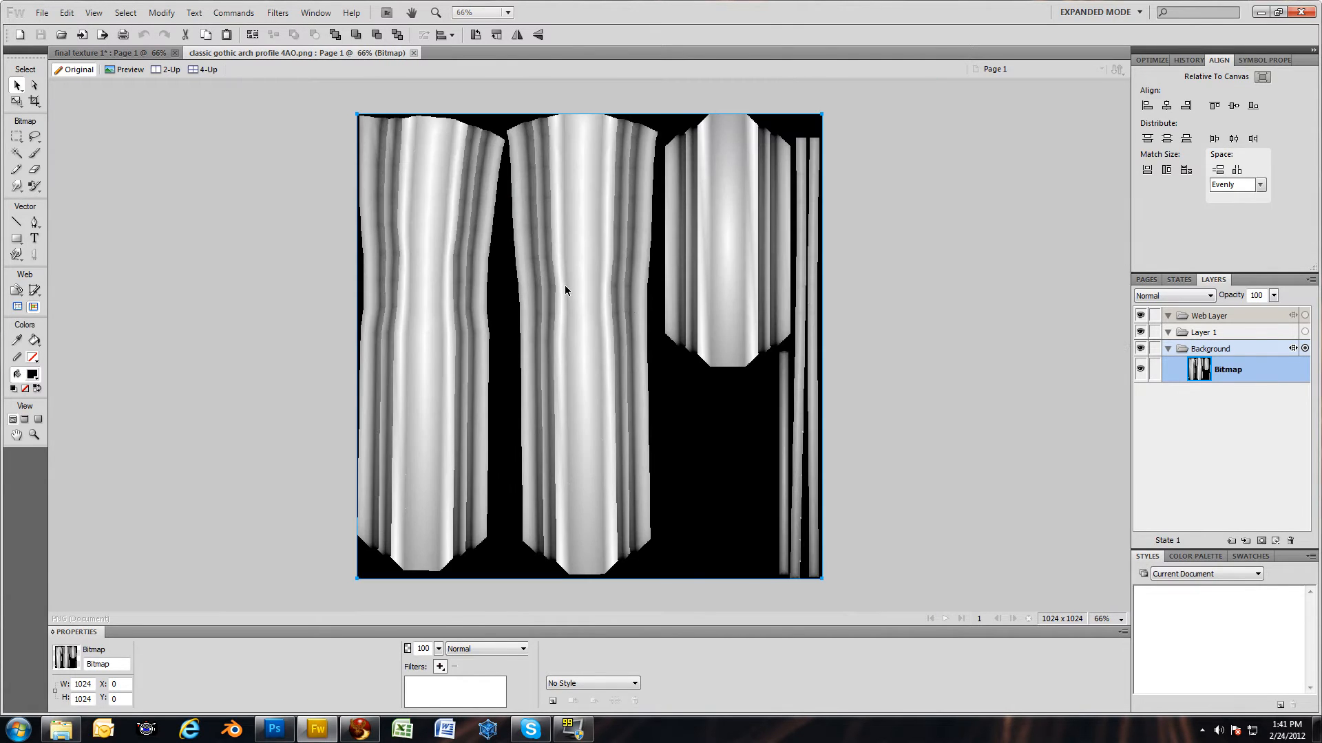
left_click(277, 12)
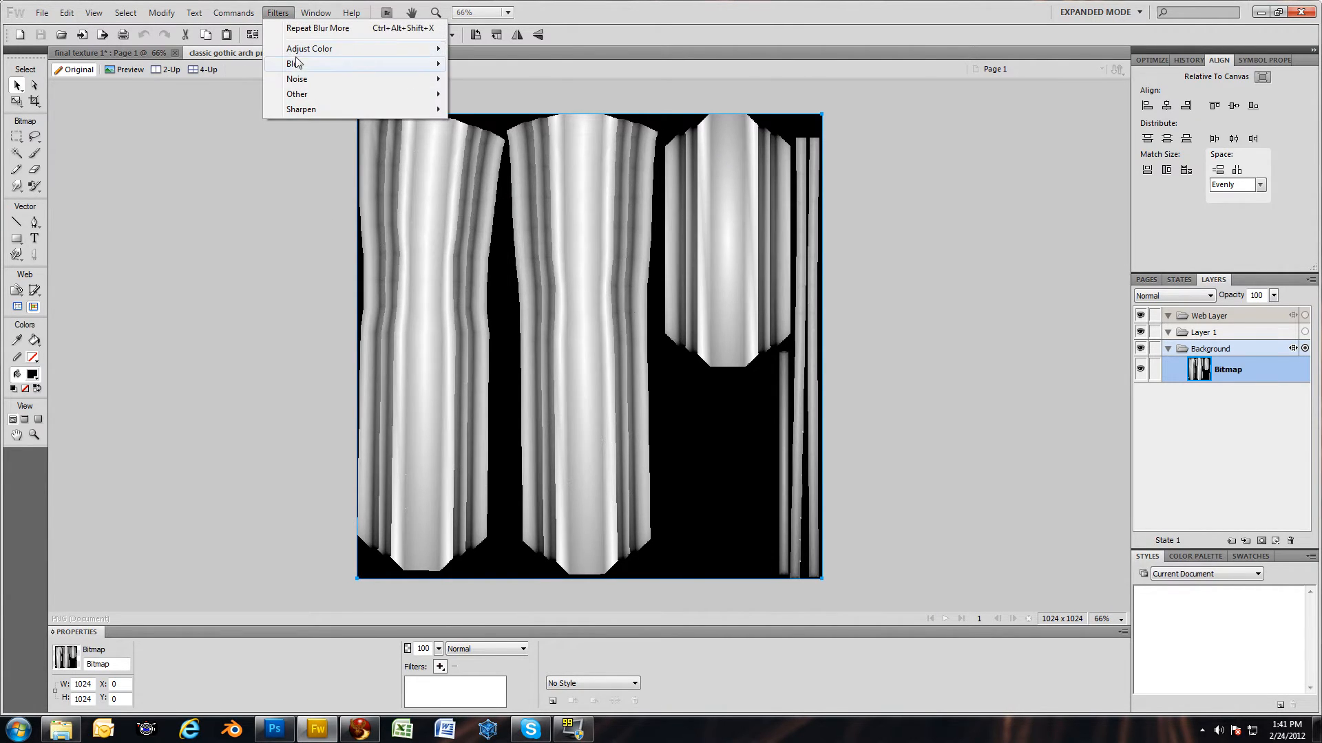
mouse_move(297, 63)
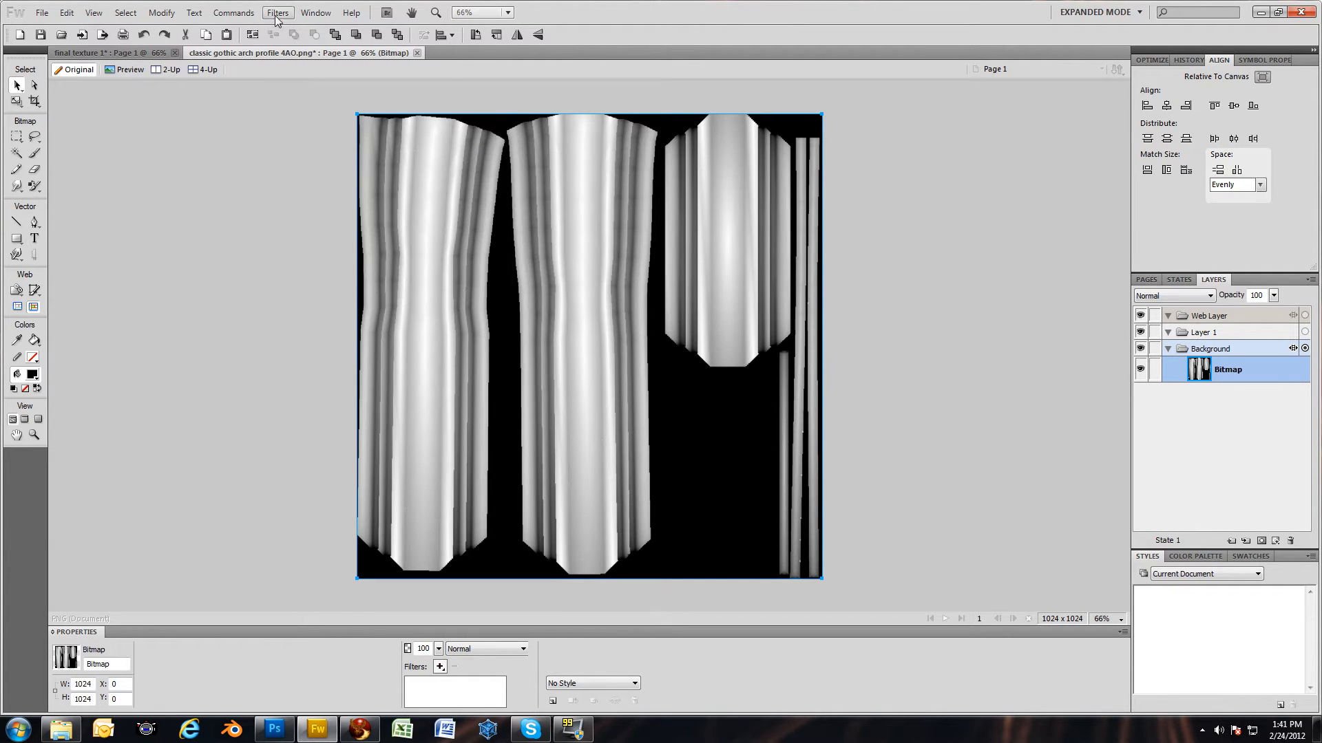
left_click(277, 11)
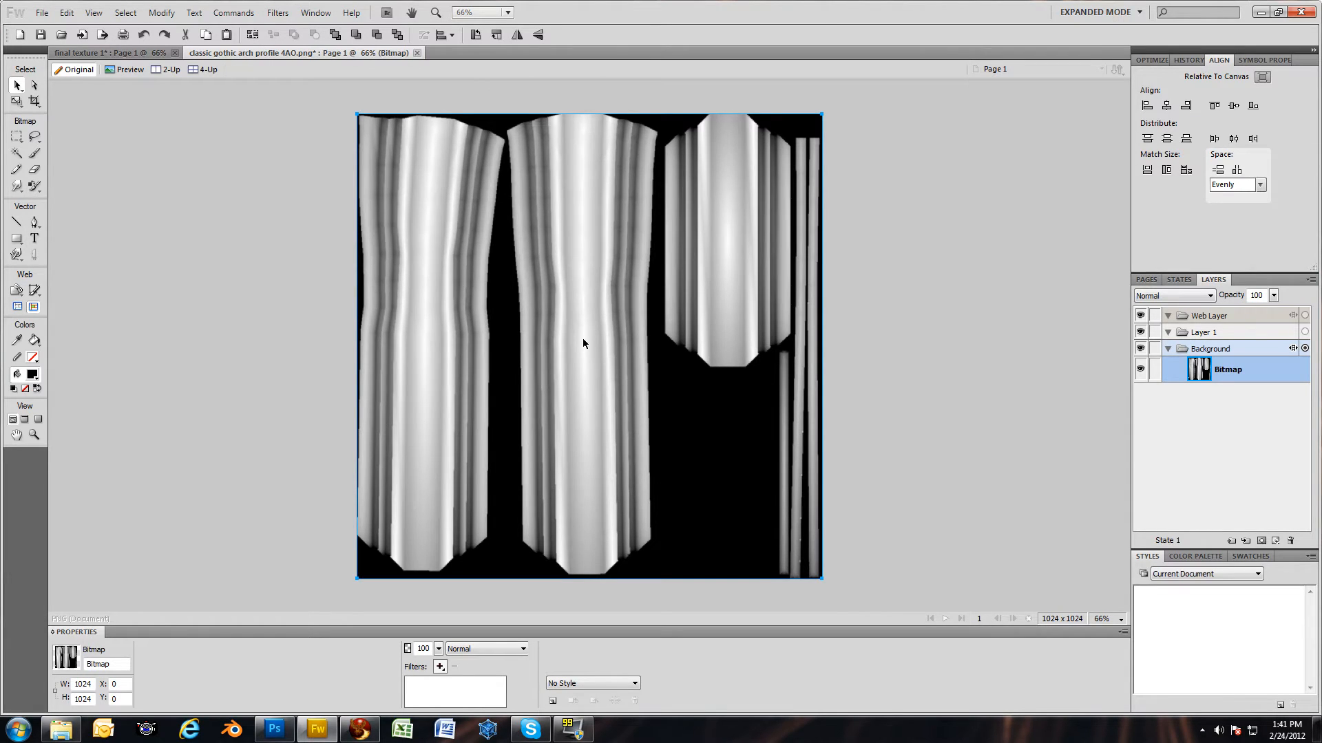
mouse_move(575, 369)
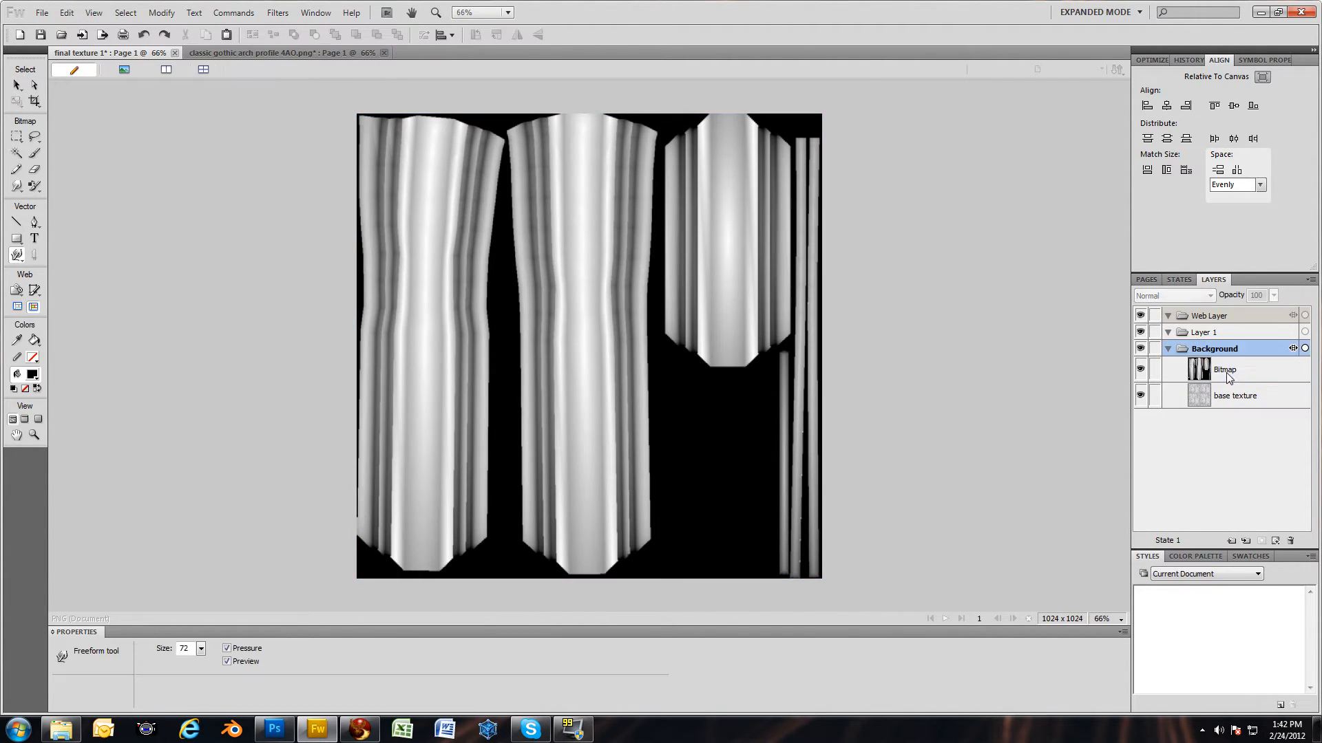
Rename the pasted Bitmap layer to 'AO' and switch to the Pointer tool.
left_click(1224, 369)
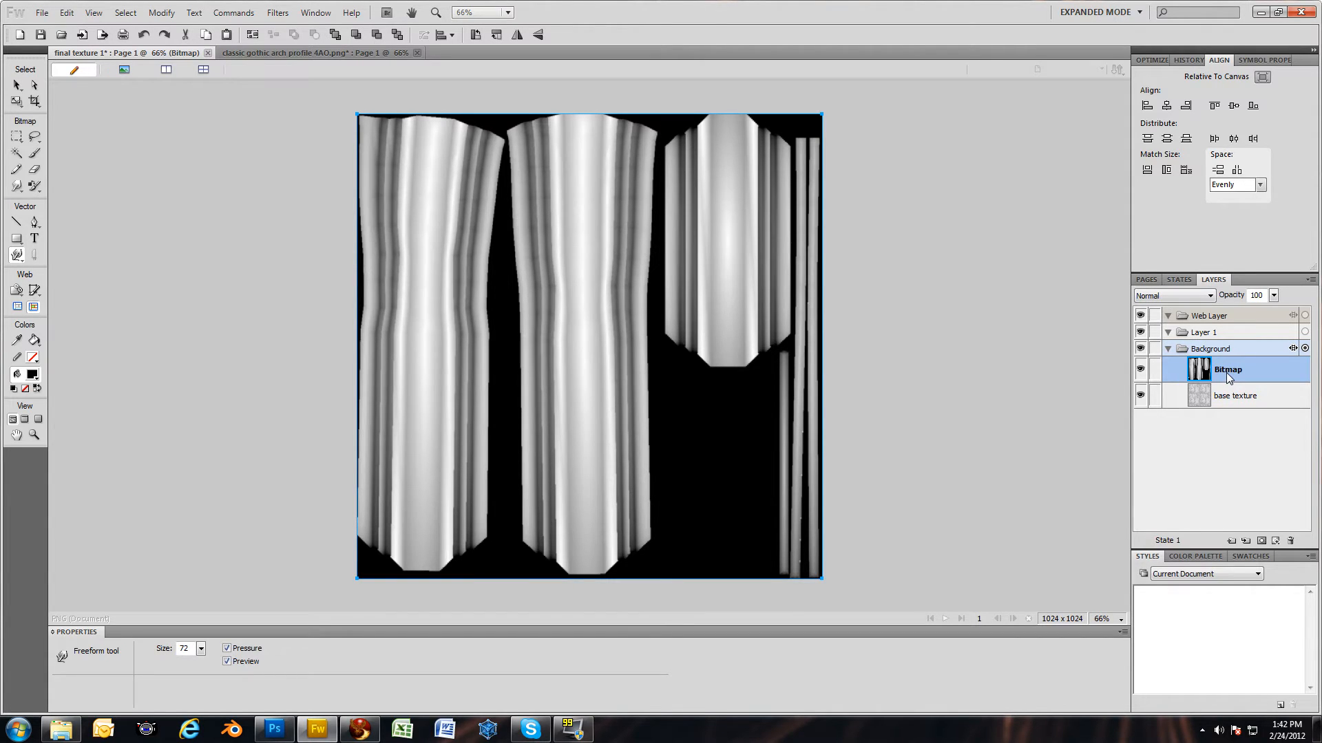
double_click(1228, 369)
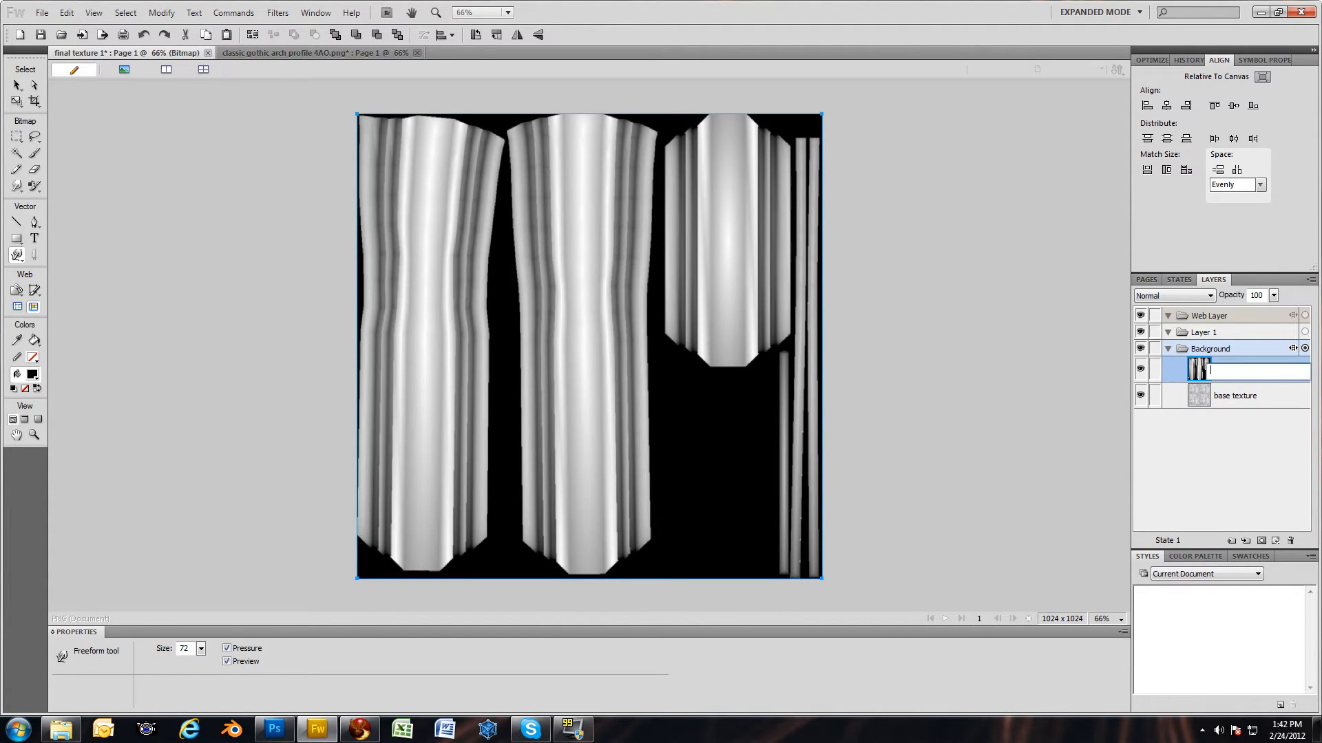
type("AO")
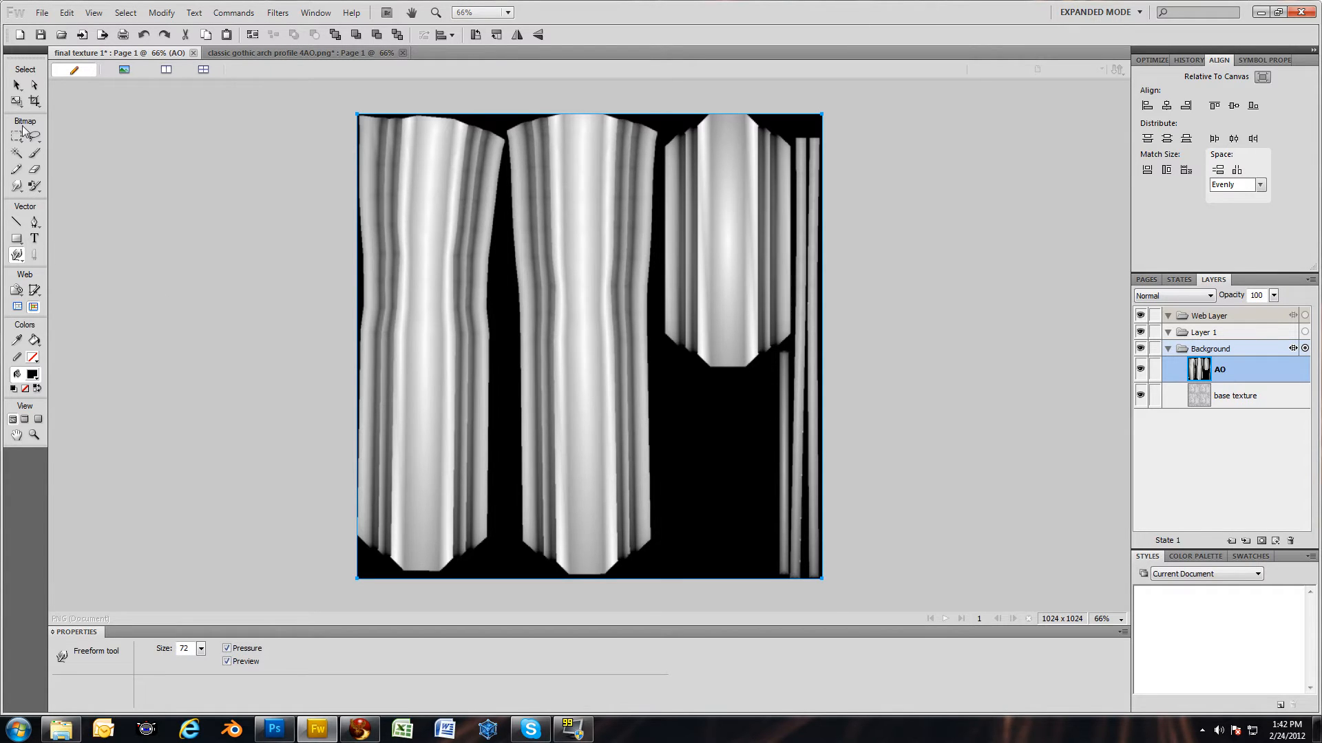
left_click(16, 85)
type("56")
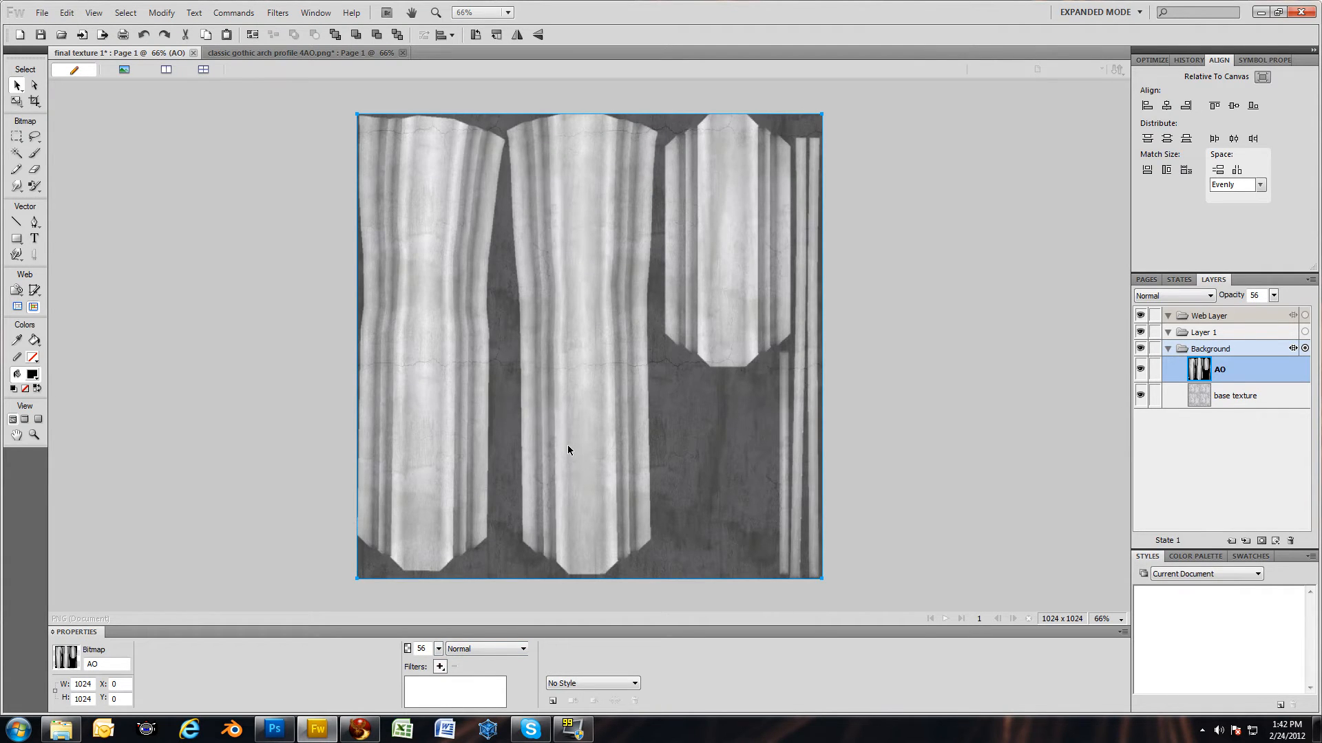
mouse_move(572, 407)
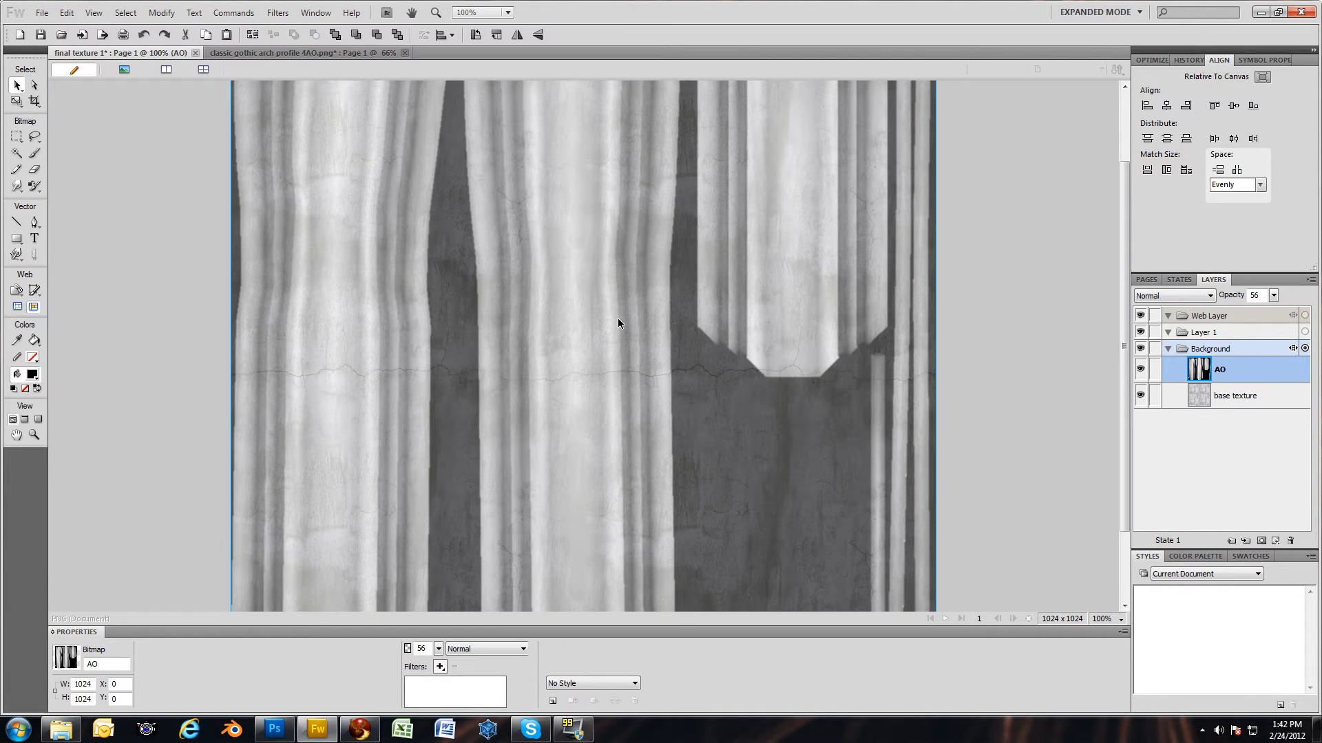
mouse_move(631, 388)
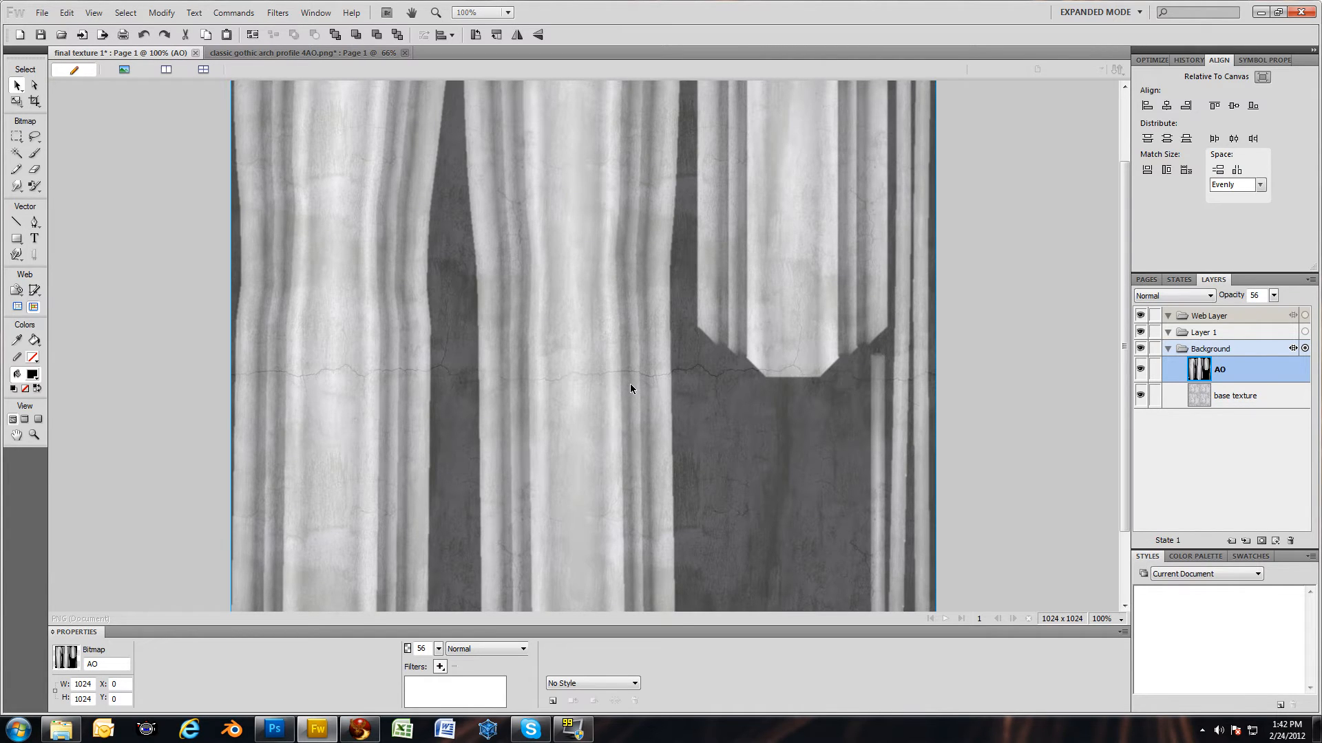
mouse_move(638, 430)
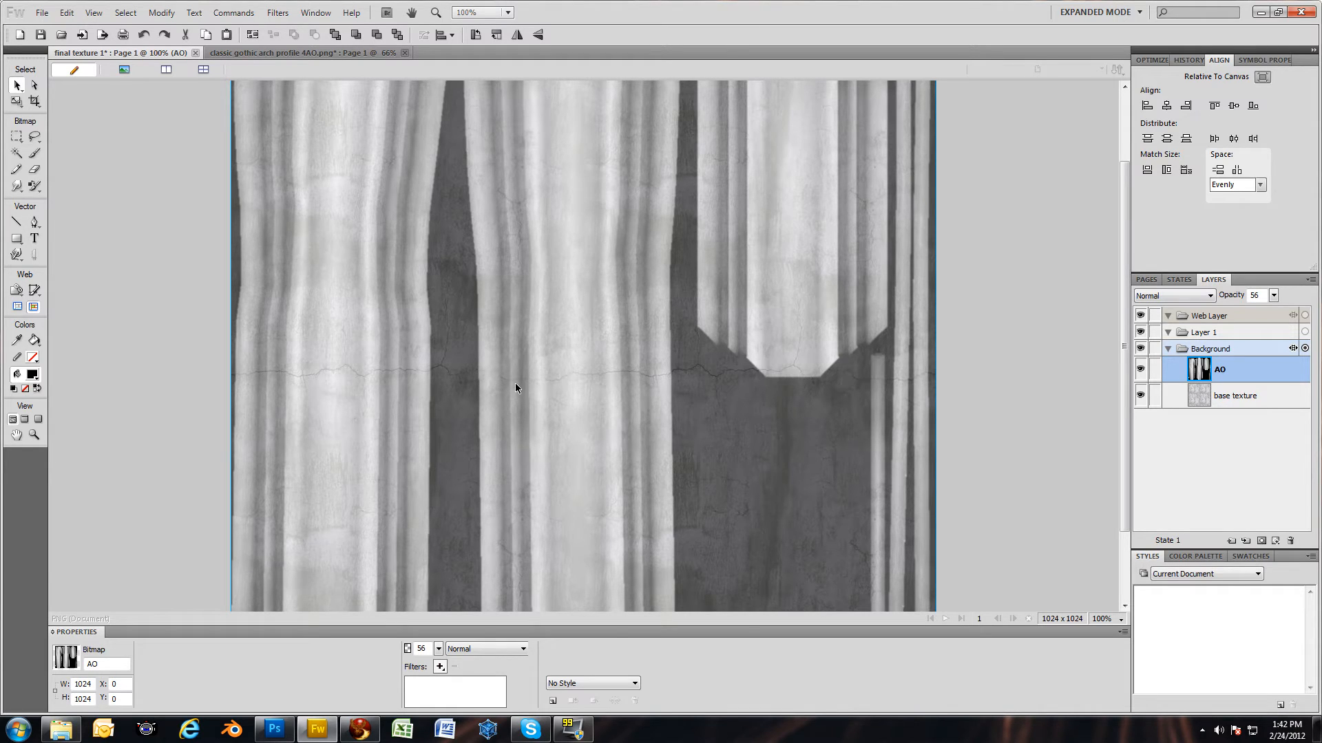
mouse_move(560, 169)
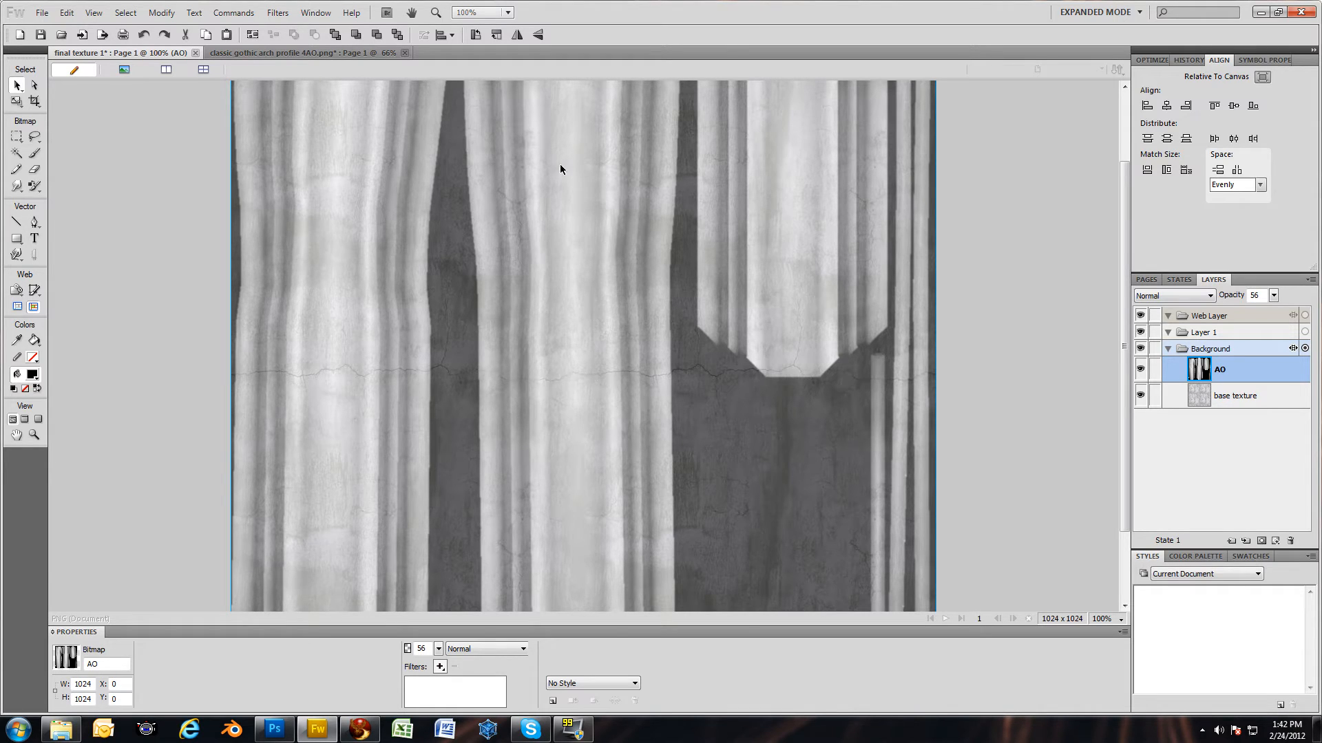
mouse_move(407, 414)
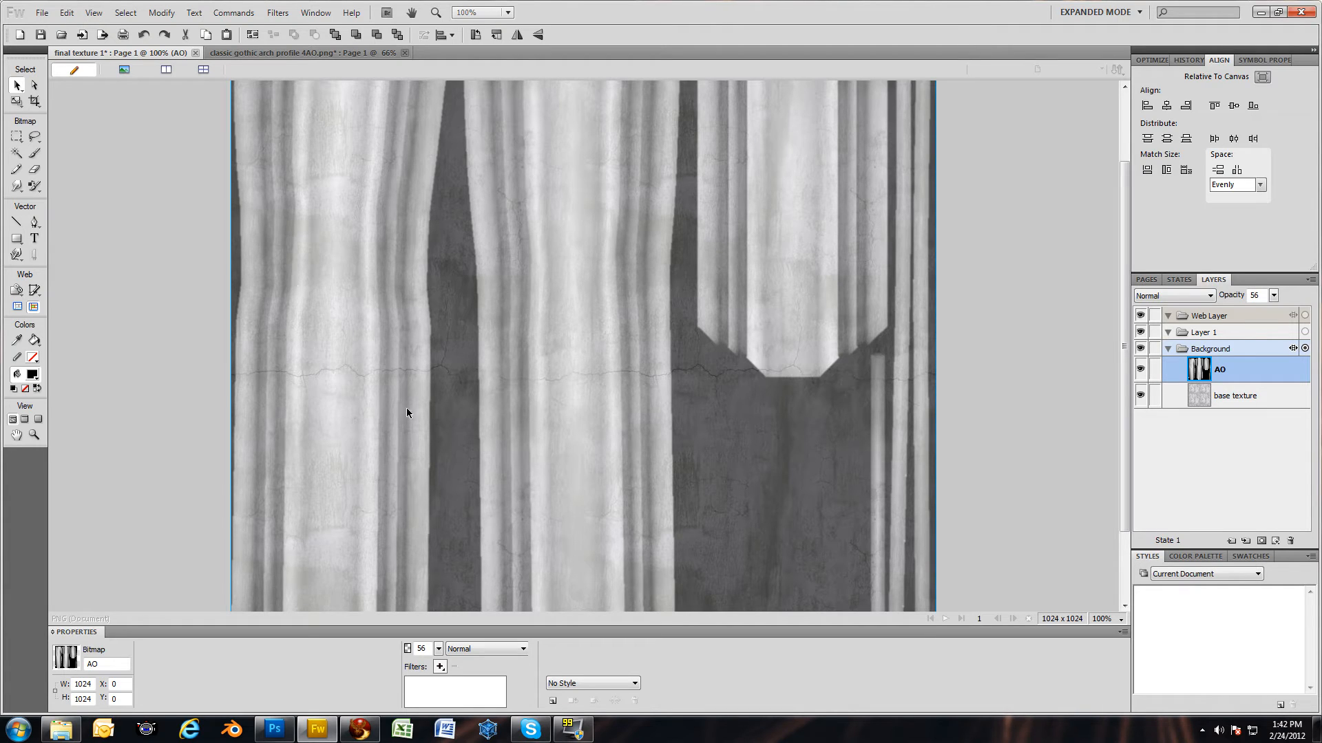
mouse_move(635, 382)
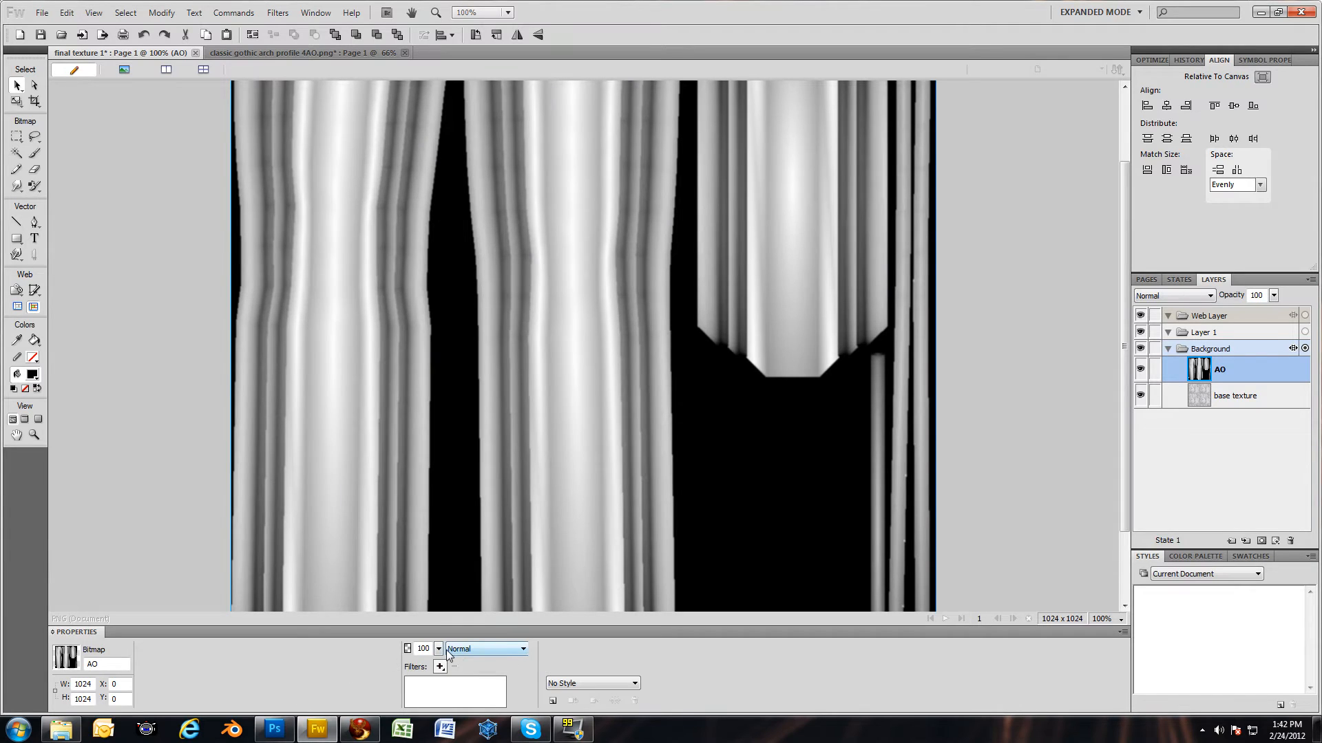
mouse_move(486, 648)
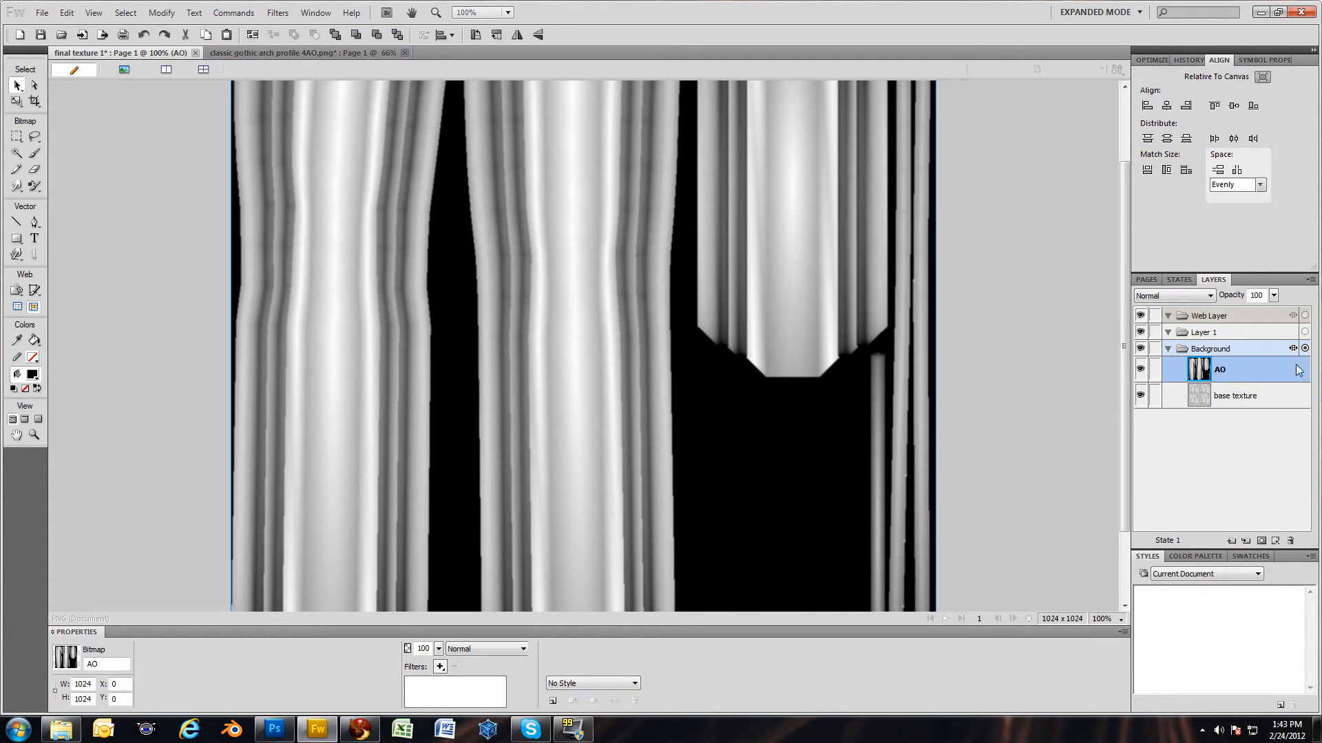
Open the AO layer's blend mode dropdown in the Properties panel.
left_click(487, 649)
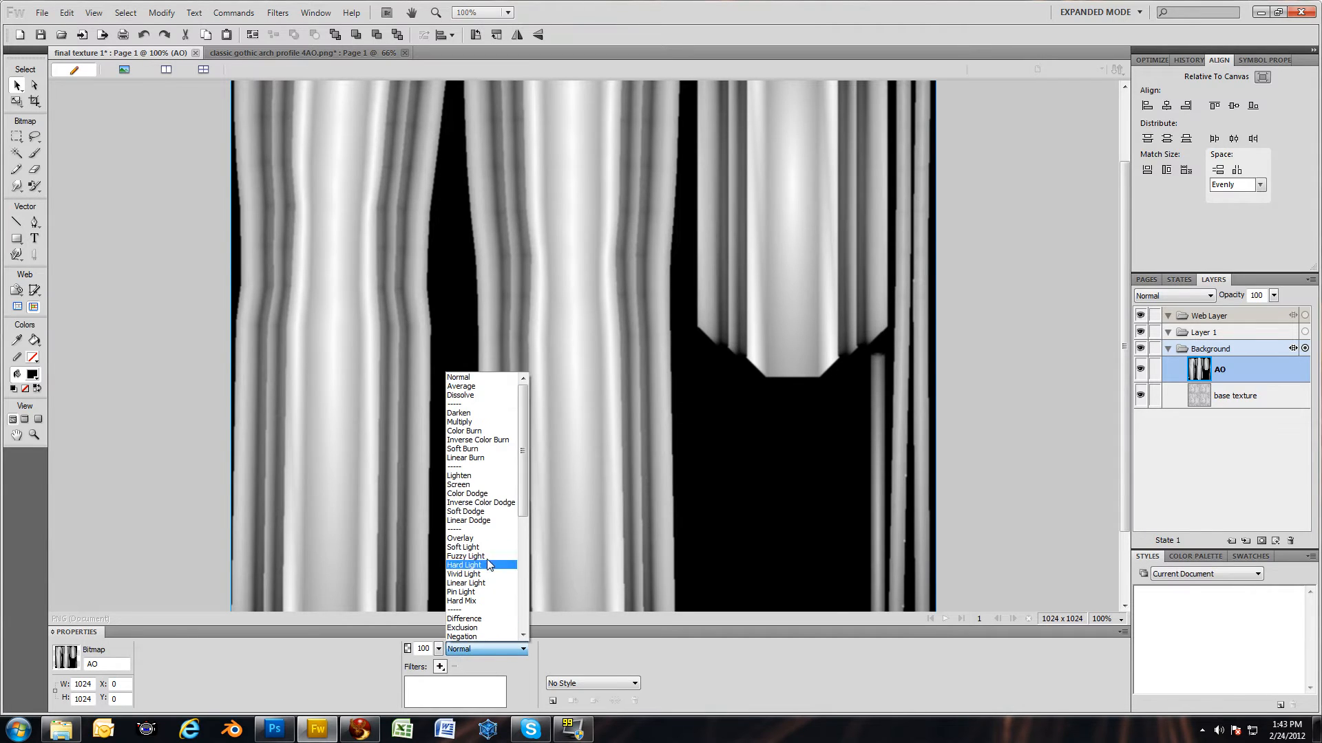
Try Subtract, Freeze and Overlay blending on the AO layer, then settle on Hard Light.
scroll("down", 3)
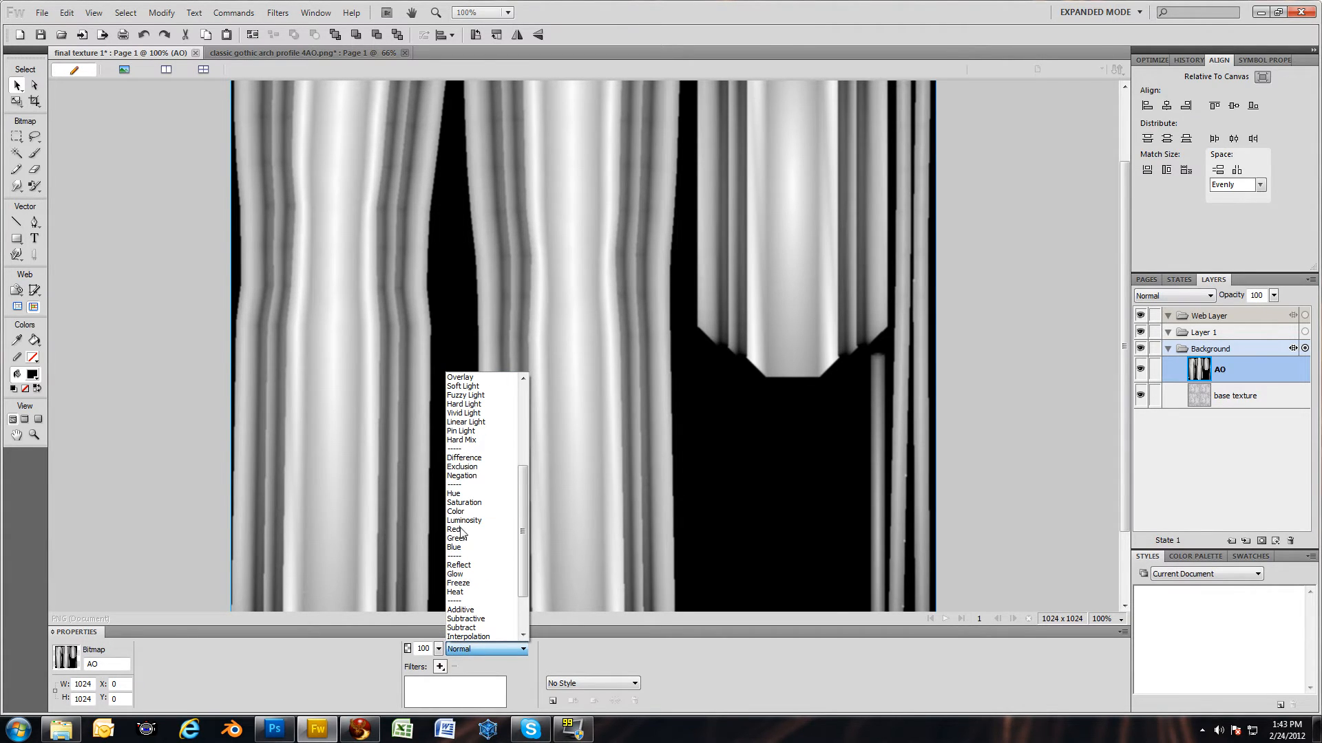
scroll("up", 3)
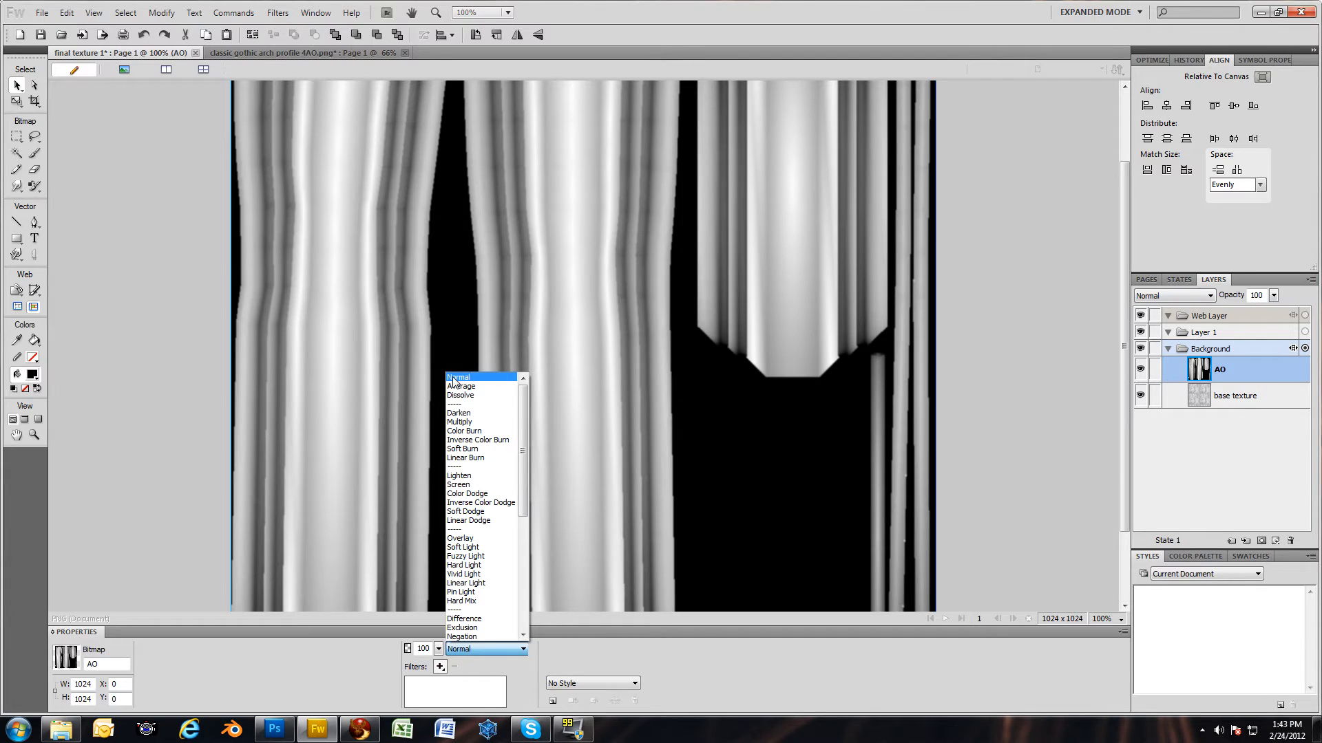
mouse_move(464, 548)
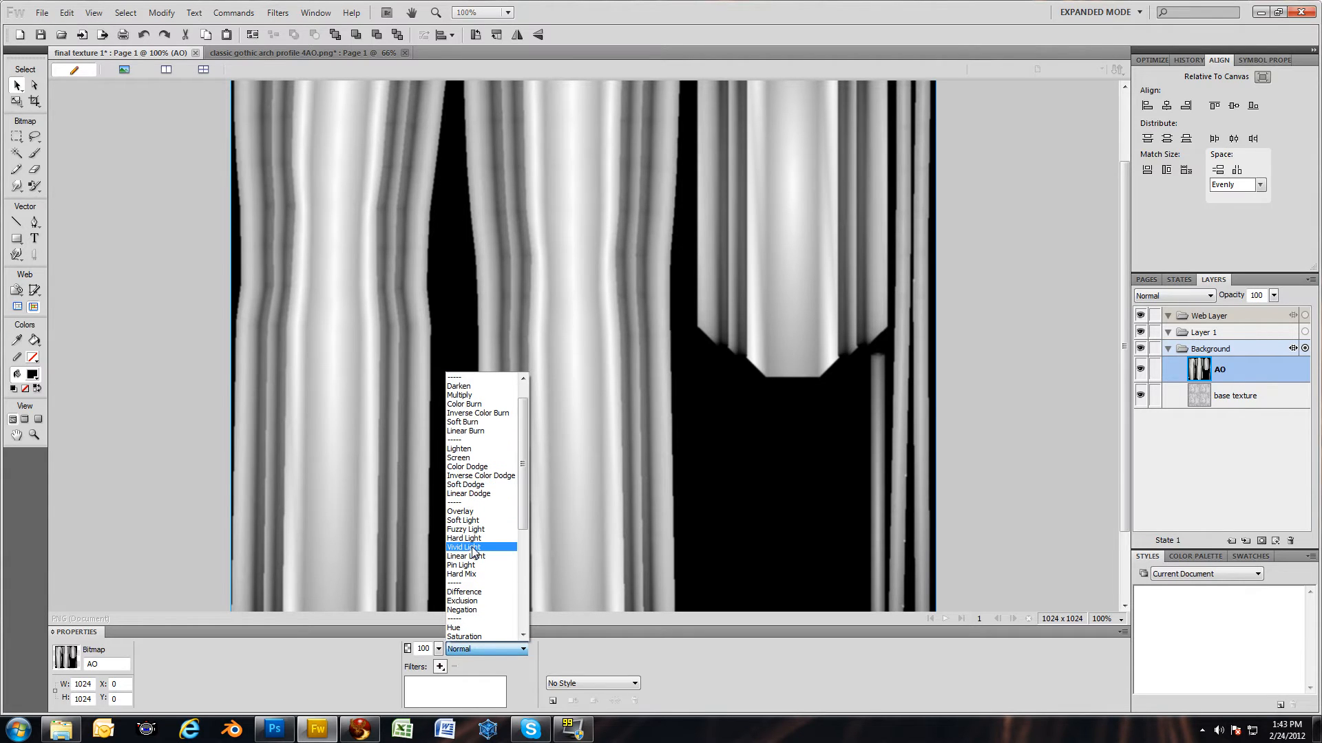
left_click(465, 556)
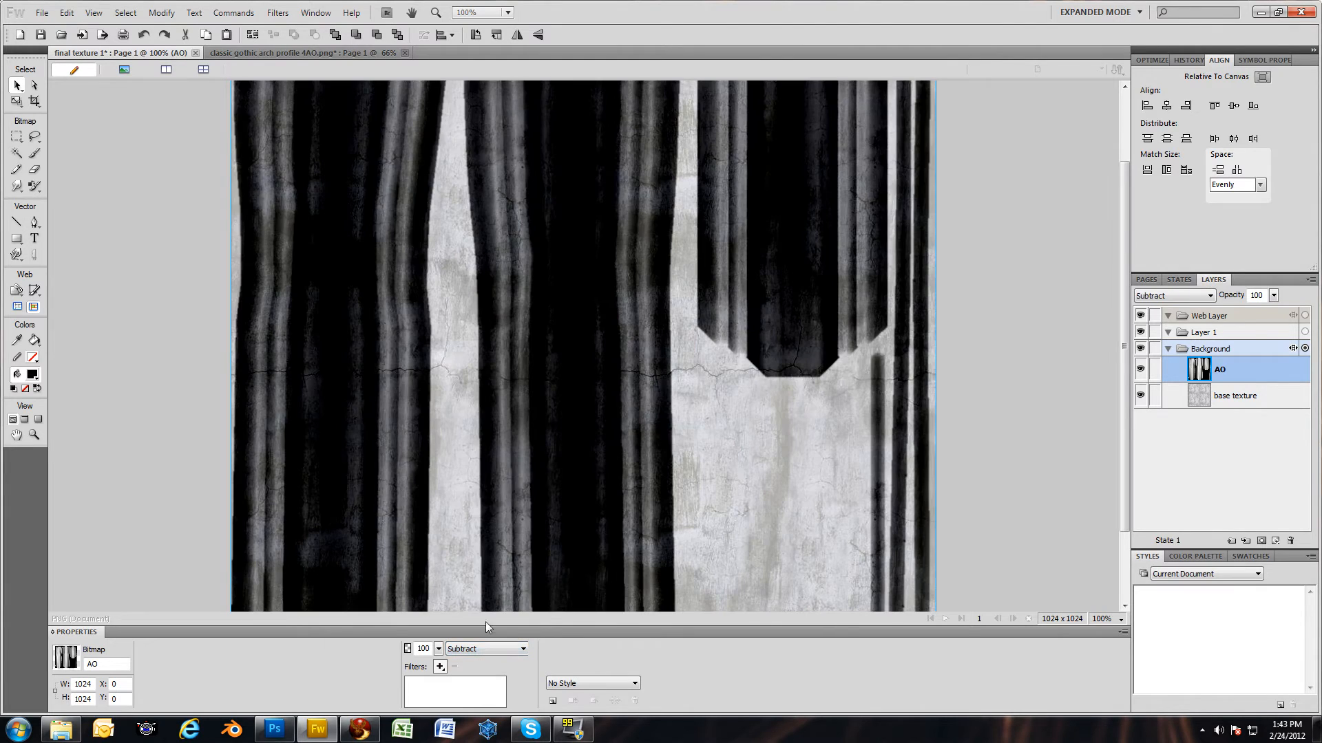
mouse_move(487, 645)
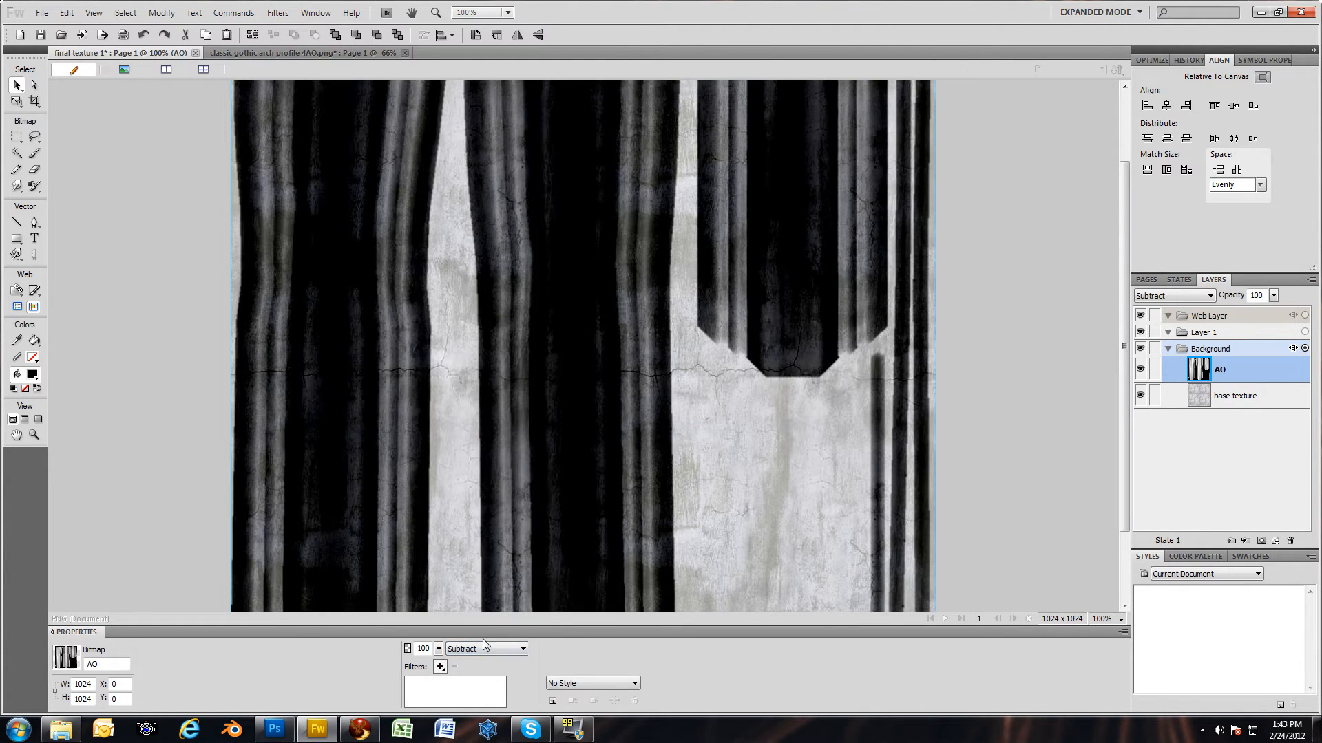
left_click(487, 650)
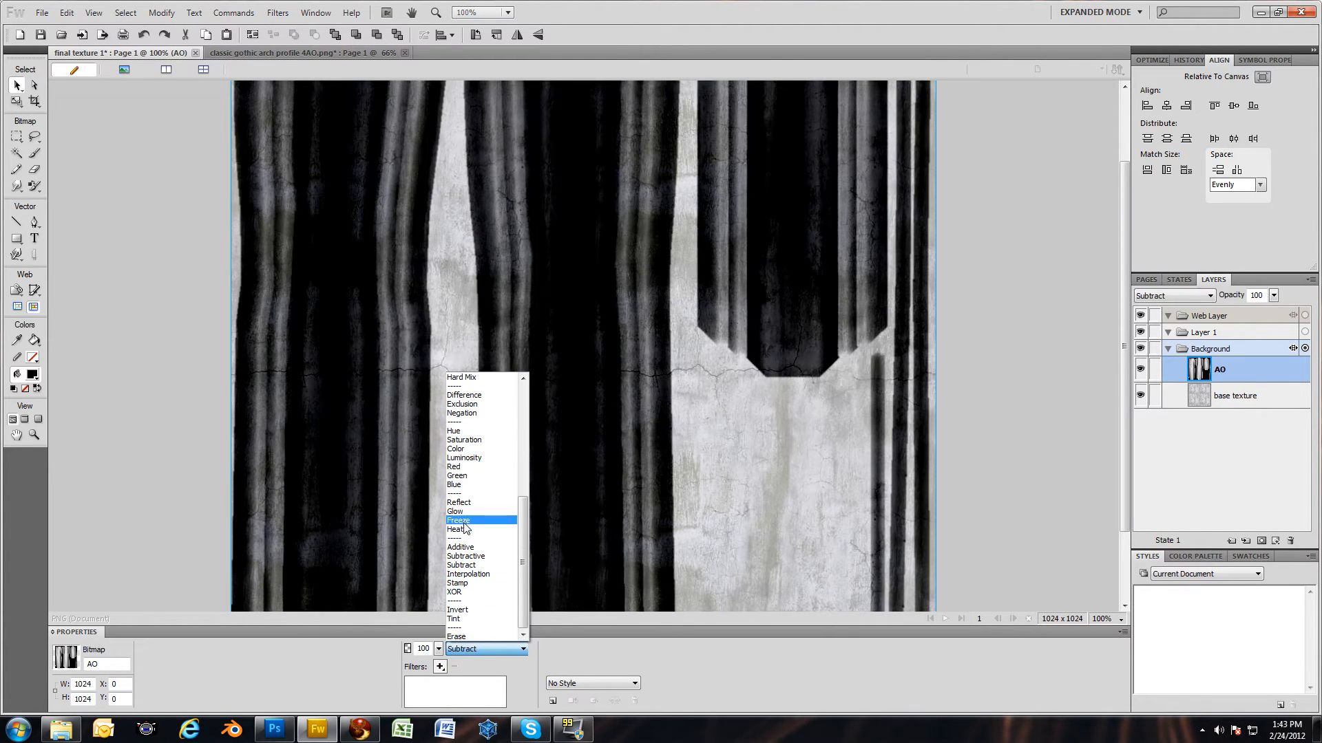
left_click(458, 521)
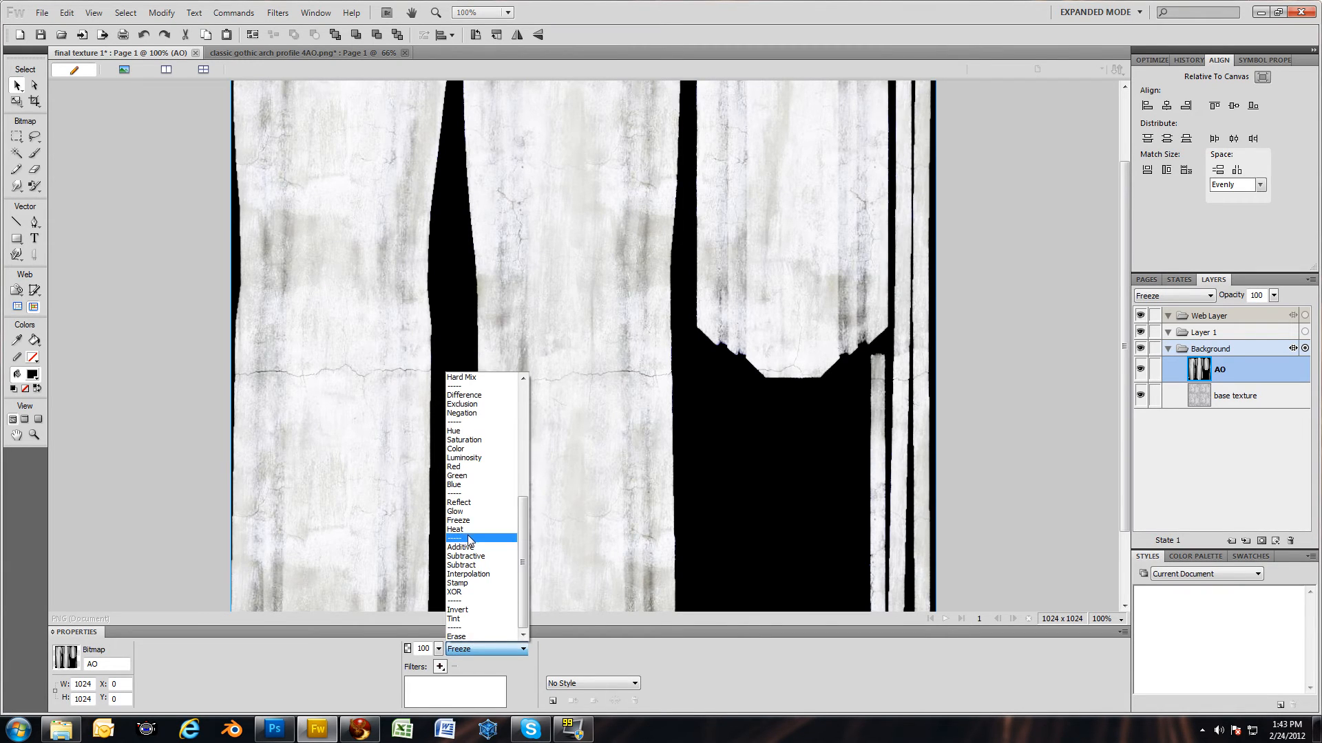
scroll("up", 3)
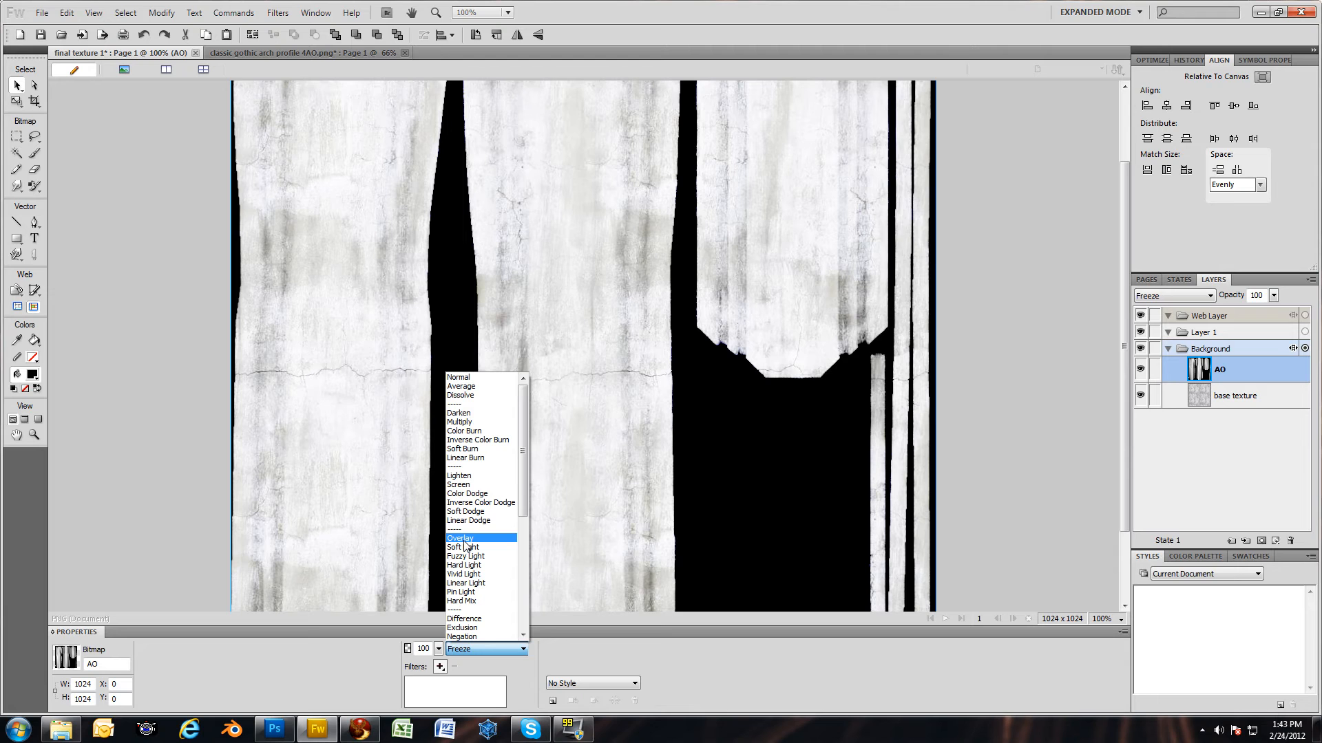
left_click(461, 538)
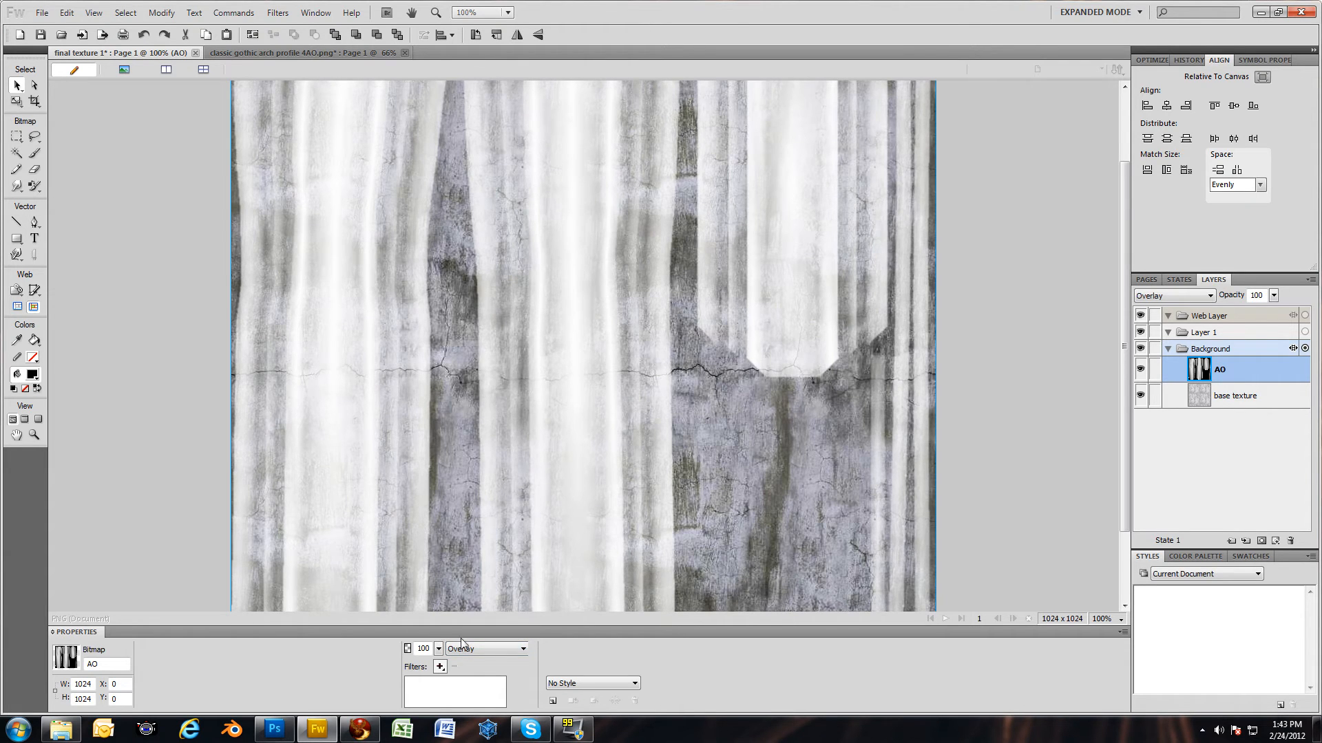
left_click(486, 649)
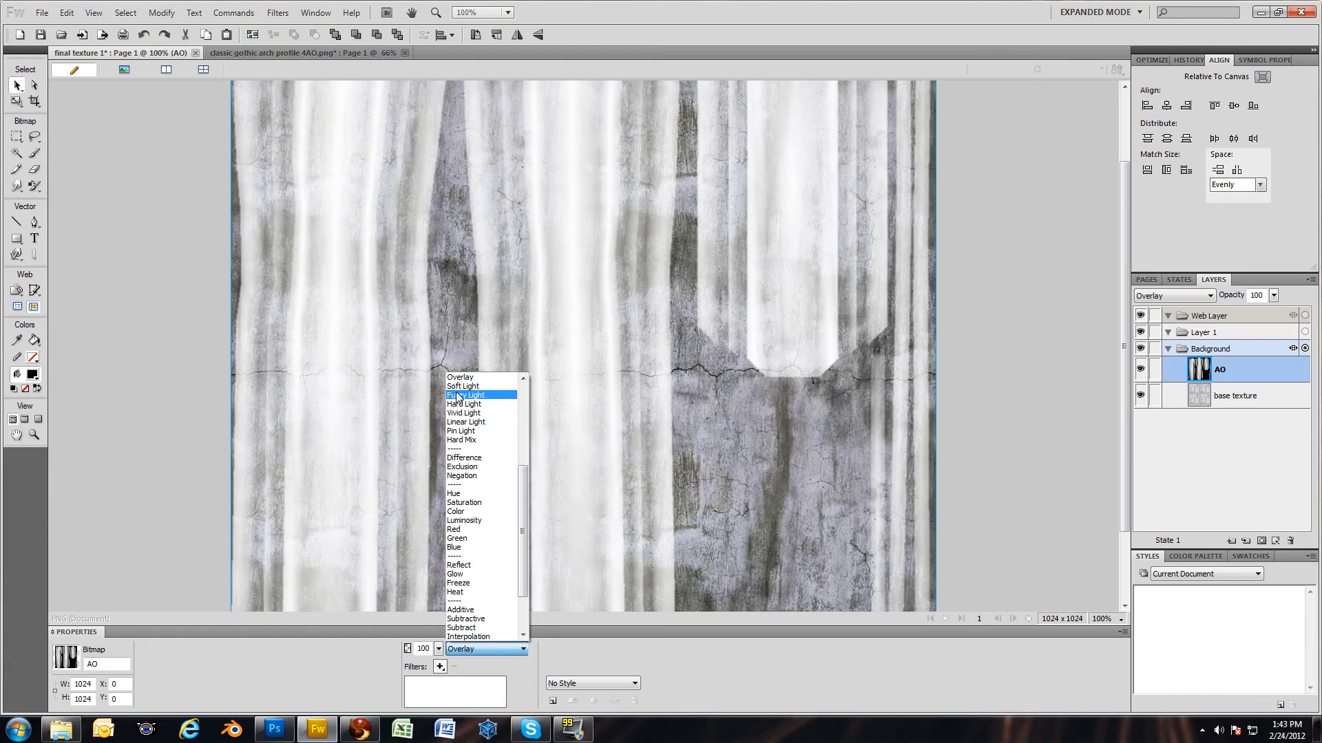
left_click(463, 404)
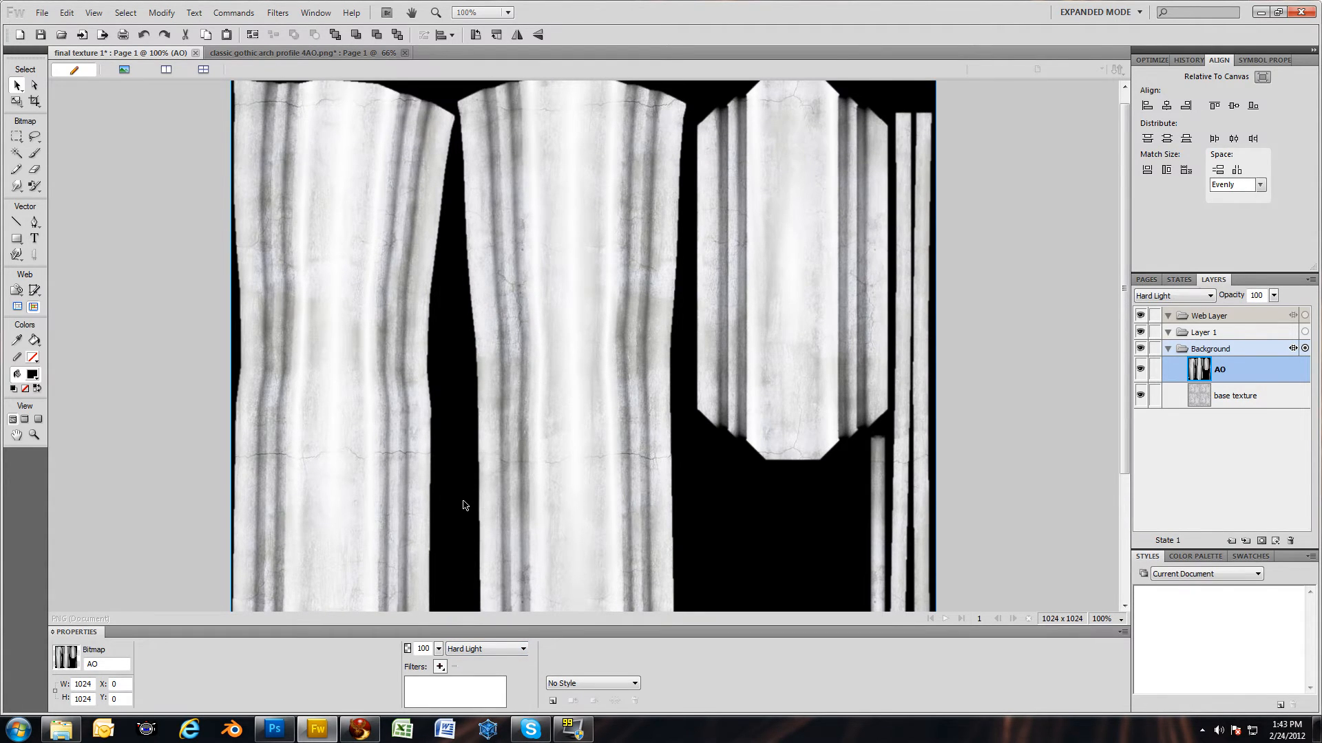
left_click(485, 649)
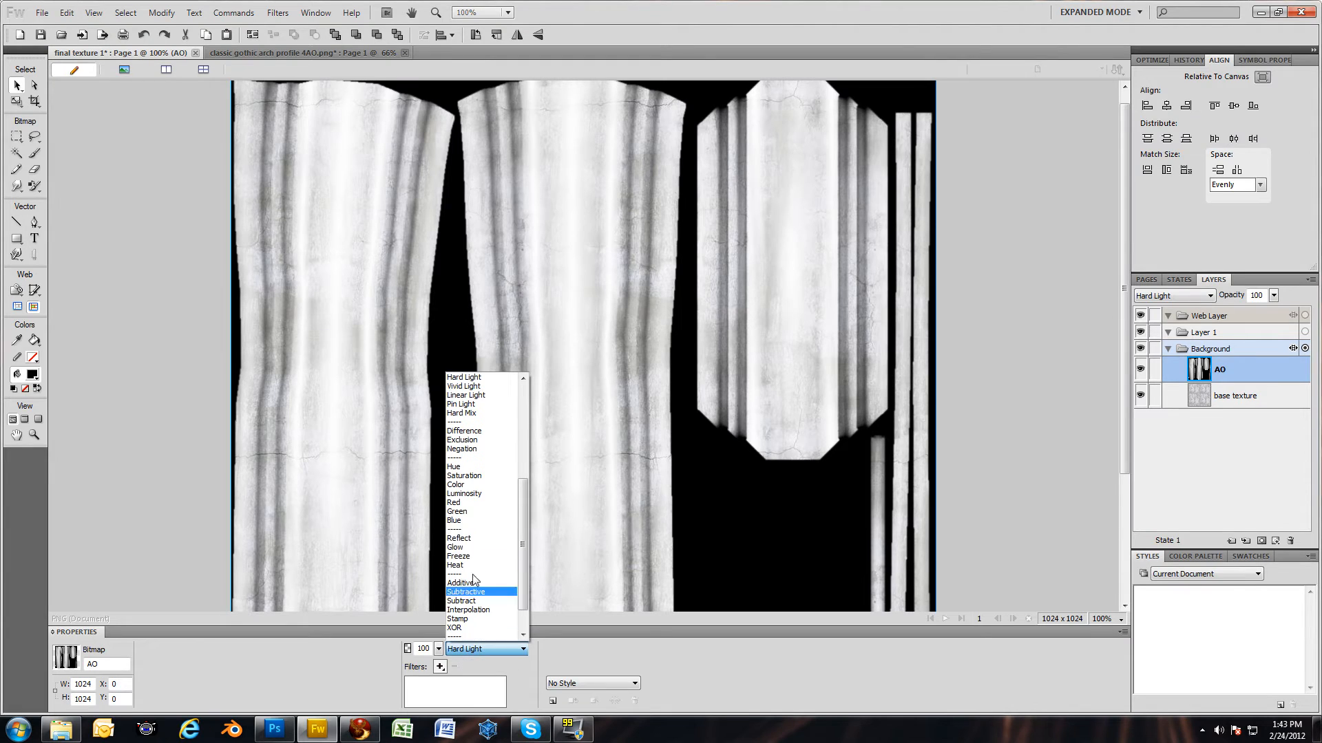
scroll("up", 3)
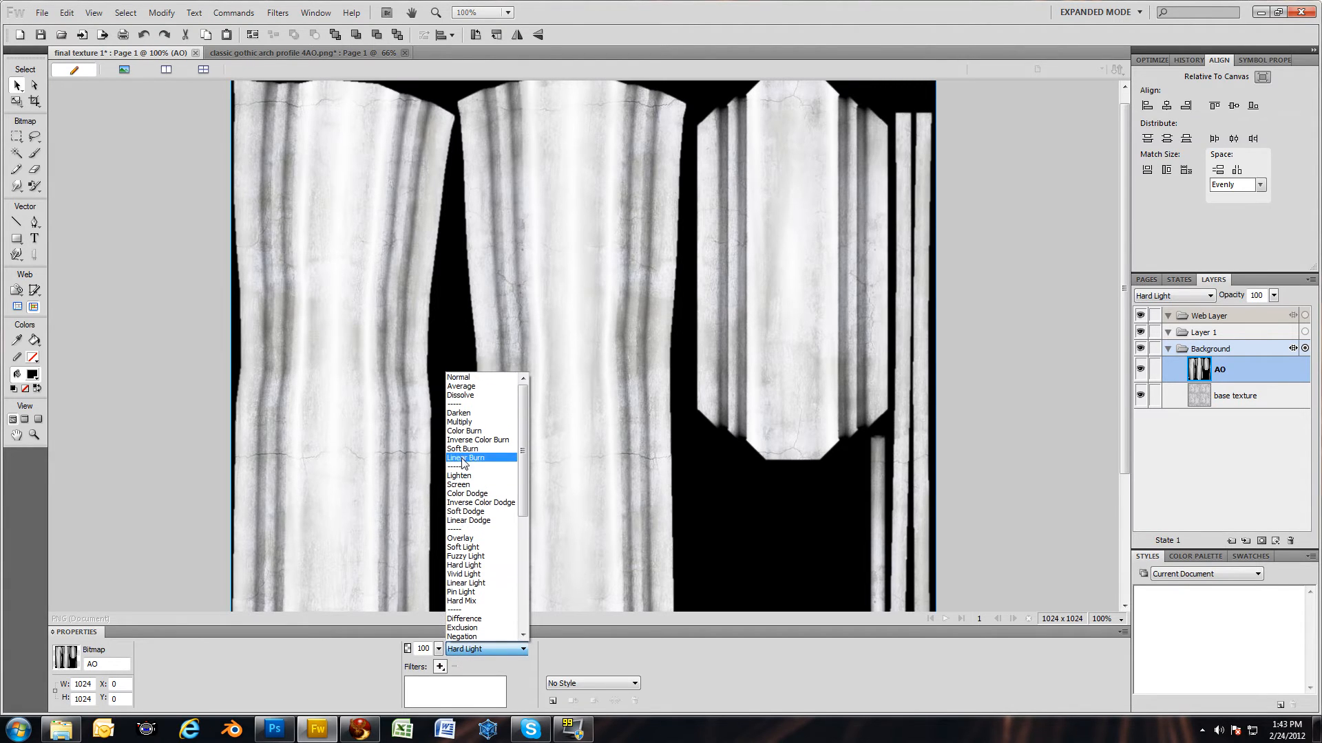
left_click(459, 421)
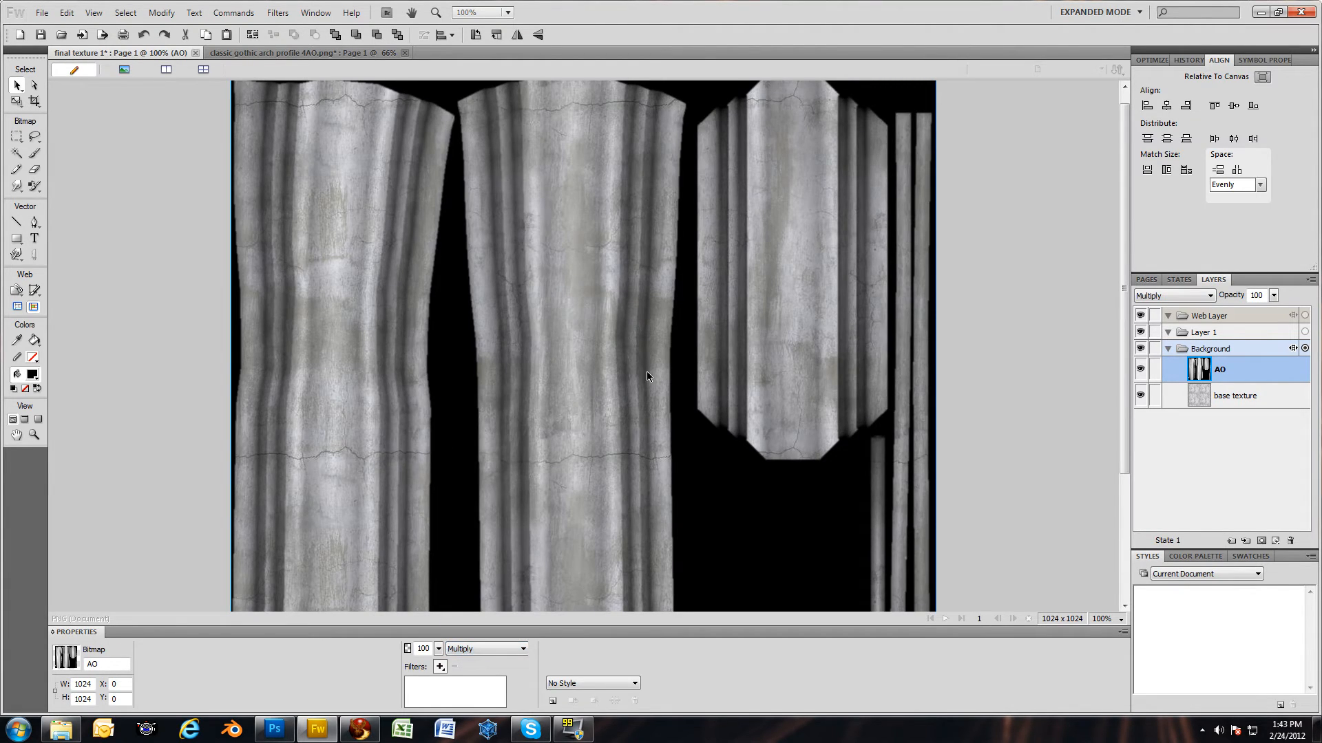
mouse_move(536, 480)
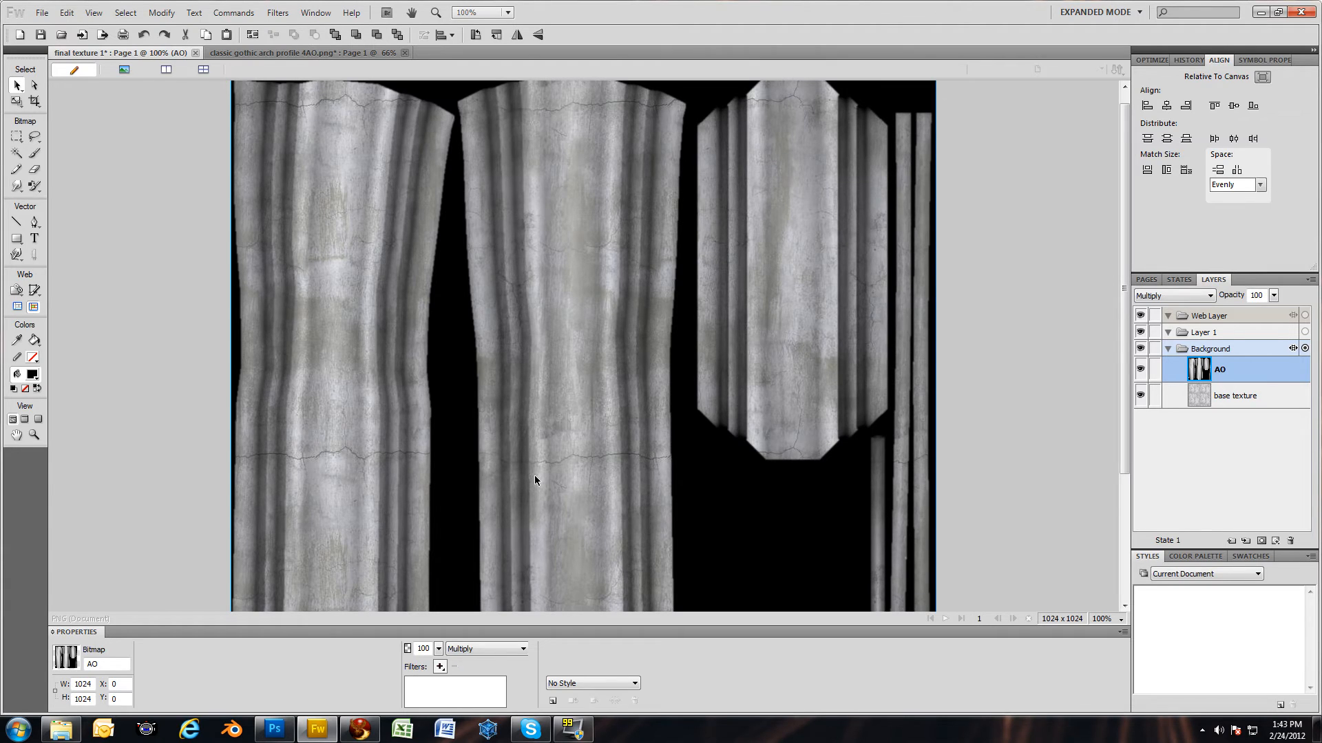
mouse_move(621, 367)
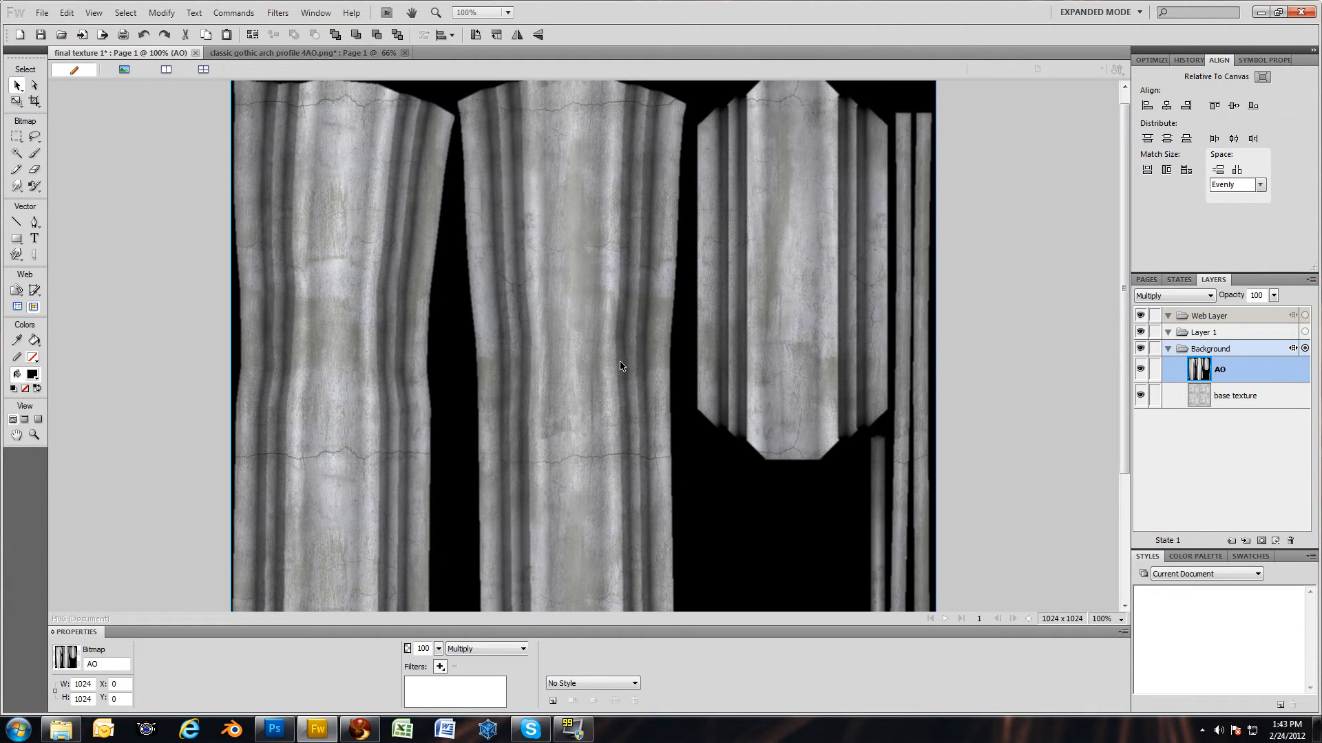
mouse_move(624, 377)
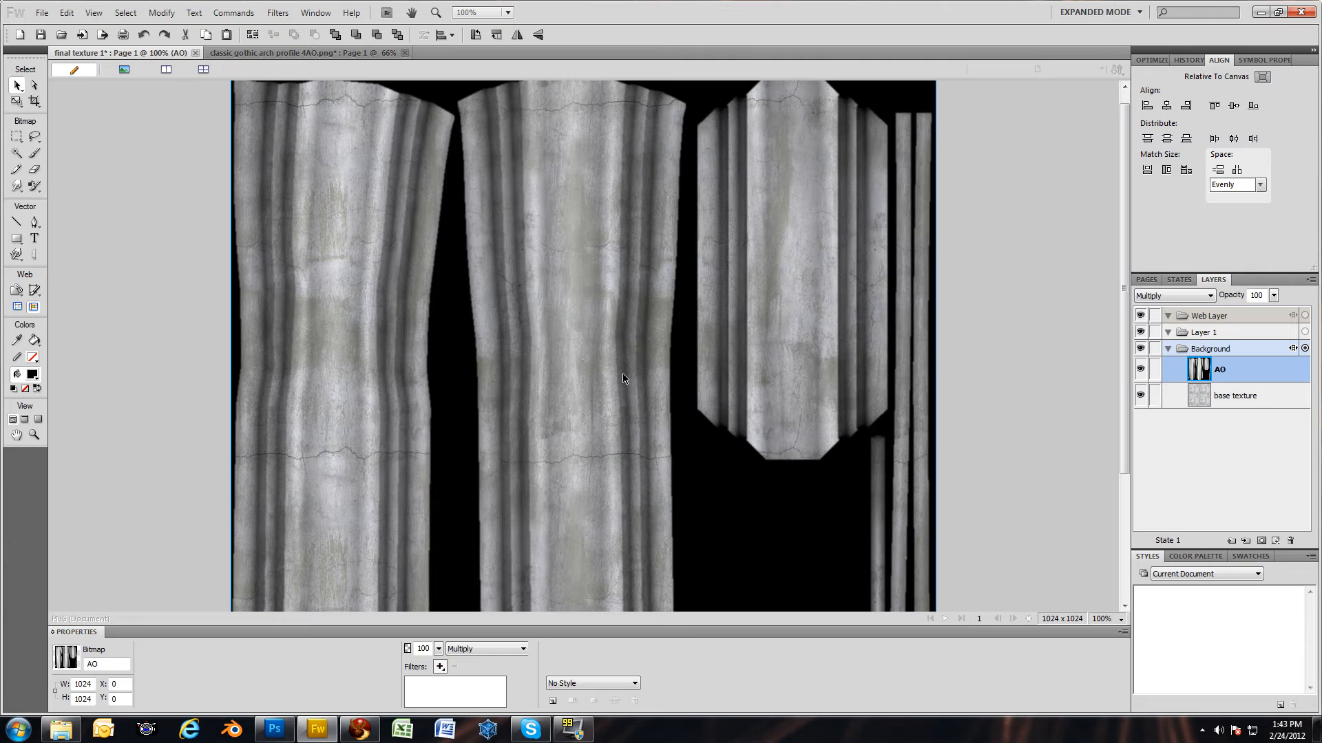
mouse_move(549, 442)
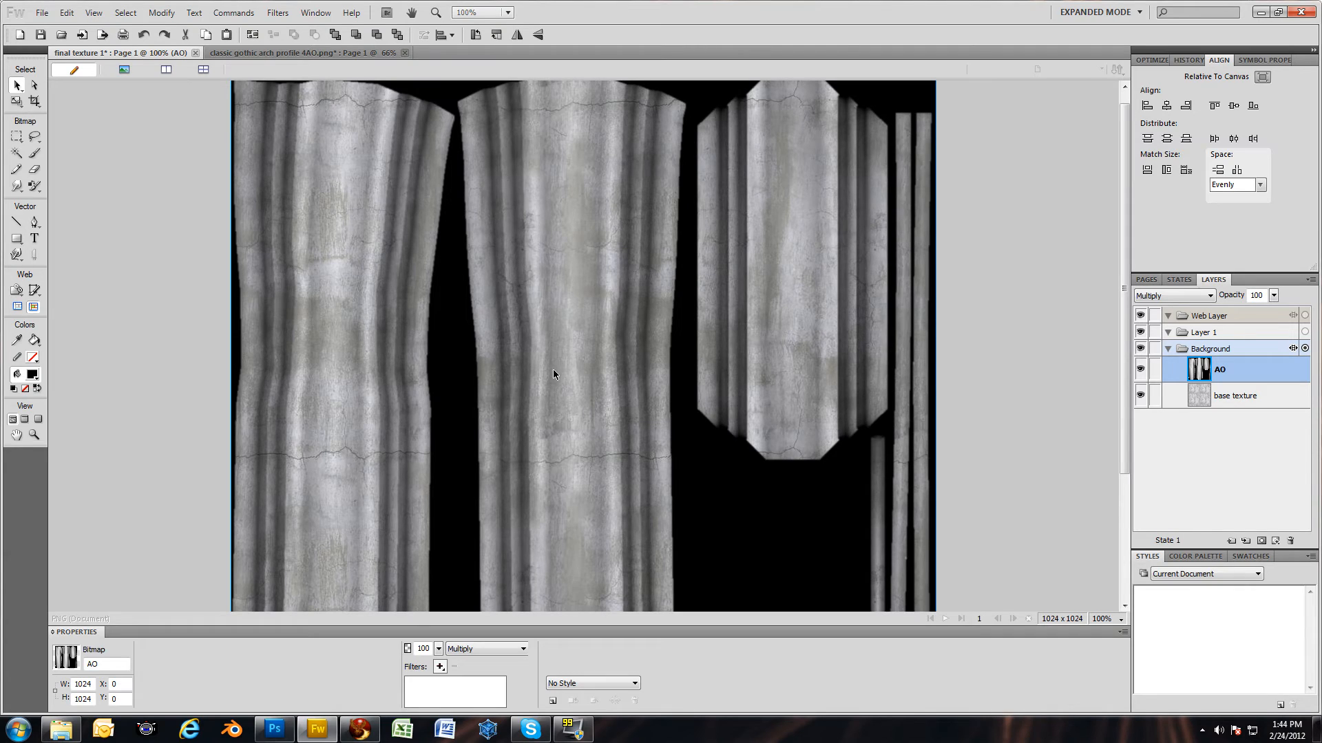
left_click(1213, 348)
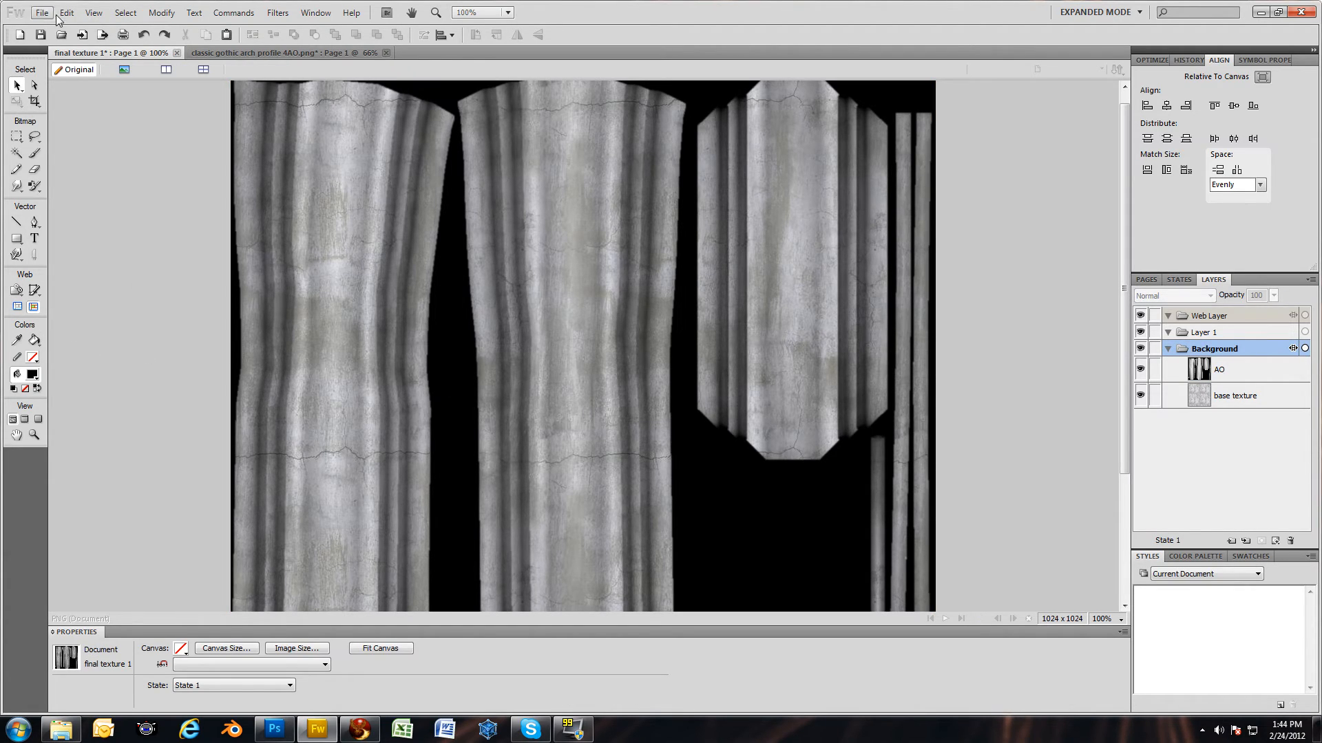
Save the texture as 'final texture 1.jpg' in Tutorial, JPEG quality 100.
left_click(40, 12)
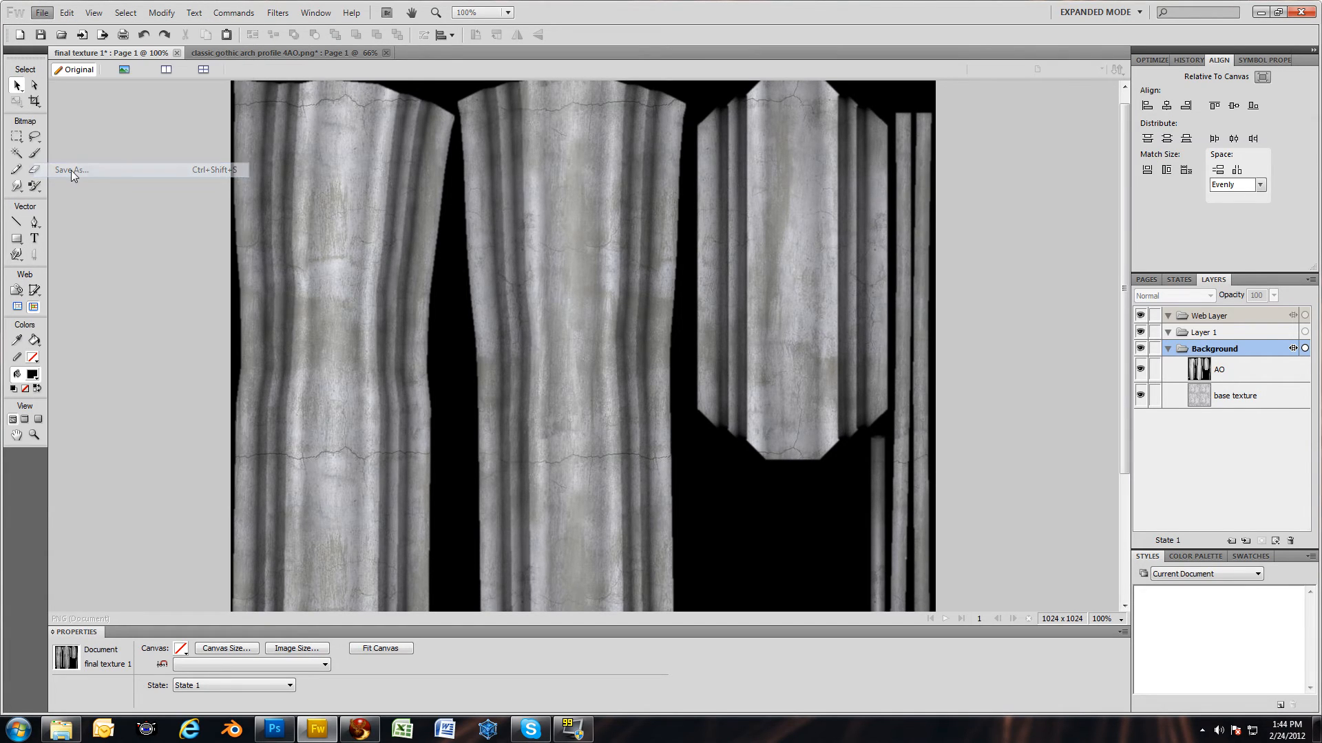
left_click(72, 170)
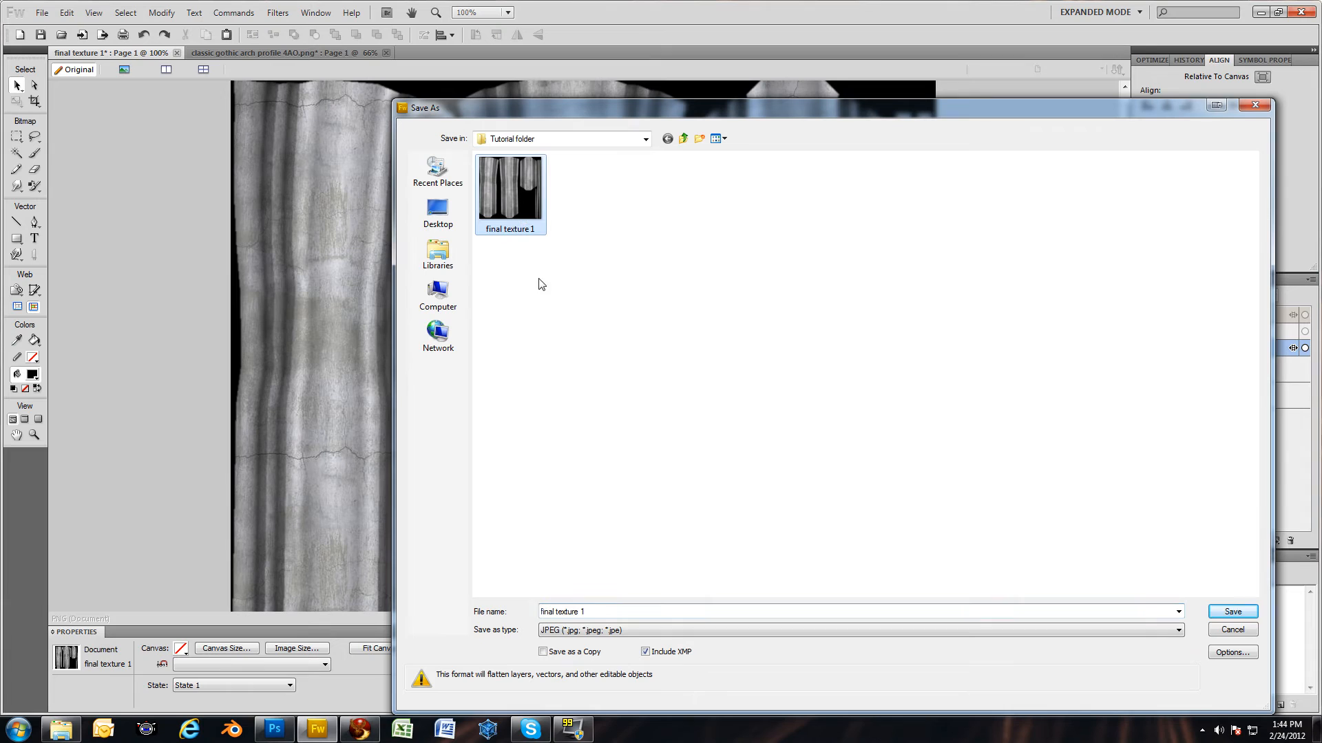
left_click(1231, 652)
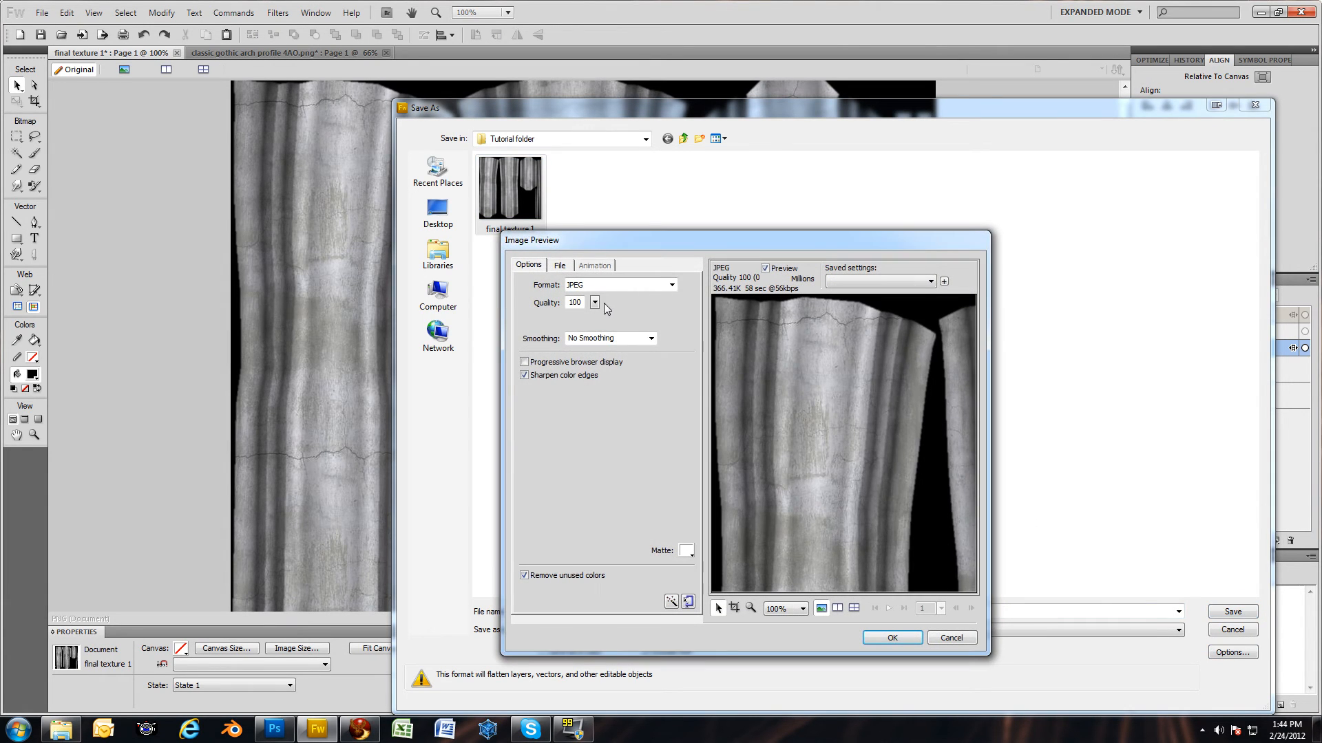
mouse_move(742, 439)
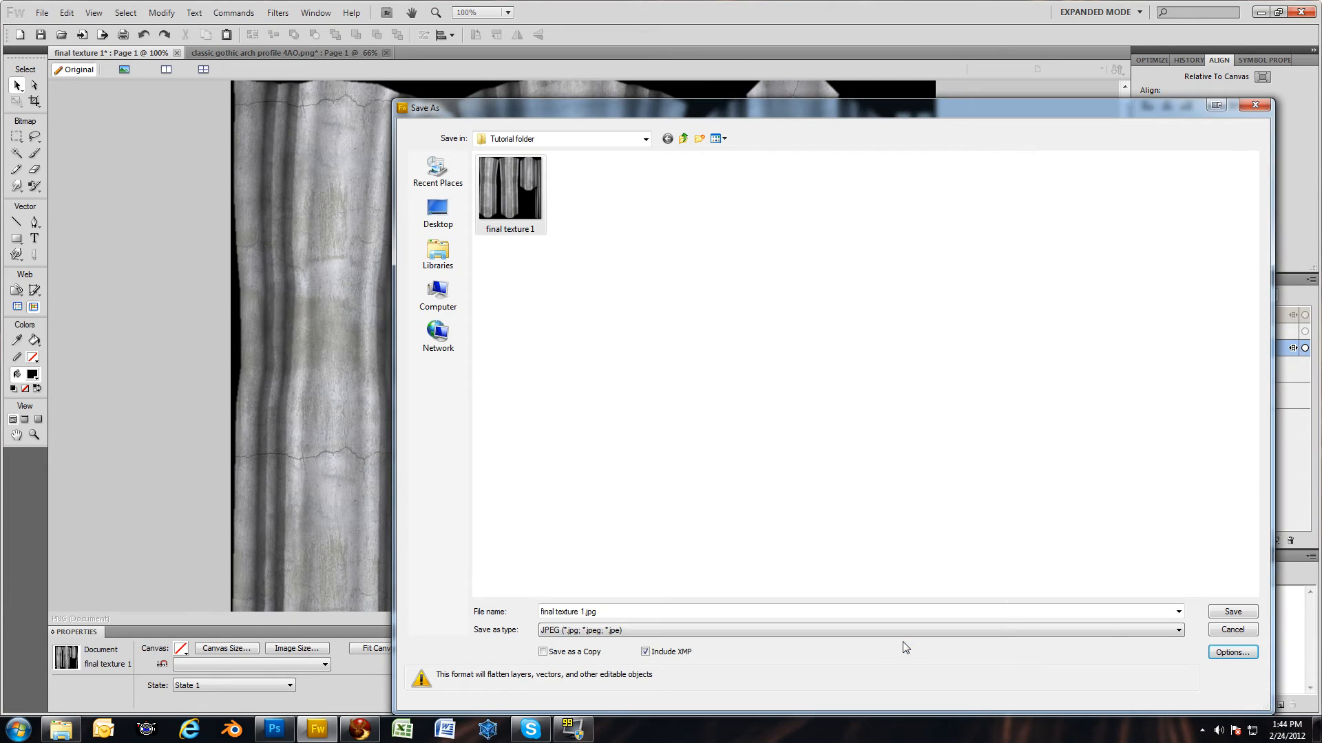
left_click(1232, 612)
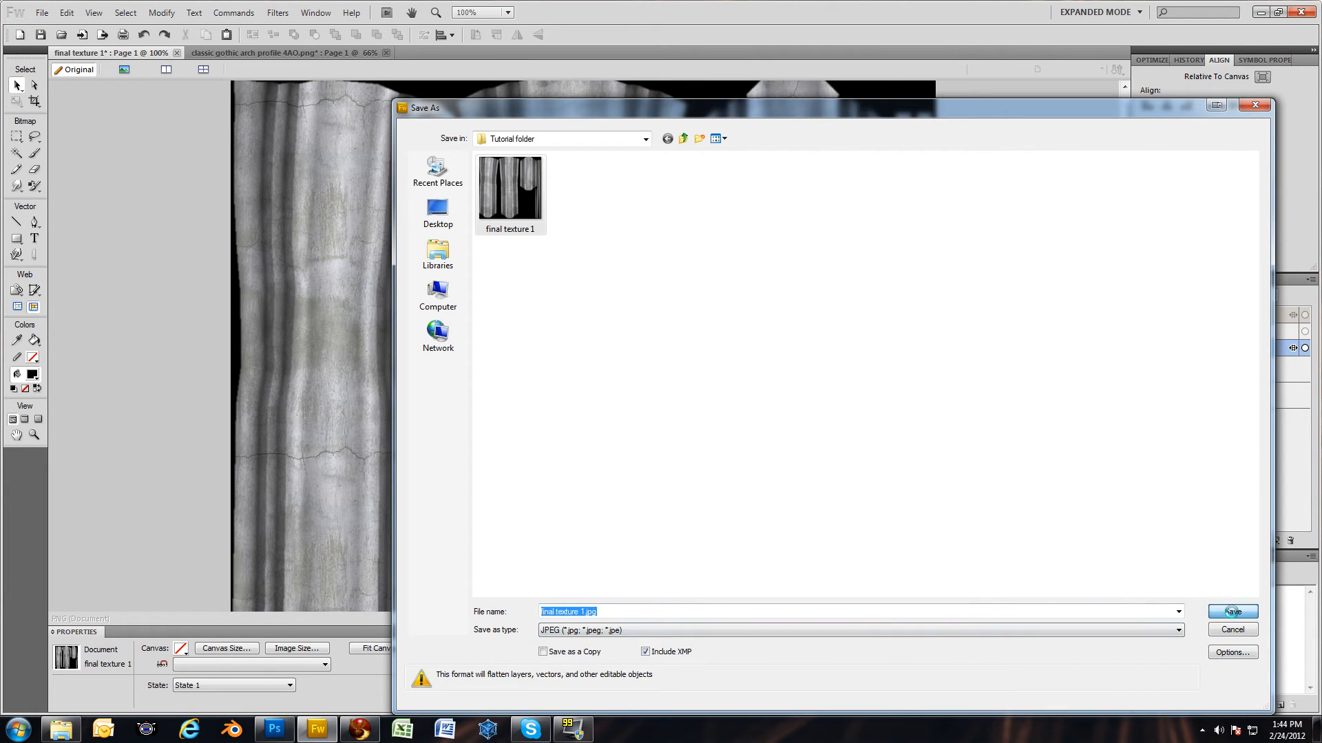
left_click(1230, 612)
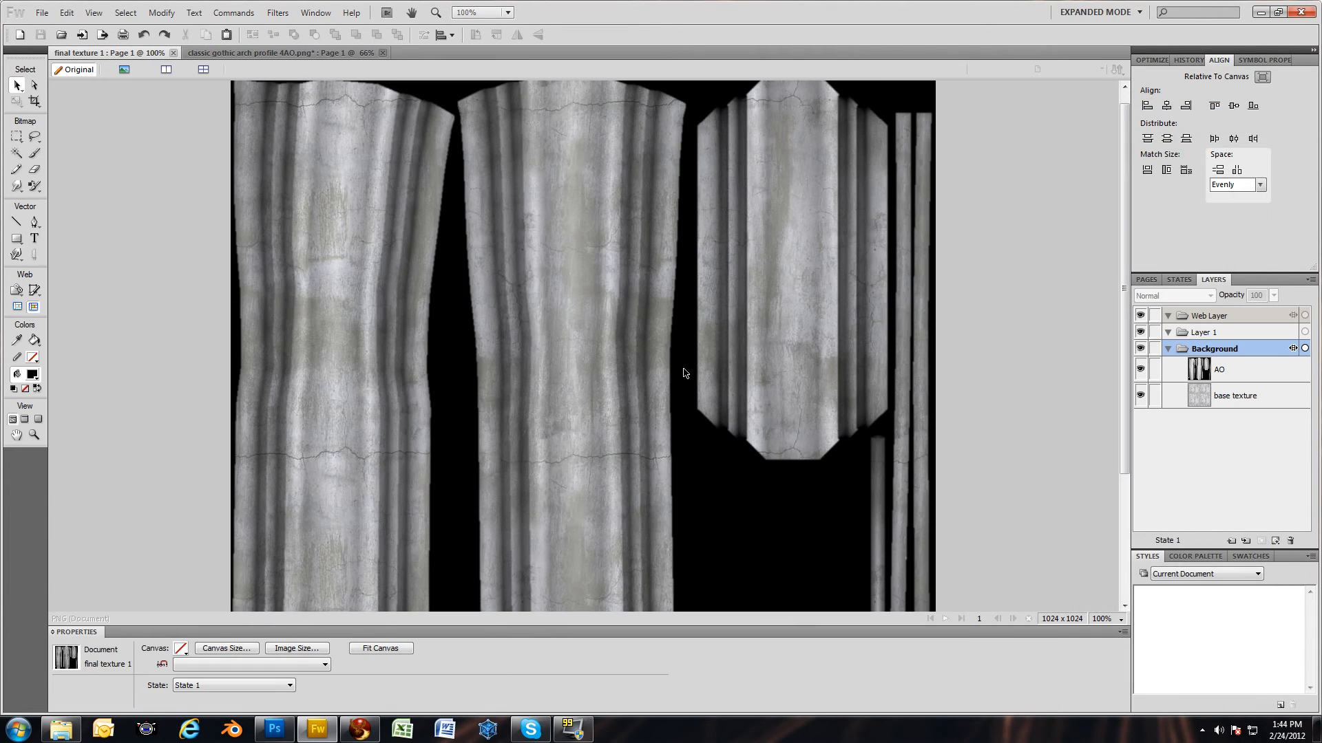
mouse_move(1256, 27)
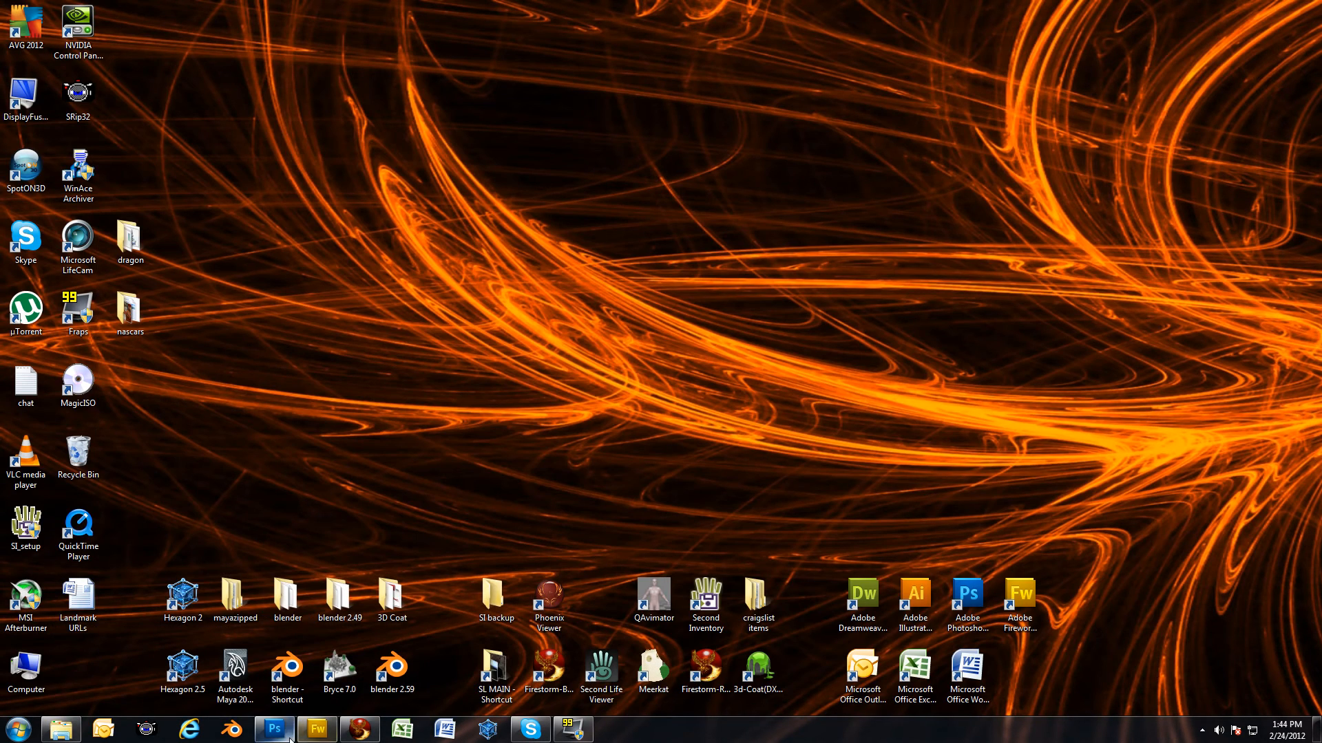
Bring up the empty Photoshop workspace, then minimize it to the desktop.
left_click(273, 729)
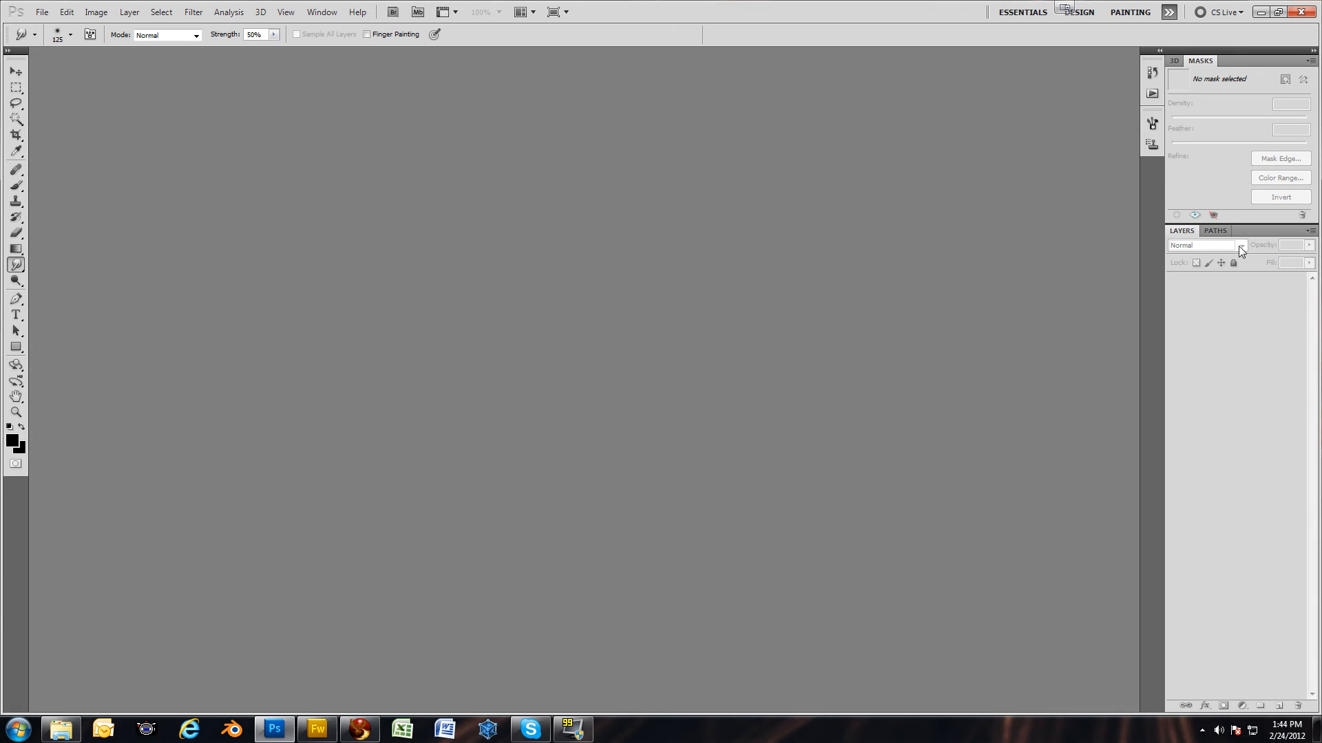
mouse_move(1240, 245)
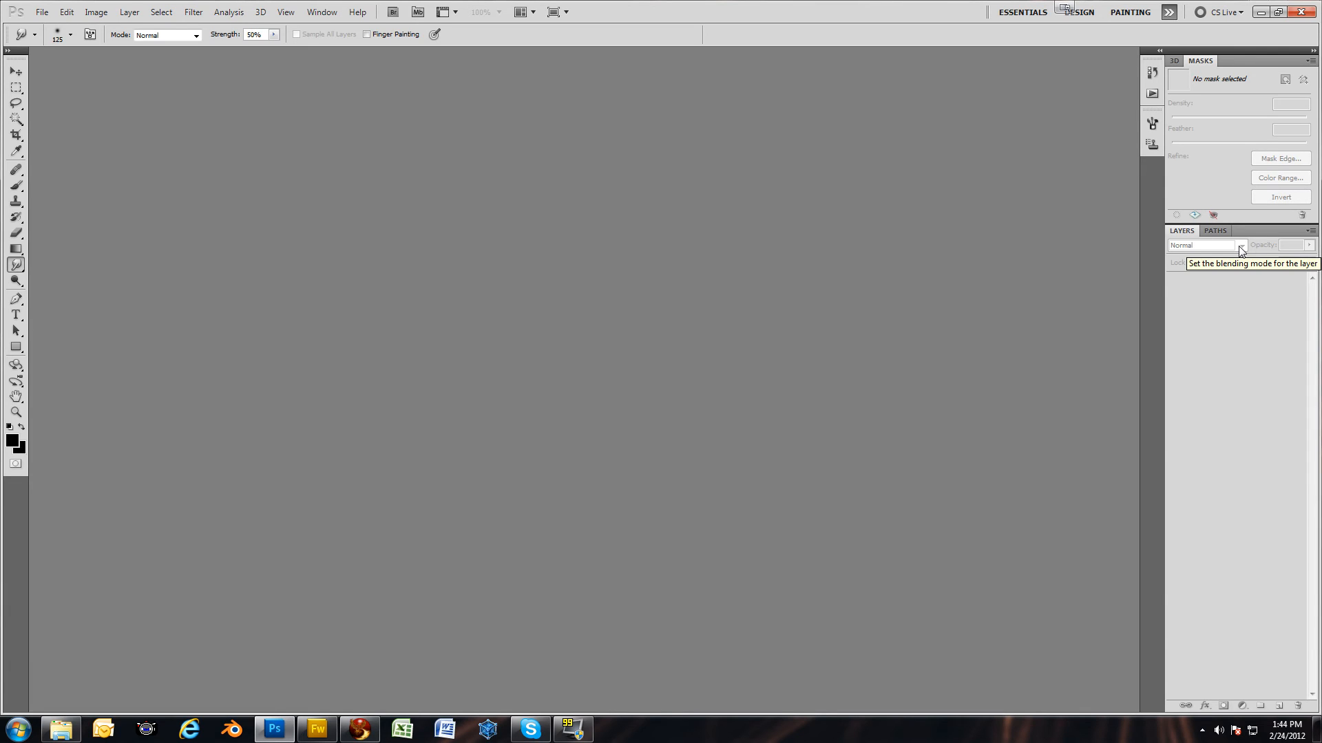
mouse_move(1239, 251)
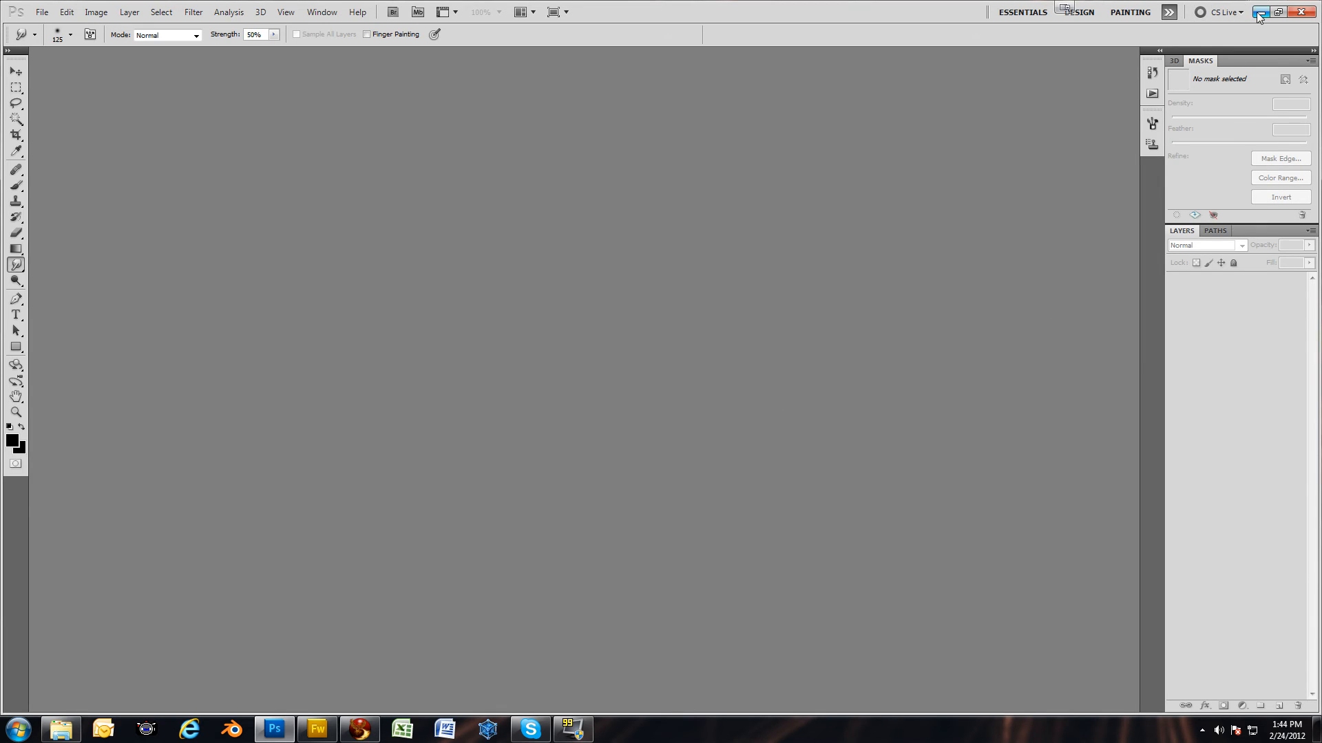
left_click(1259, 11)
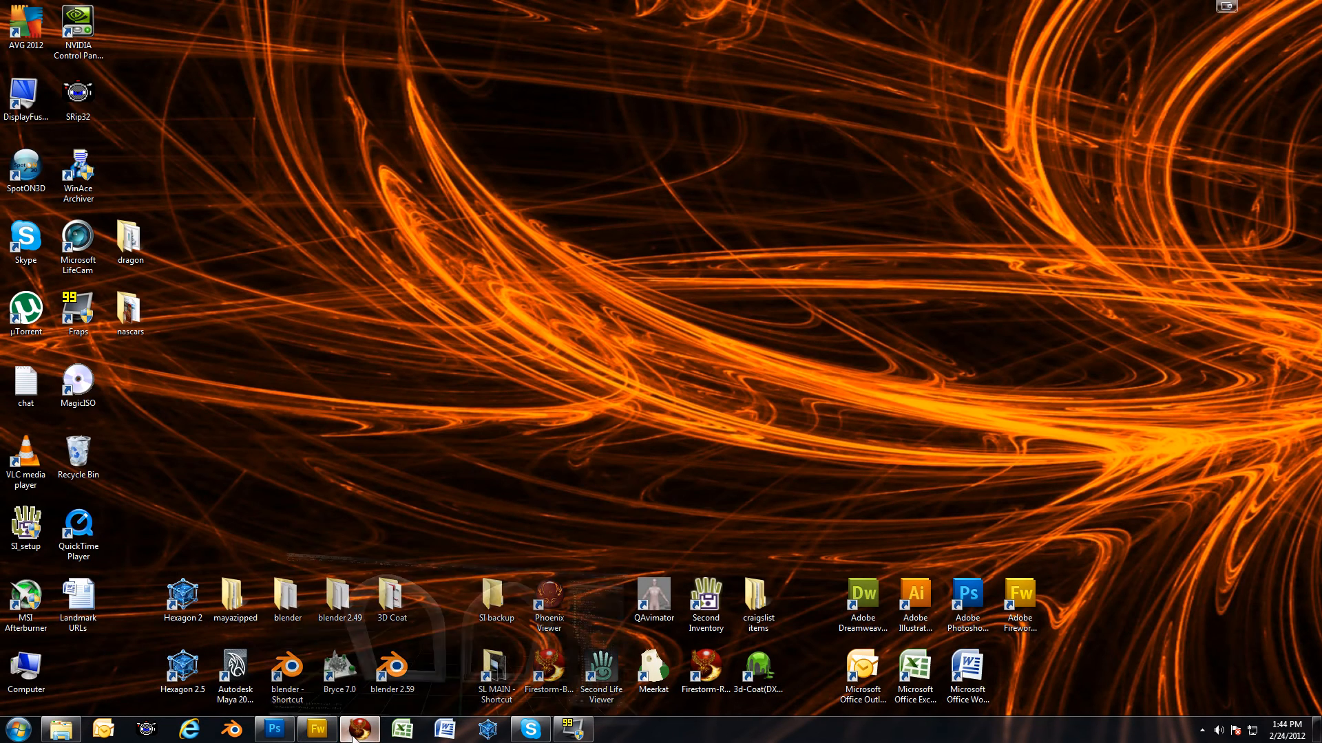
Upload final texture 1.jpg via Build > Upload > Image with Temporary (Free) ticked.
left_click(356, 728)
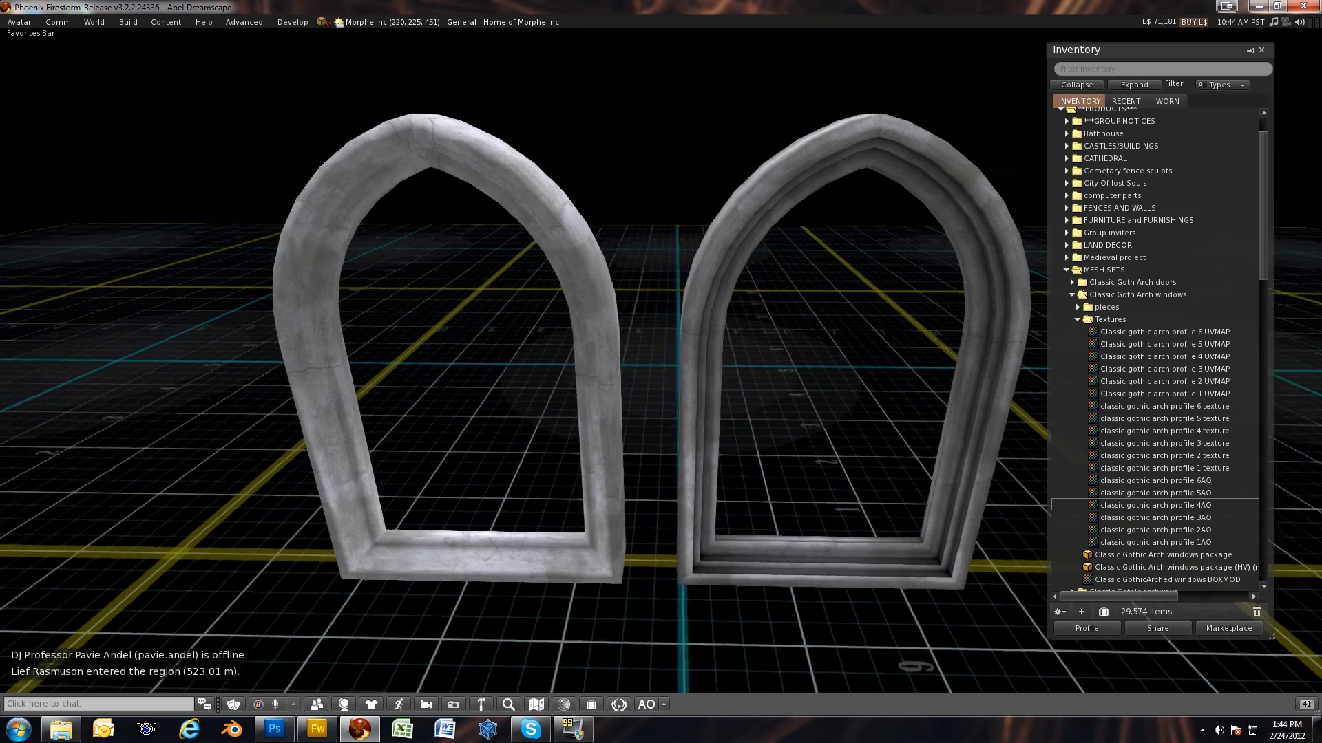
left_click(127, 22)
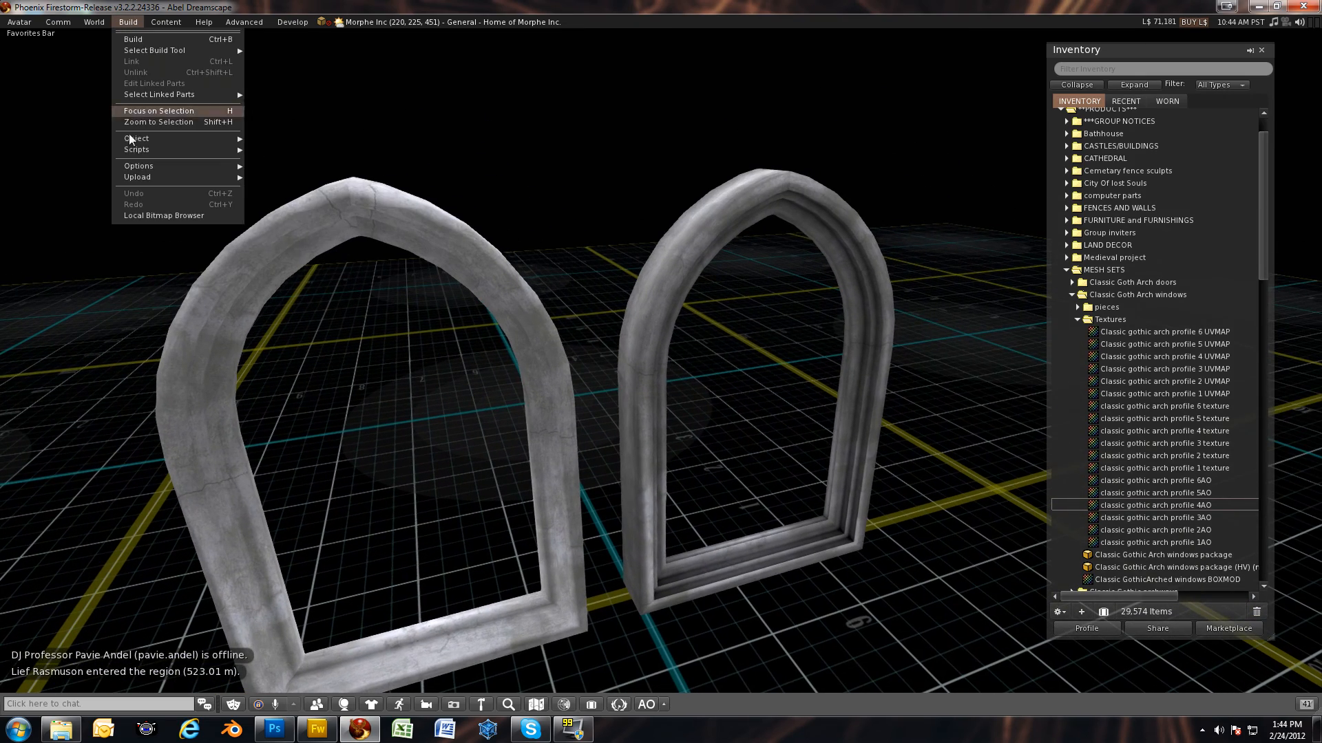
left_click(164, 215)
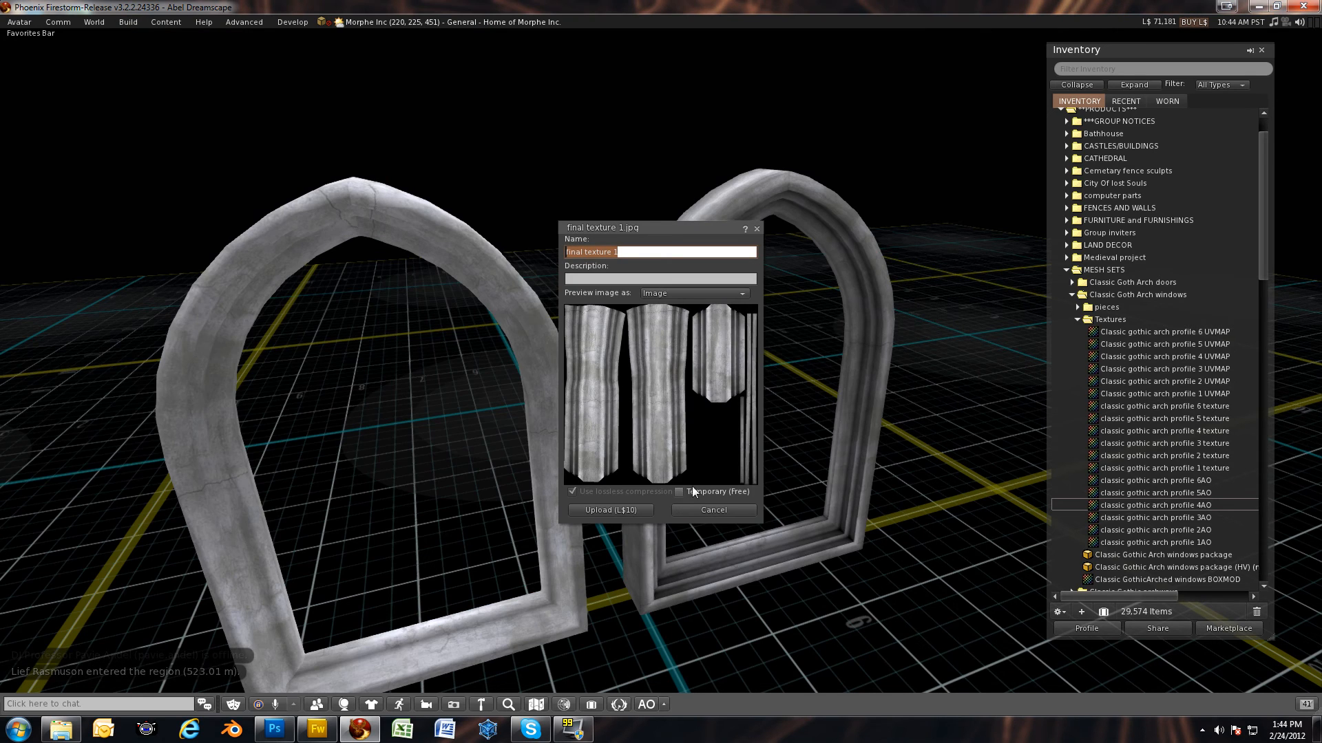
left_click(679, 492)
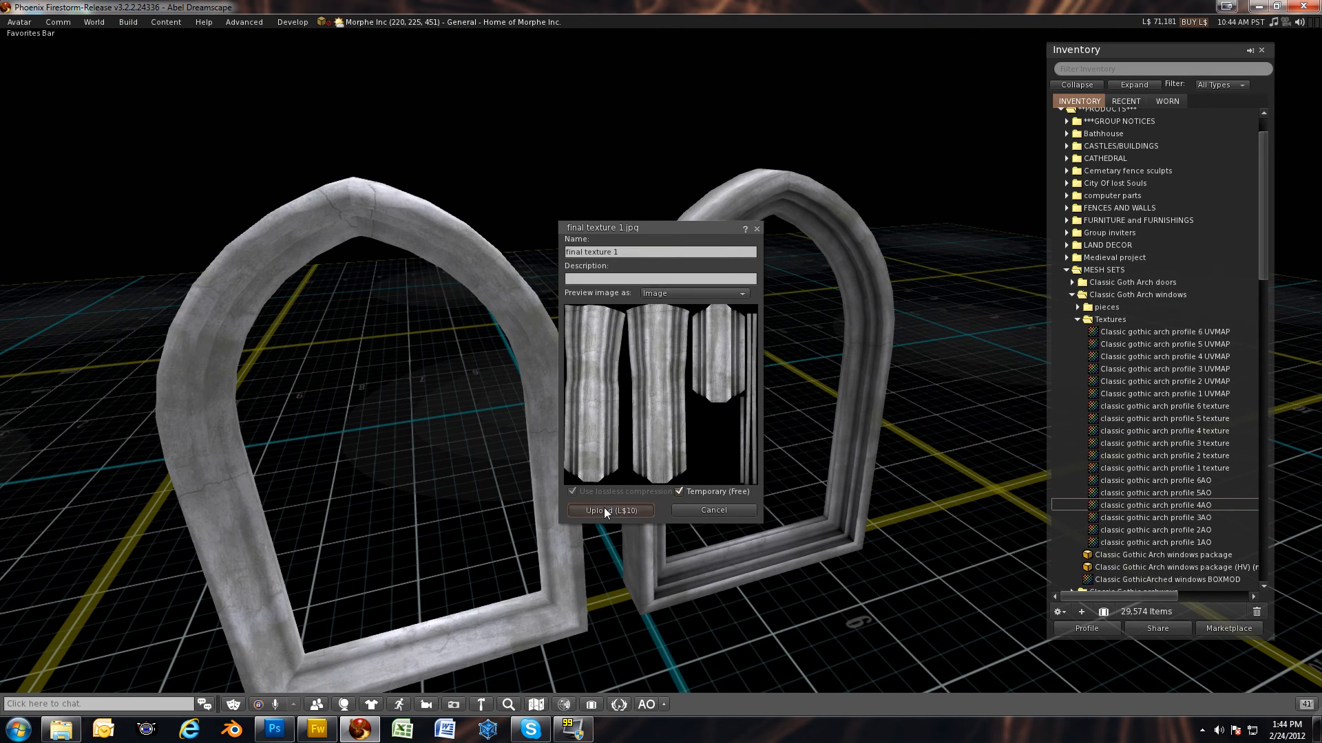
left_click(609, 510)
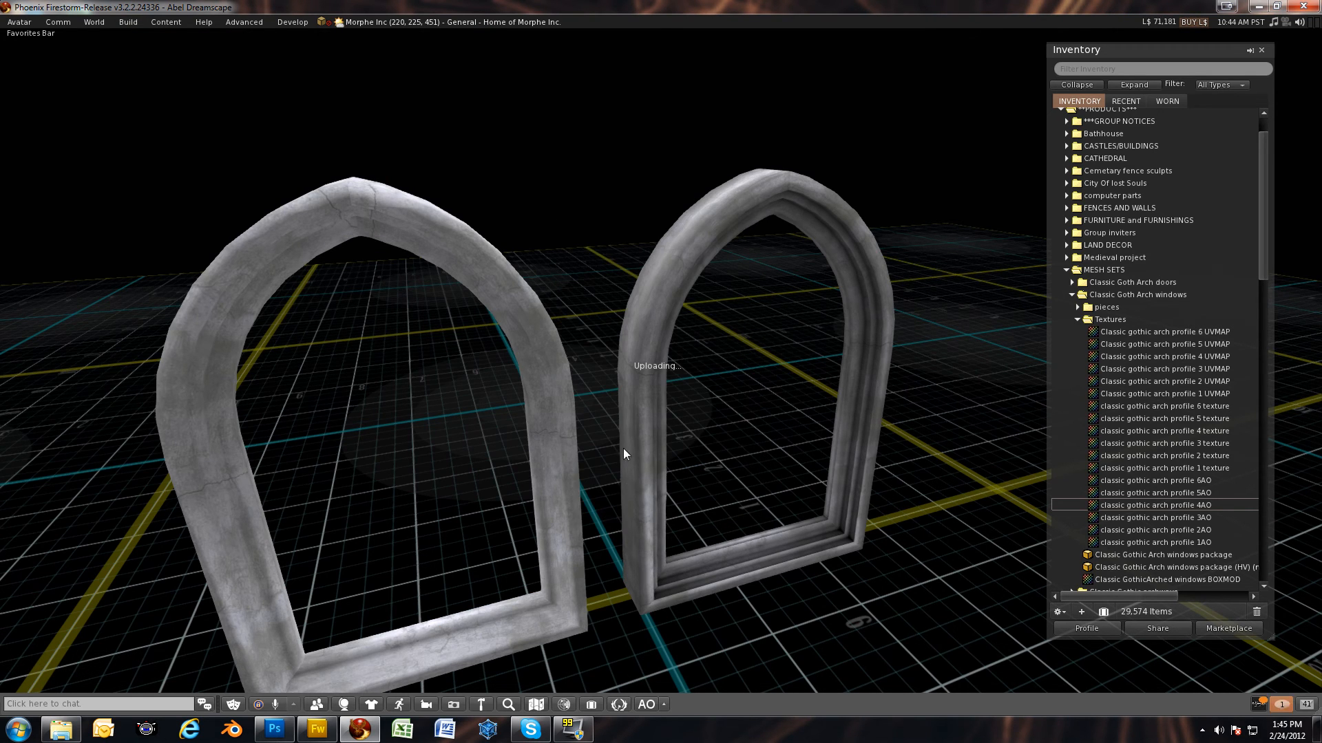
mouse_move(631, 462)
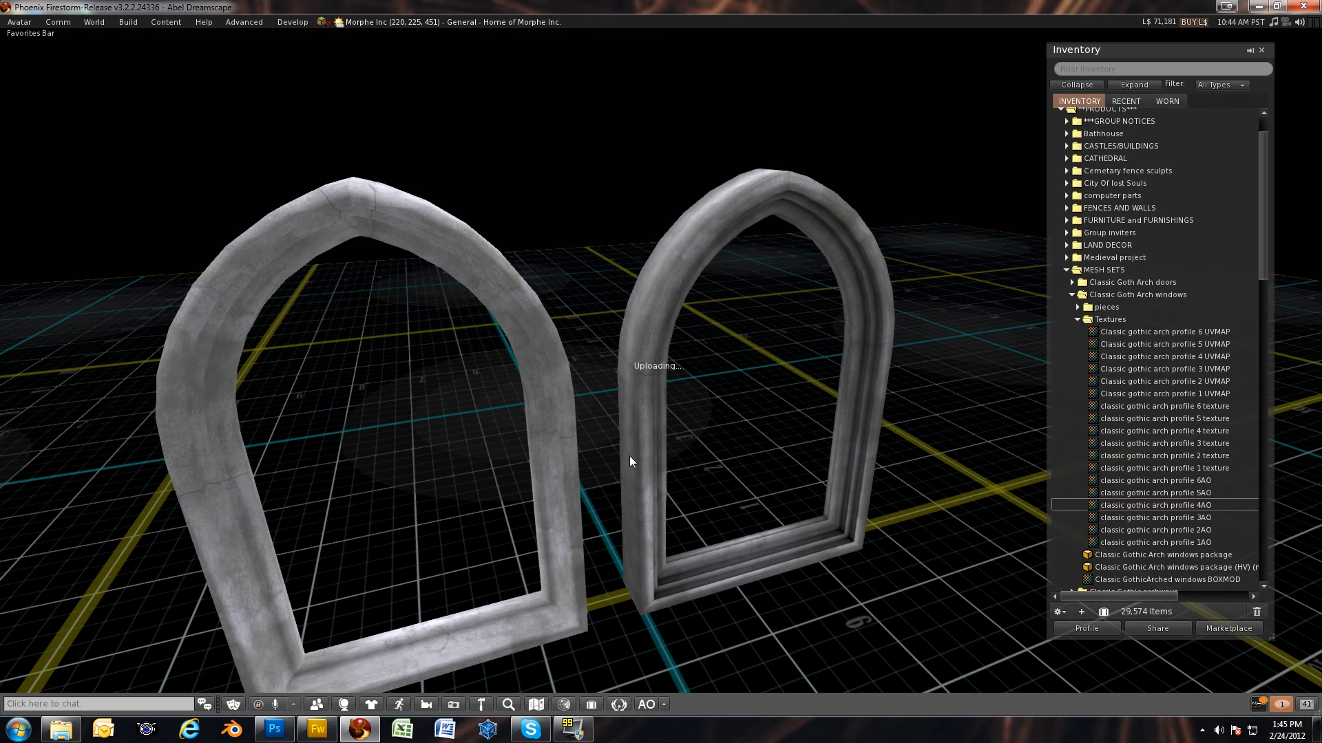
mouse_move(634, 398)
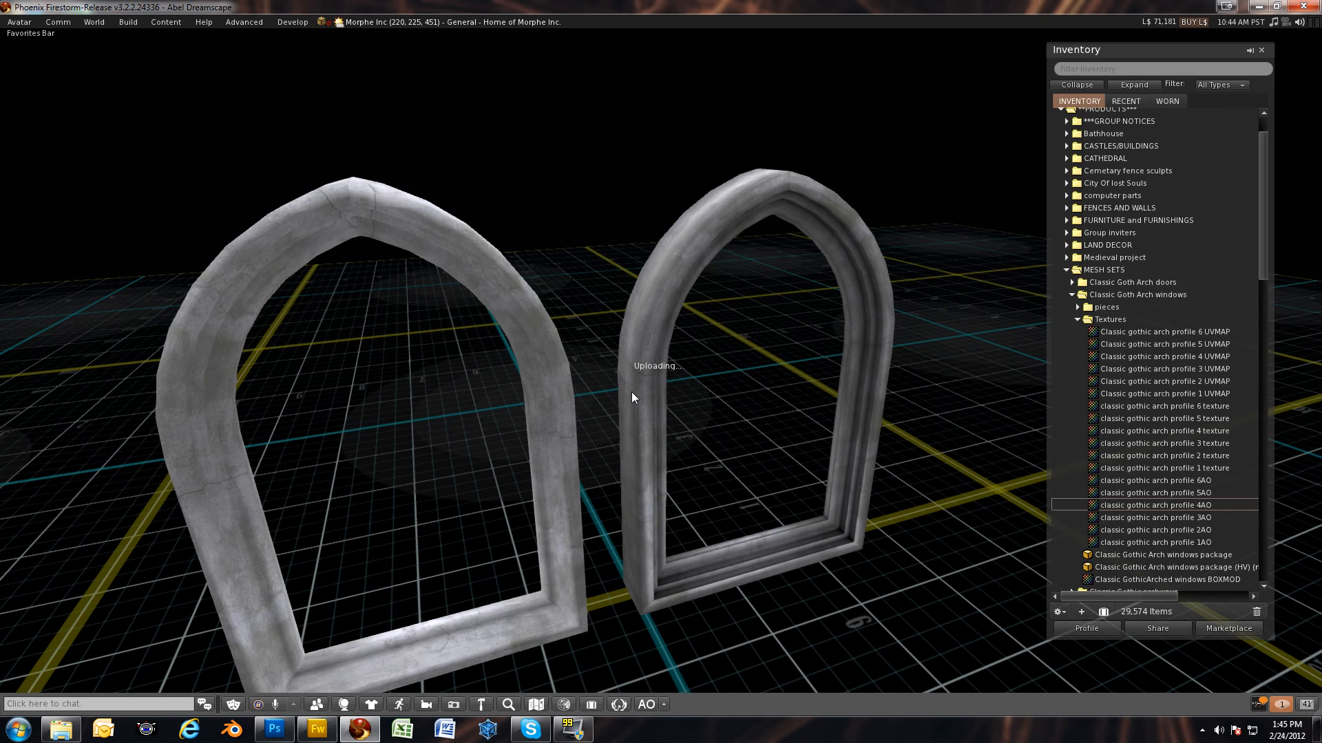
mouse_move(879, 205)
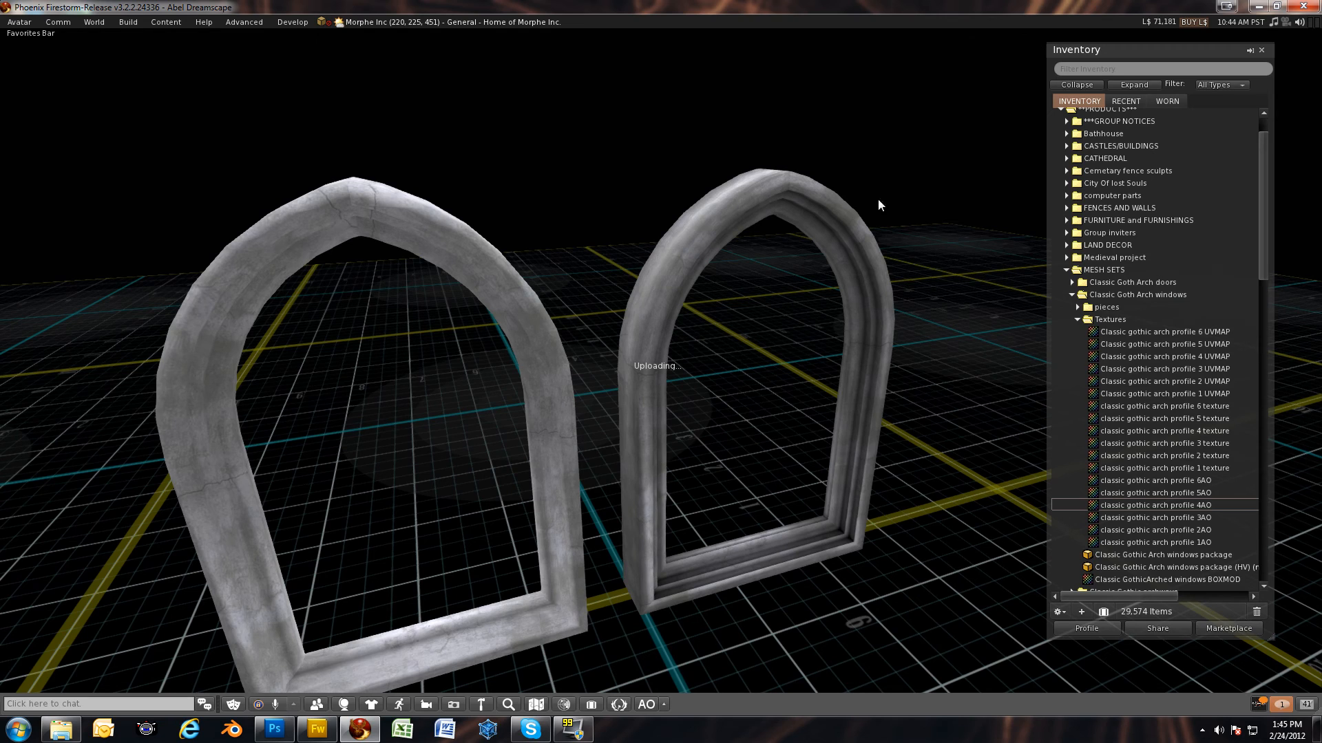
mouse_move(665, 510)
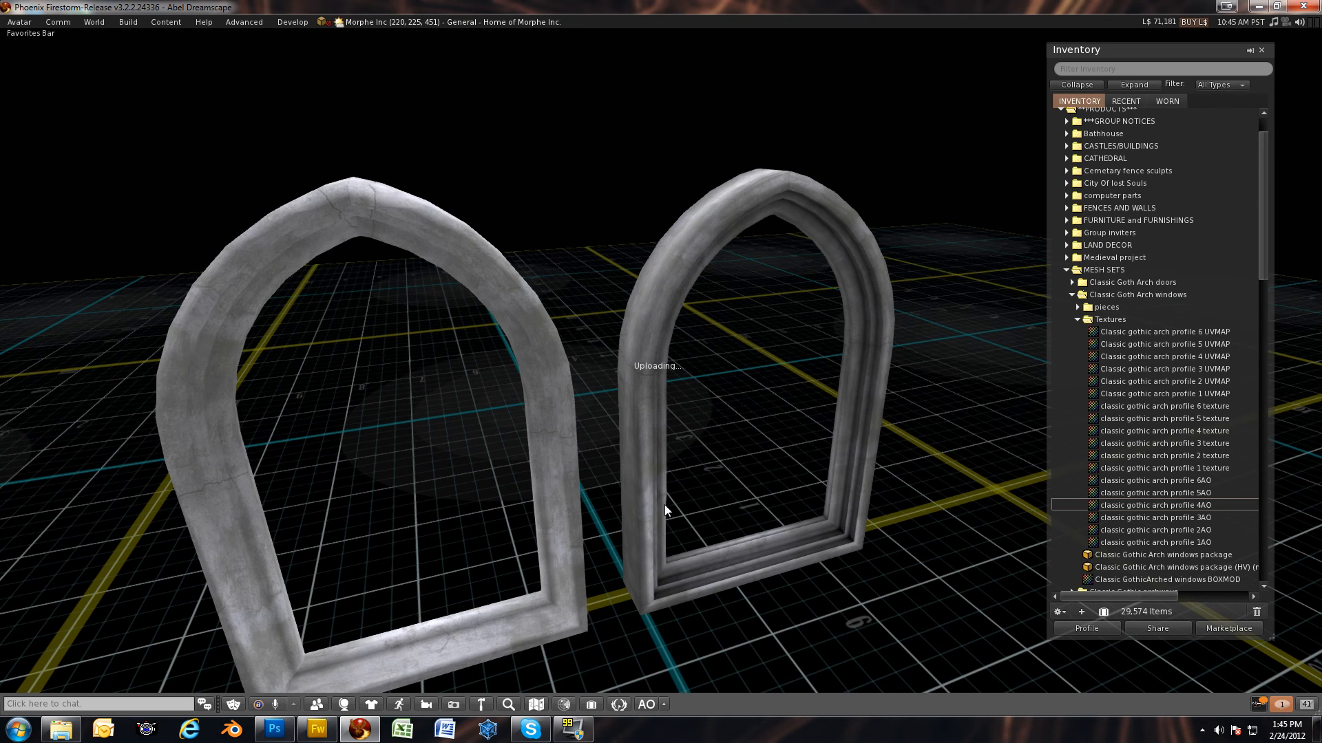
mouse_move(615, 407)
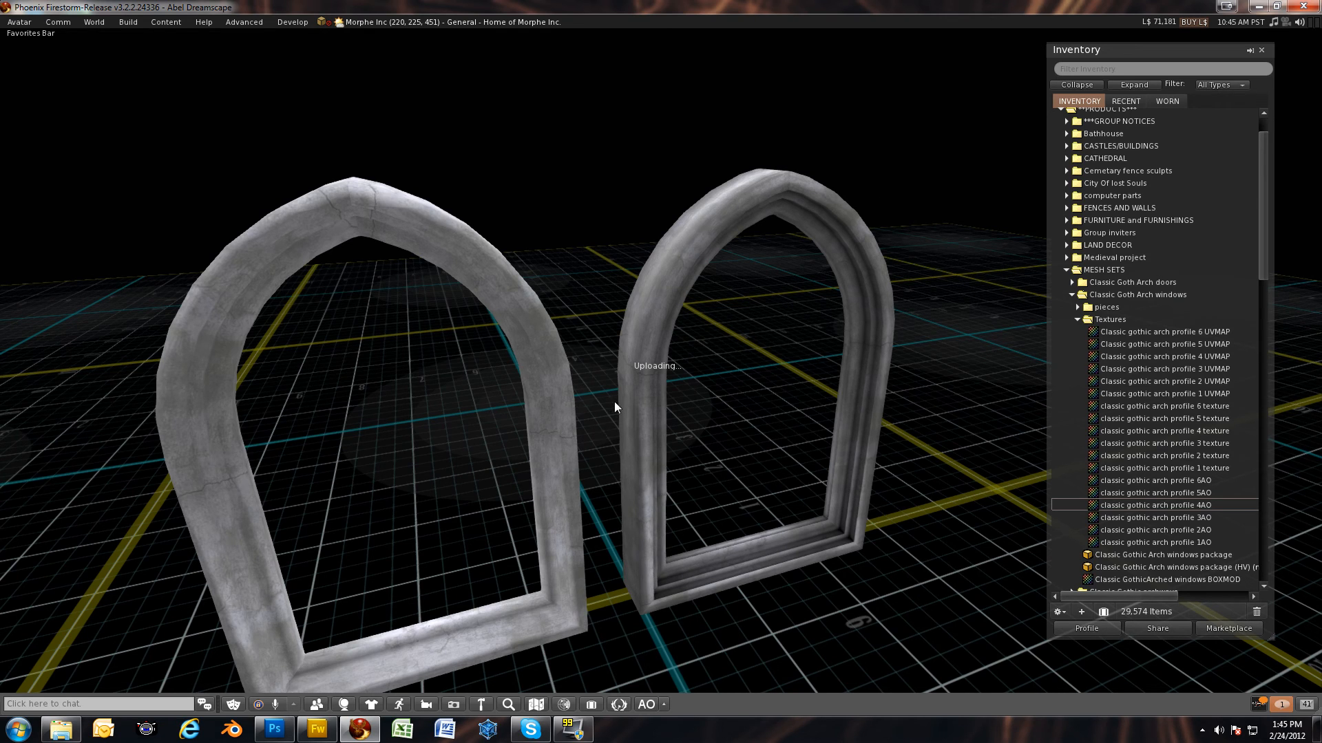
mouse_move(621, 402)
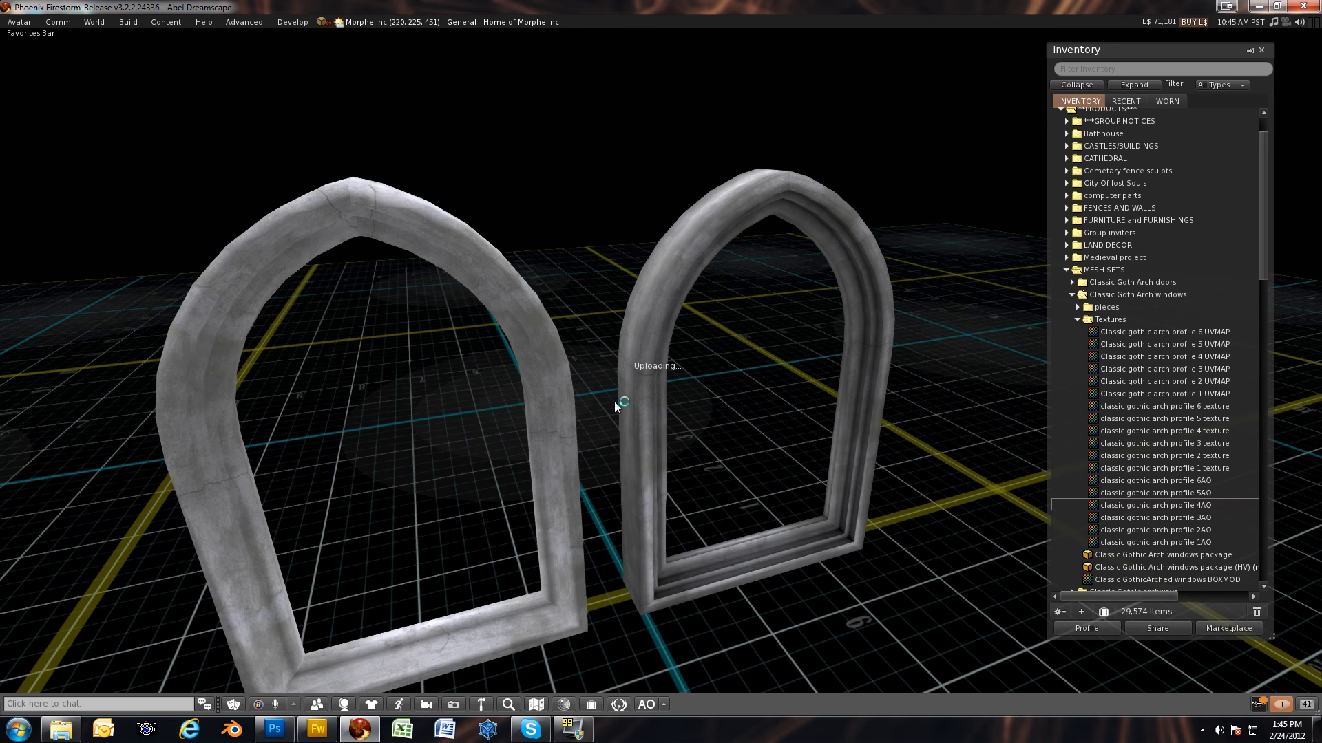
mouse_move(1112, 133)
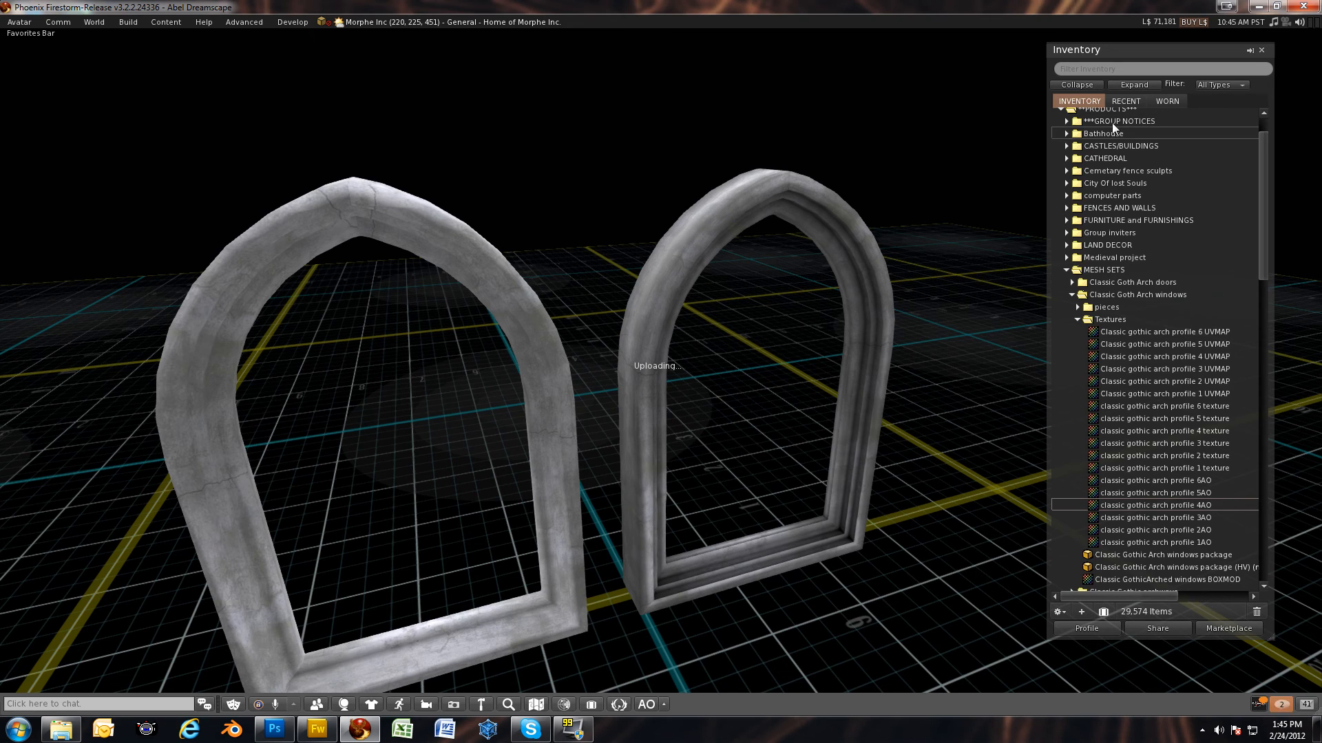
Switch the Inventory window to the RECENT tab once the upload finishes.
left_click(1126, 101)
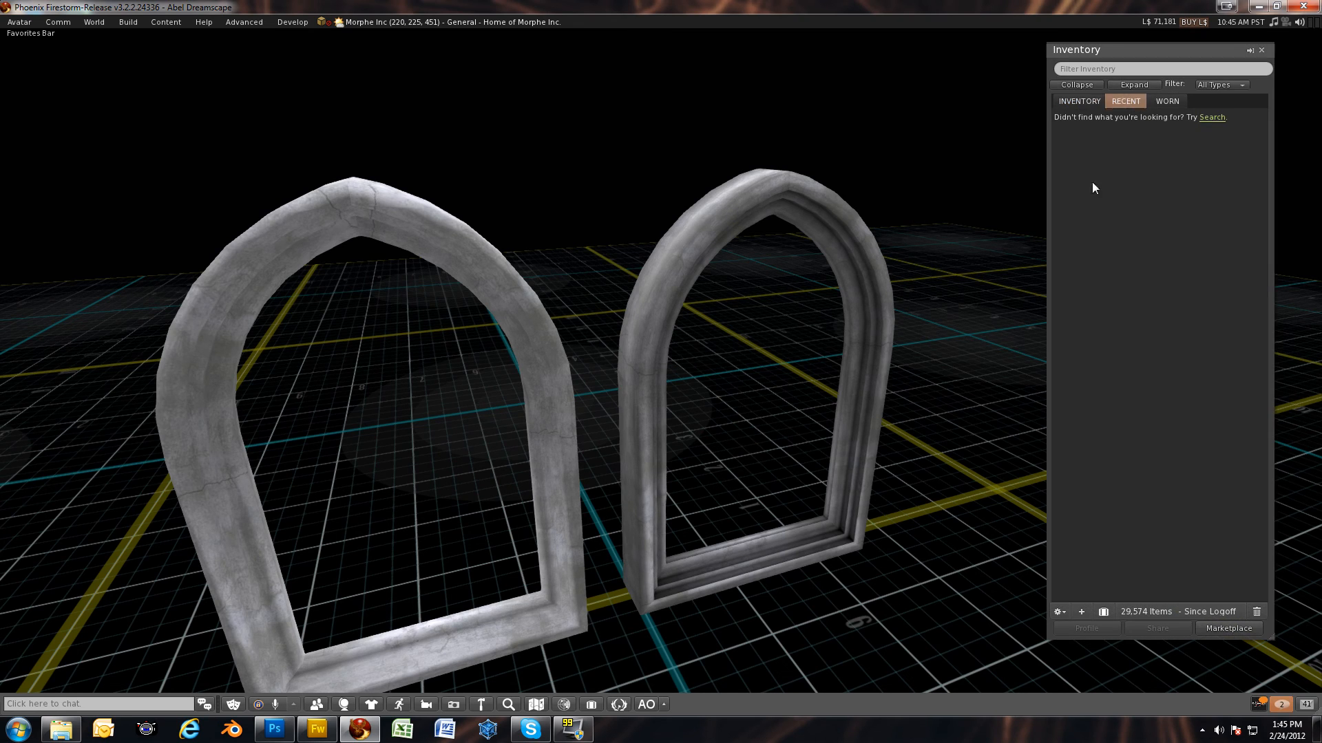
mouse_move(1106, 235)
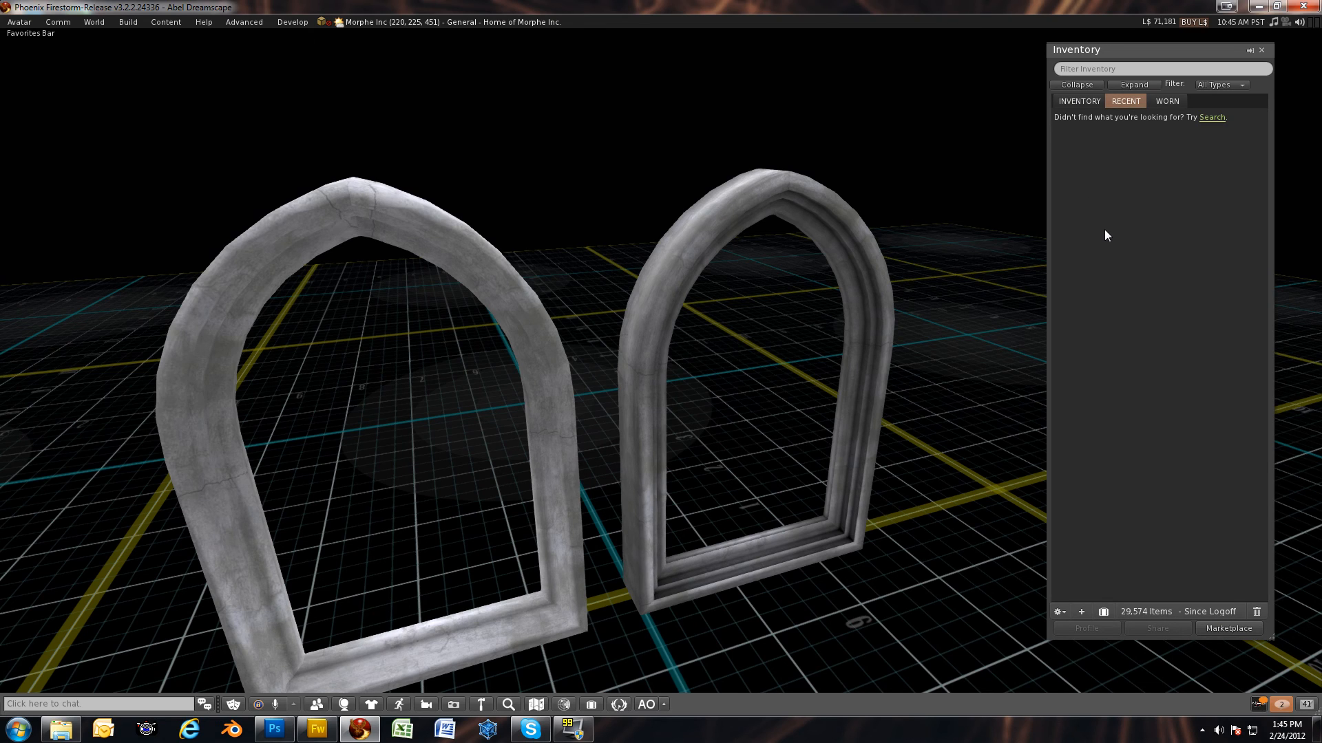